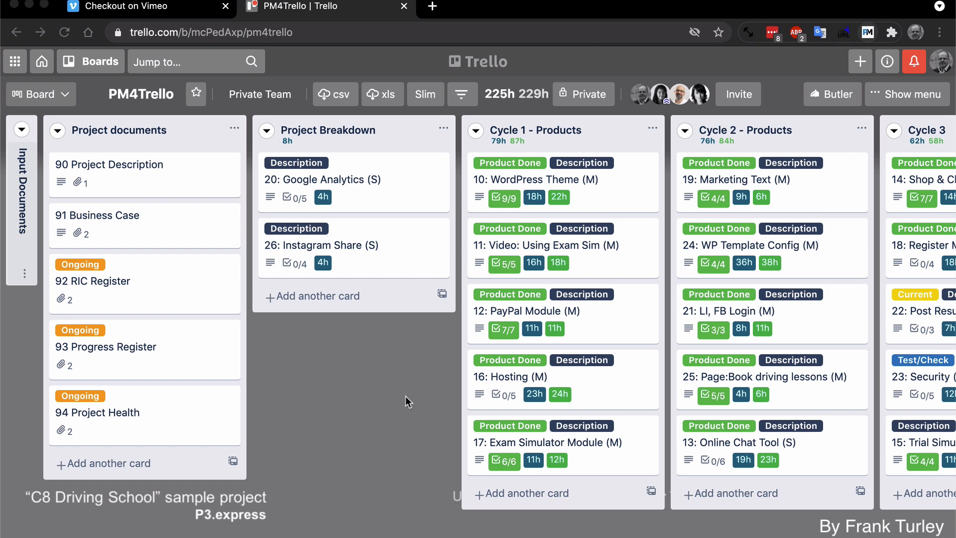
{"action": "mouse_move", "coordinate": [874, 36]}
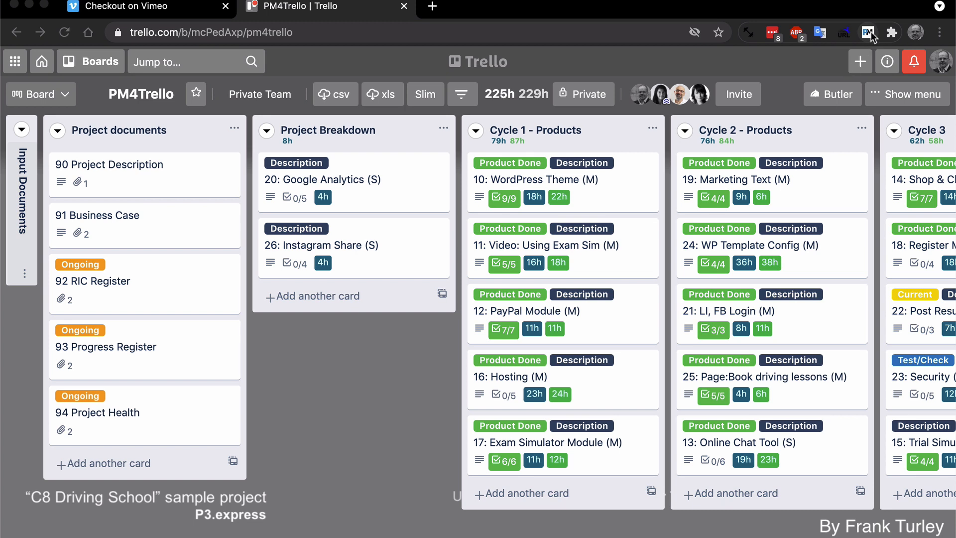
Open and dismiss the PM for Trello settings panel, then scroll the board right.
{"action": "left_click", "coordinate": [867, 32]}
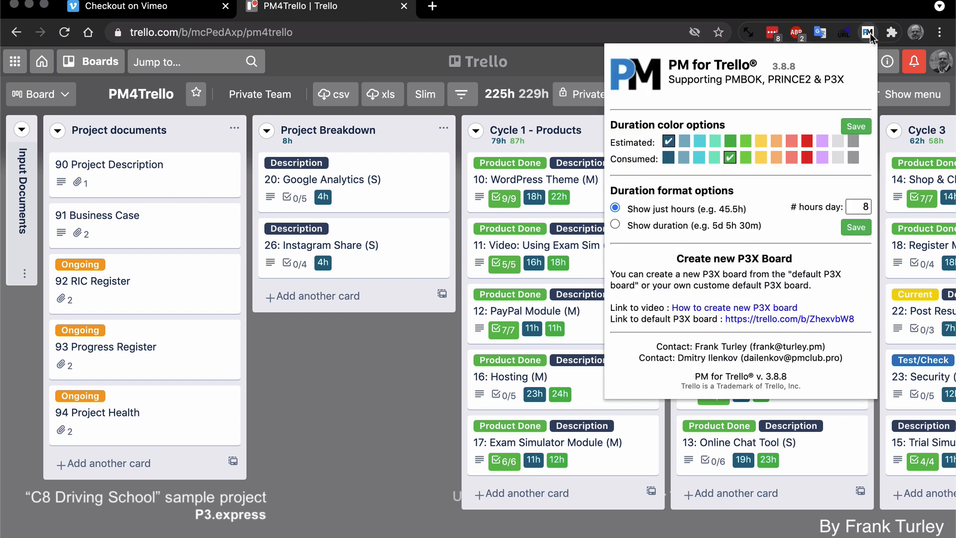
{"action": "mouse_move", "coordinate": [867, 33]}
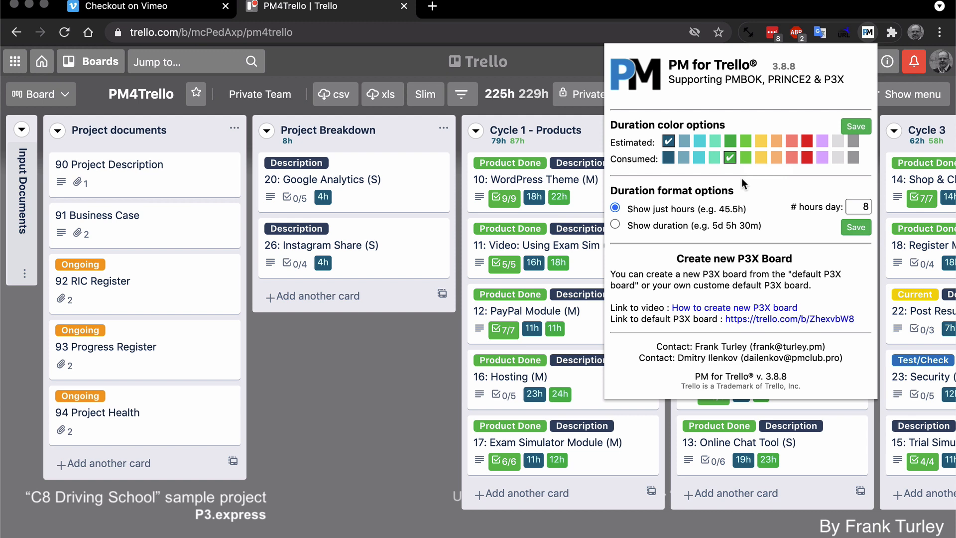
{"action": "left_click", "coordinate": [366, 339]}
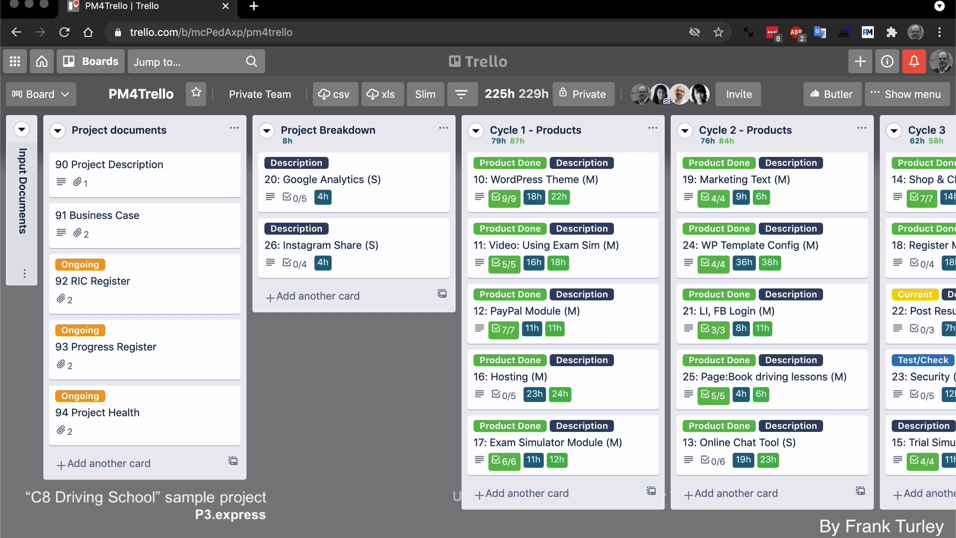
{"action": "scroll", "scroll_direction": "right", "scroll_amount": 3}
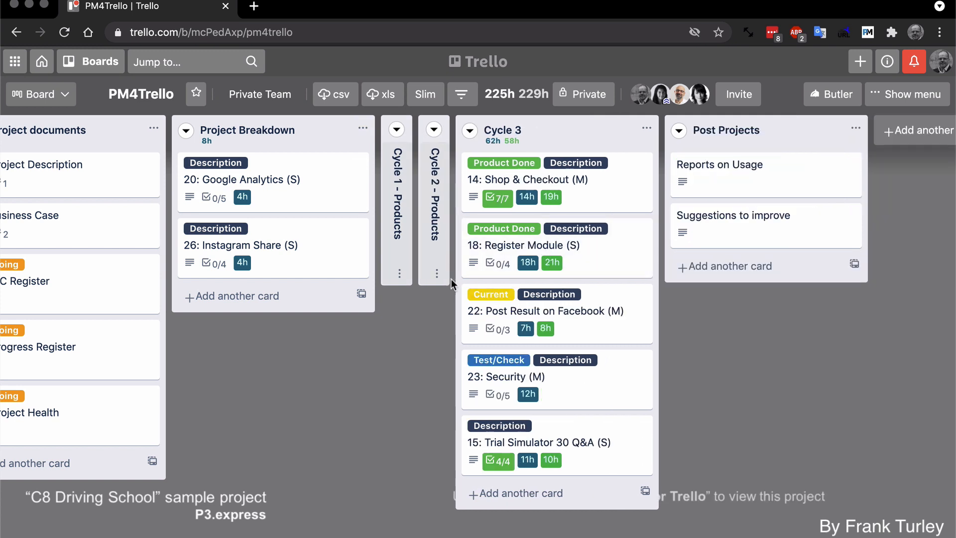
{"action": "mouse_move", "coordinate": [361, 499]}
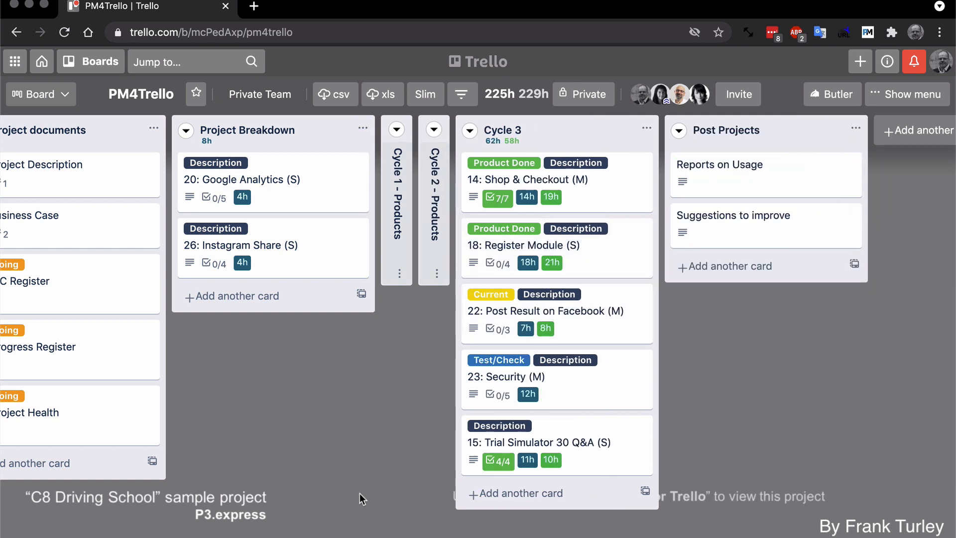
{"action": "mouse_move", "coordinate": [368, 492]}
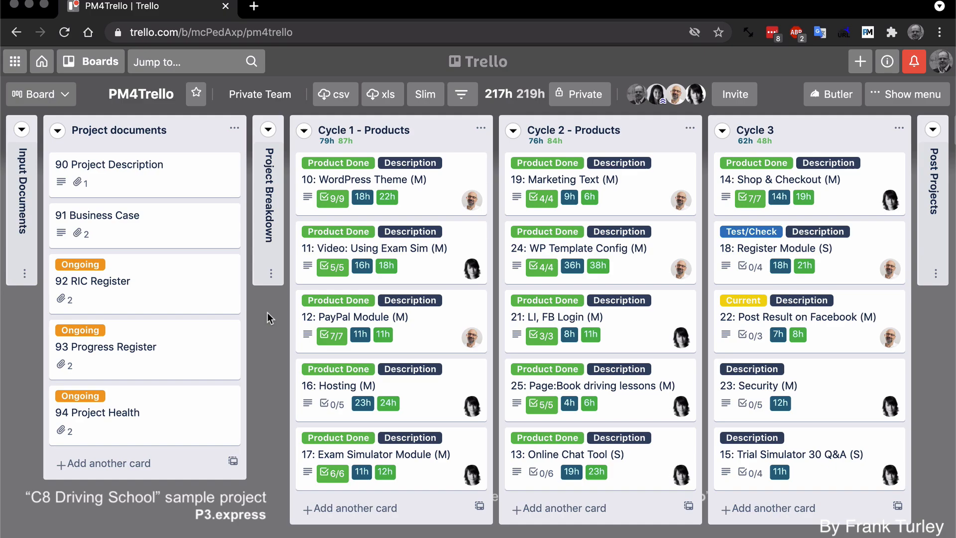
{"action": "mouse_move", "coordinate": [370, 295]}
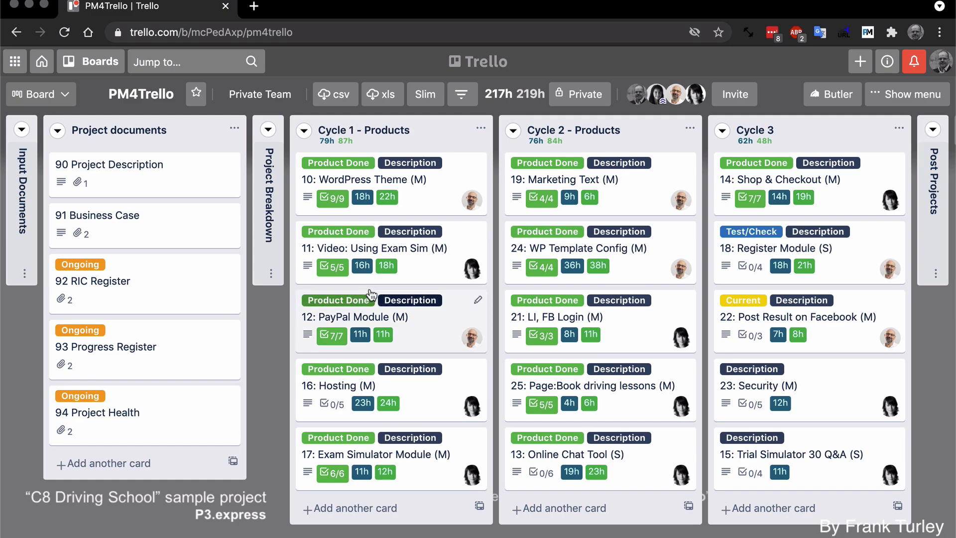
{"action": "mouse_move", "coordinate": [406, 256]}
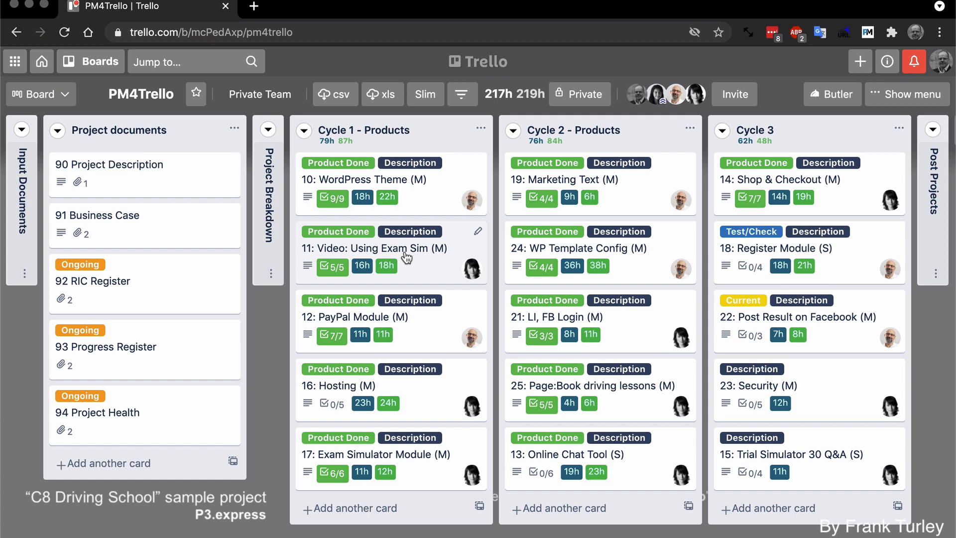
{"action": "mouse_move", "coordinate": [384, 292]}
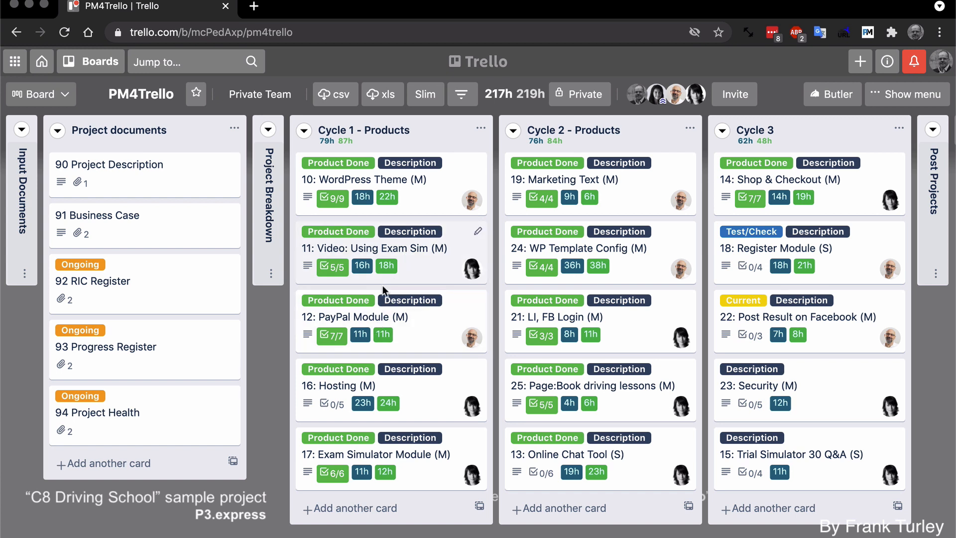
{"action": "mouse_move", "coordinate": [391, 188]}
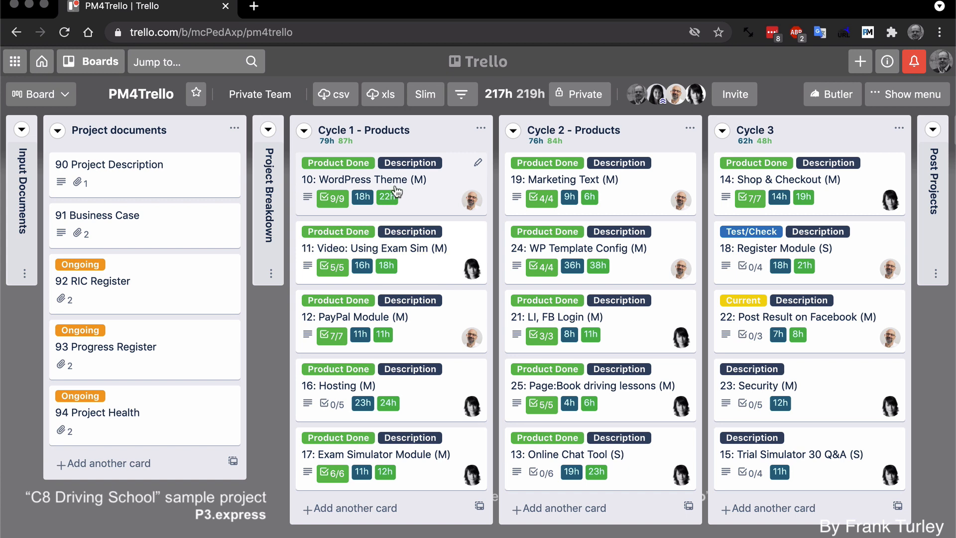
{"action": "mouse_move", "coordinate": [361, 196]}
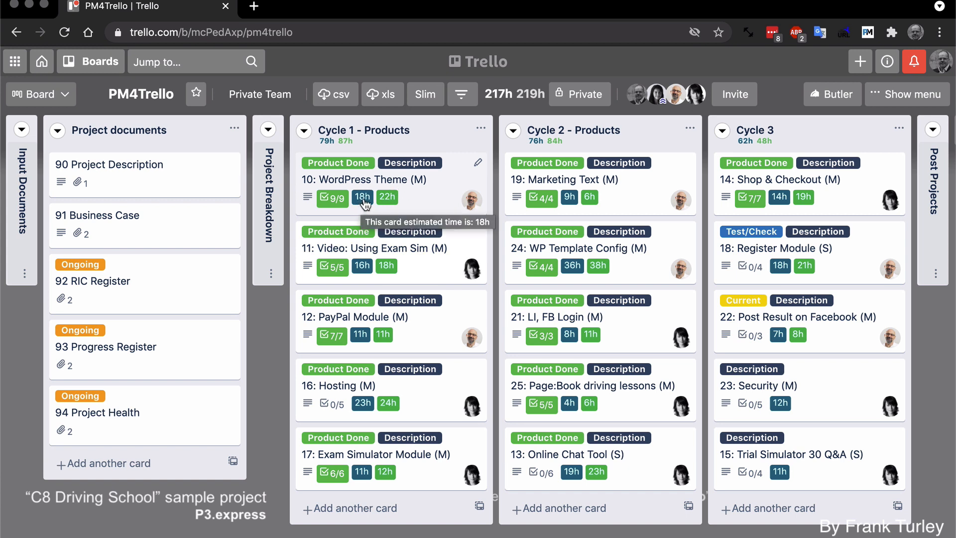
{"action": "mouse_move", "coordinate": [383, 202]}
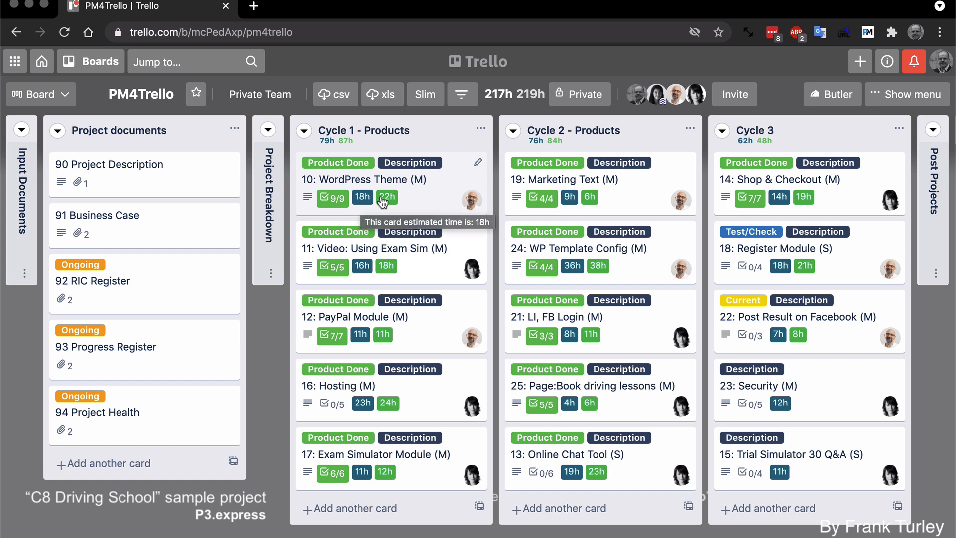
{"action": "mouse_move", "coordinate": [388, 197]}
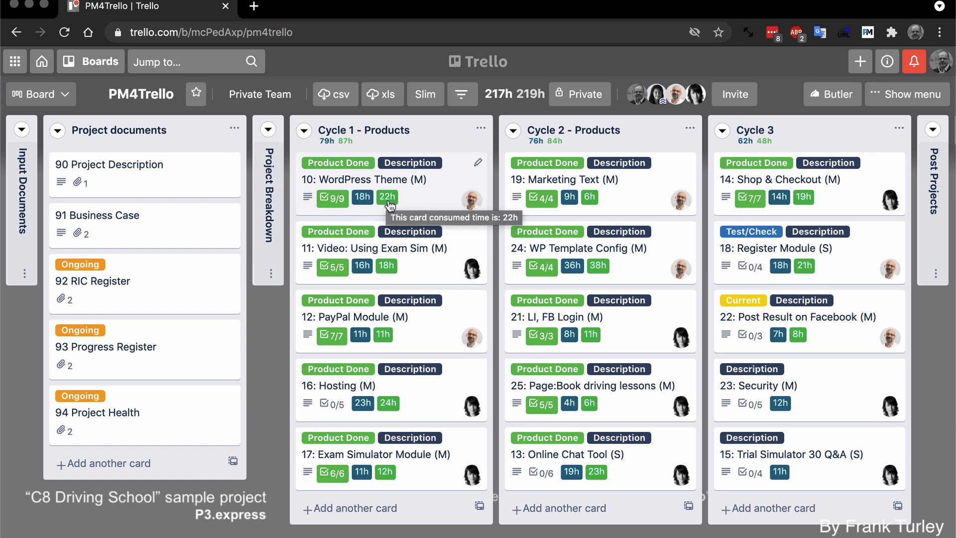
{"action": "mouse_move", "coordinate": [362, 281]}
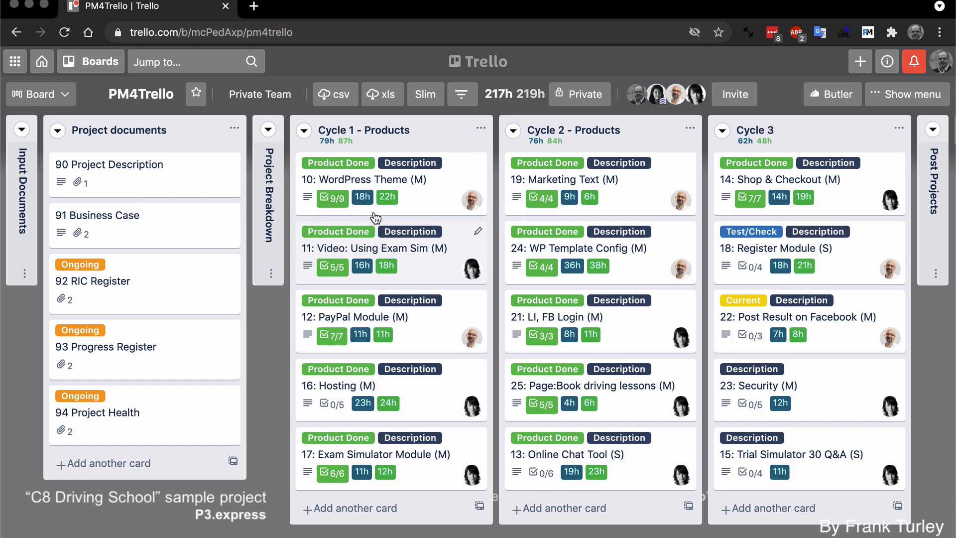
{"action": "mouse_move", "coordinate": [365, 143]}
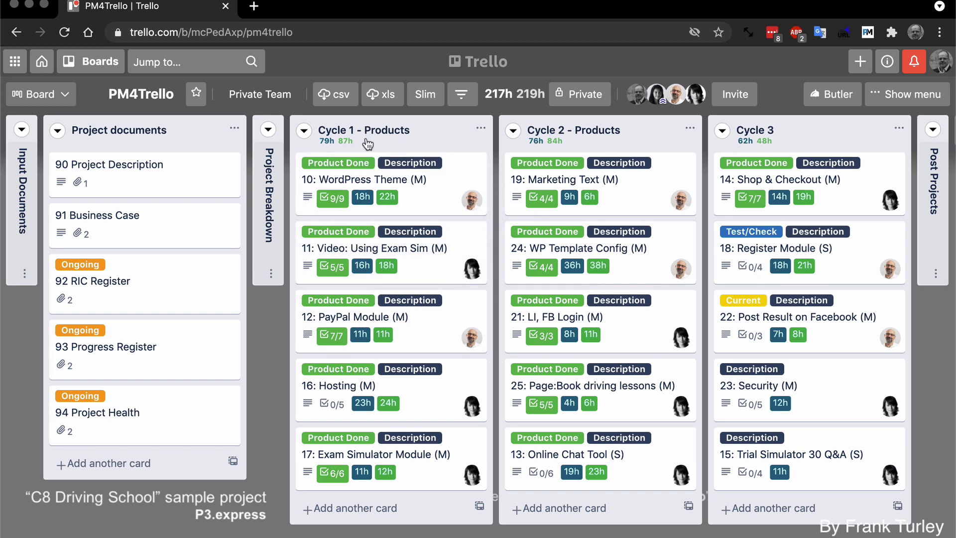
{"action": "mouse_move", "coordinate": [328, 149]}
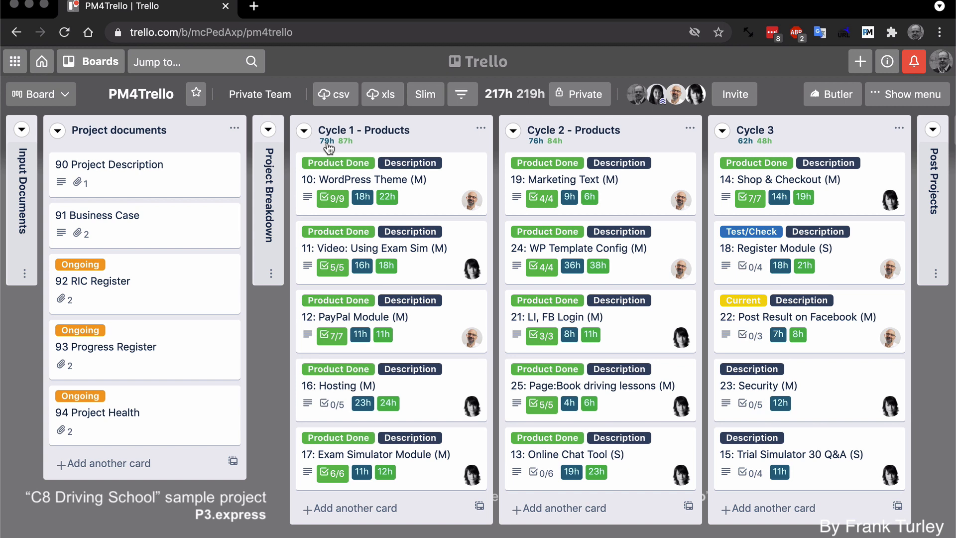
{"action": "mouse_move", "coordinate": [353, 150]}
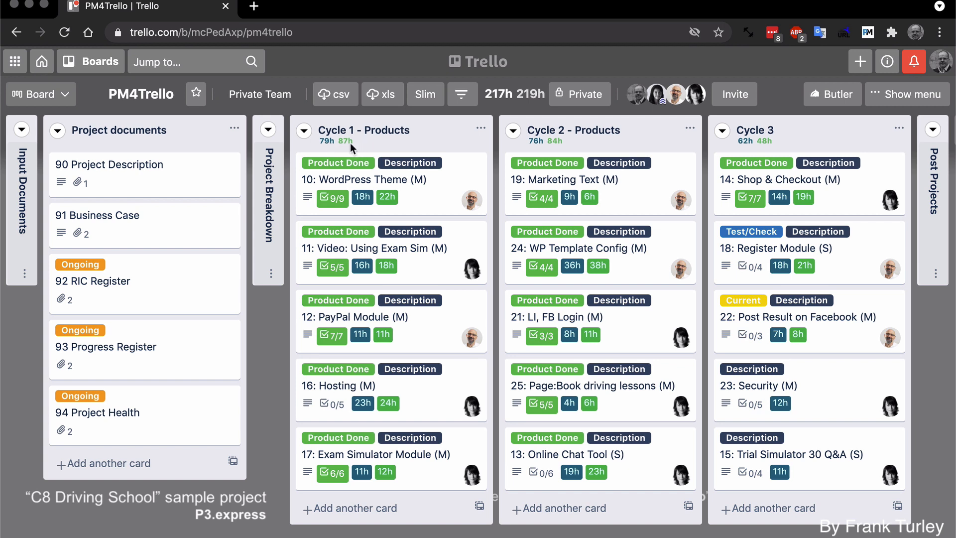
{"action": "mouse_move", "coordinate": [556, 147]}
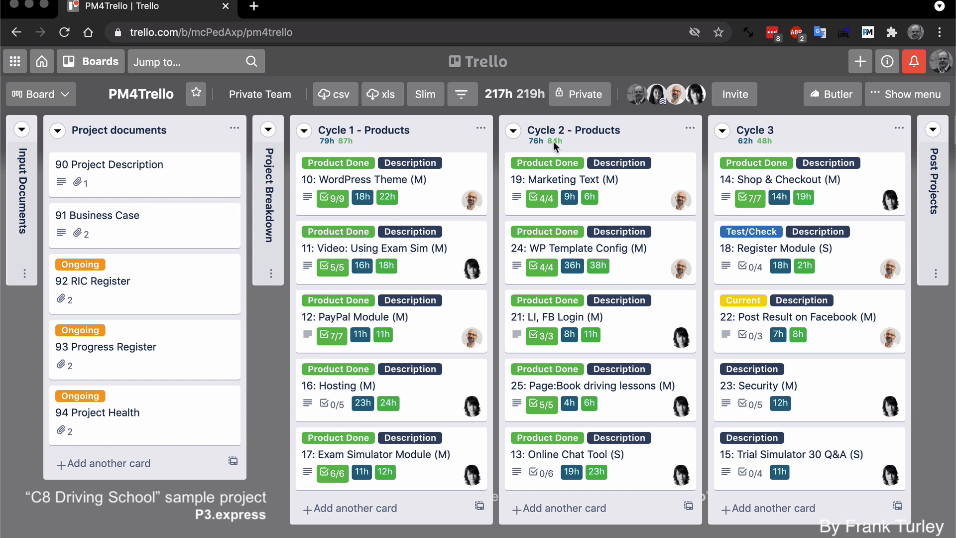
{"action": "mouse_move", "coordinate": [628, 157]}
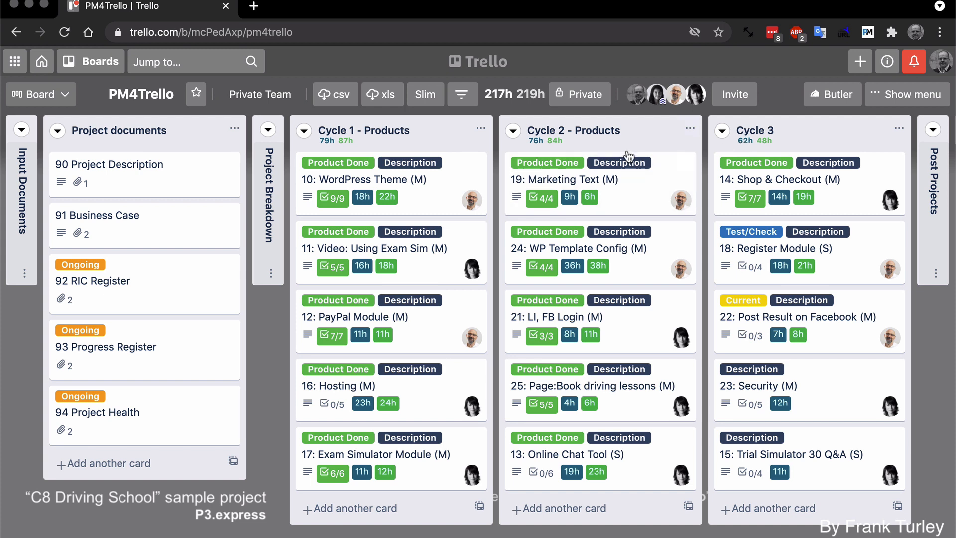
{"action": "mouse_move", "coordinate": [514, 95]}
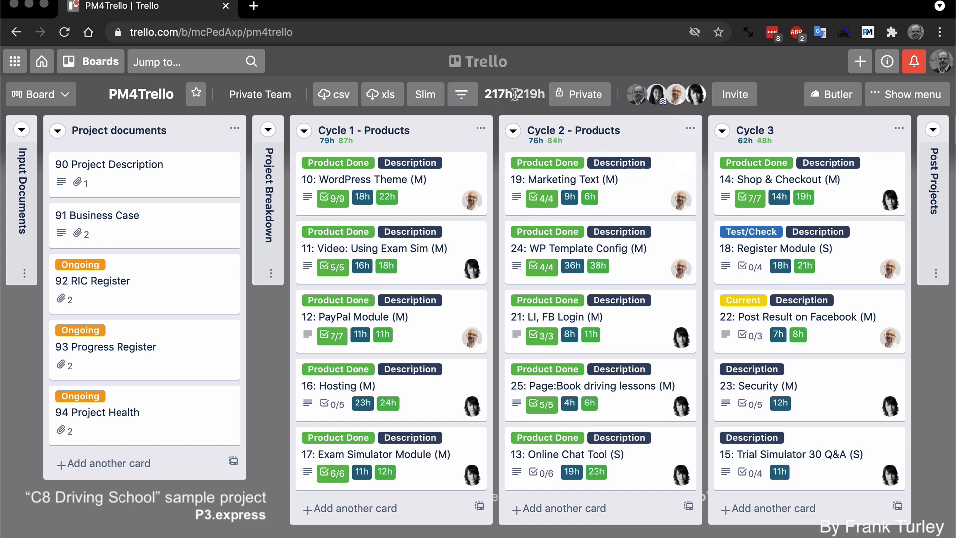
{"action": "mouse_move", "coordinate": [523, 106]}
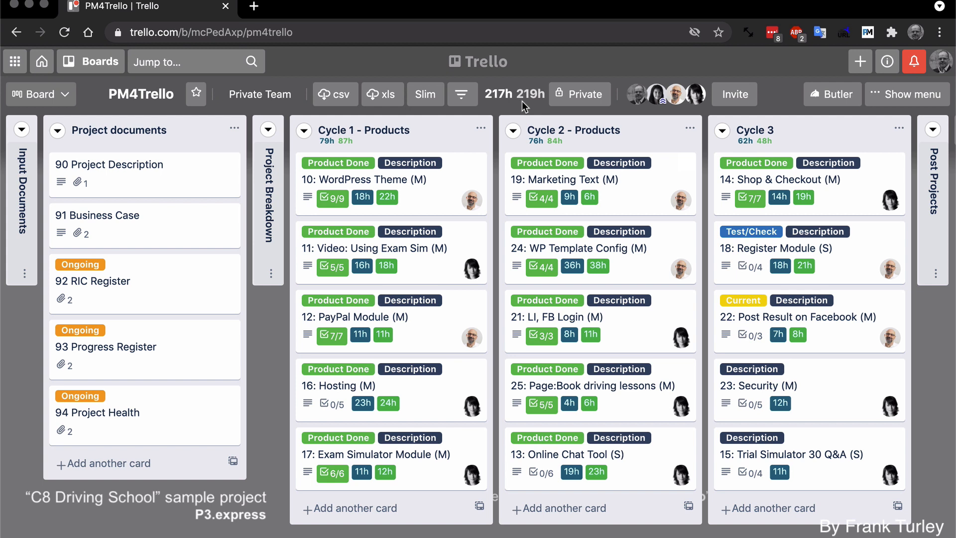
{"action": "mouse_move", "coordinate": [746, 353]}
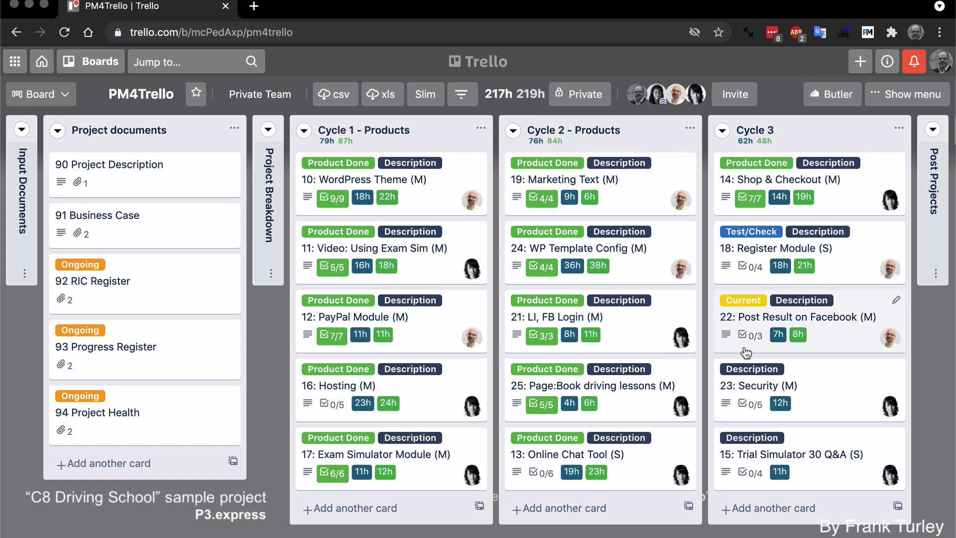
{"action": "mouse_move", "coordinate": [805, 355]}
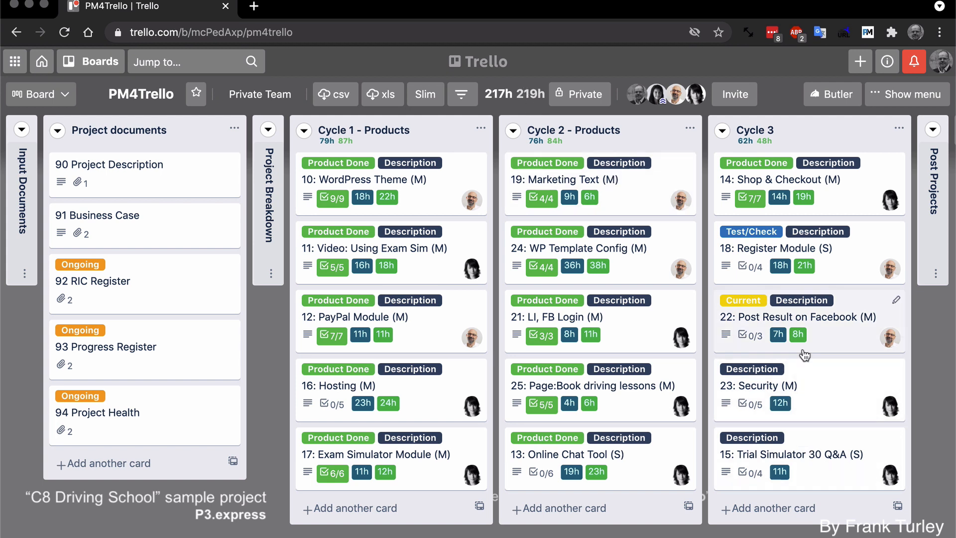
{"action": "mouse_move", "coordinate": [824, 409]}
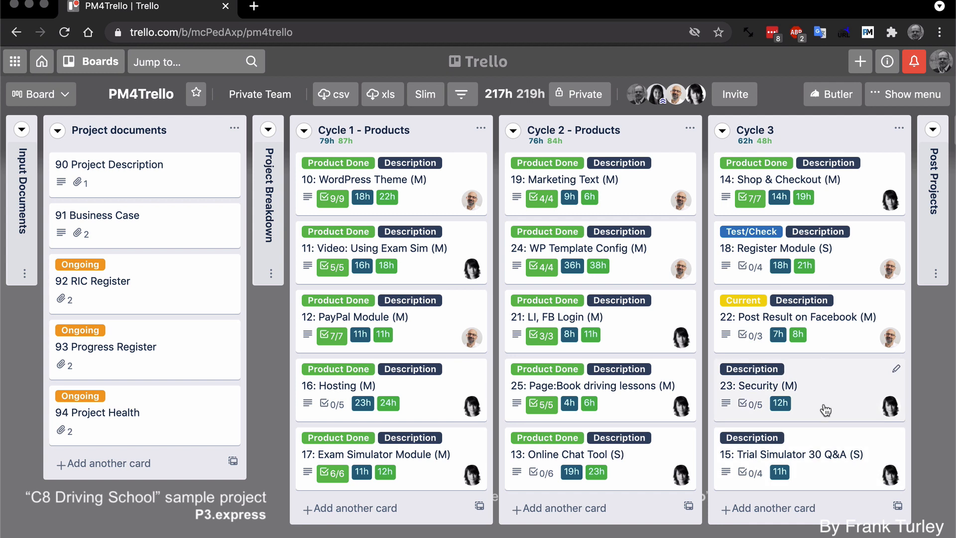
{"action": "mouse_move", "coordinate": [653, 237]}
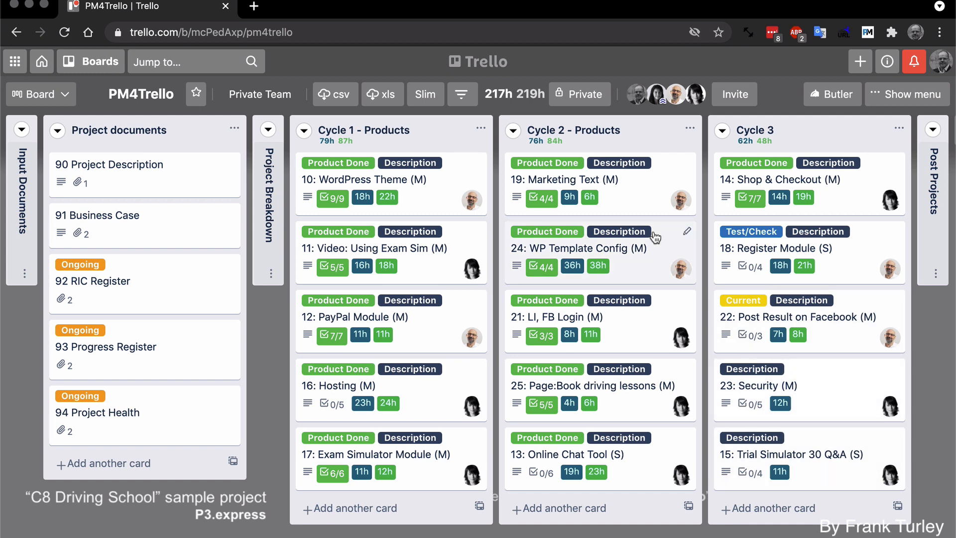
{"action": "mouse_move", "coordinate": [527, 93]}
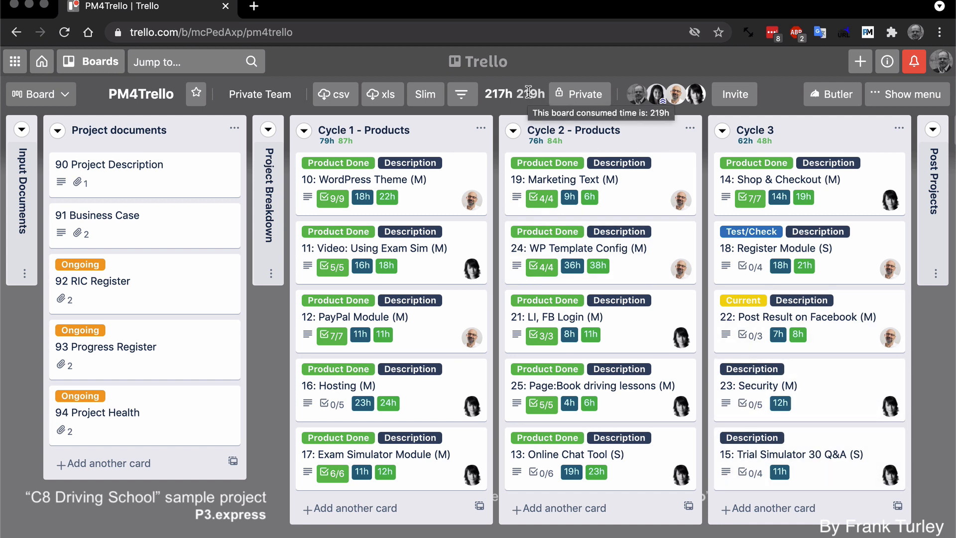
{"action": "mouse_move", "coordinate": [363, 204]}
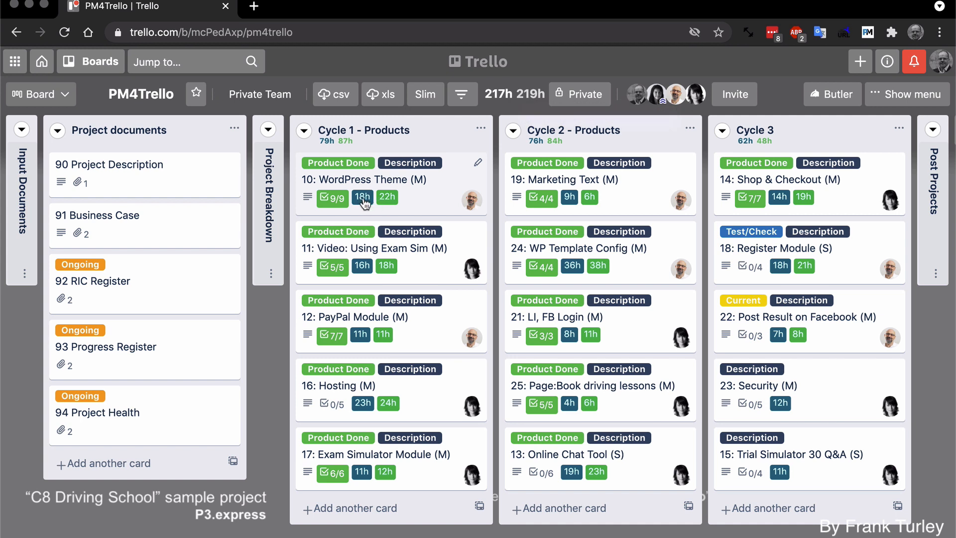
{"action": "mouse_move", "coordinate": [867, 34]}
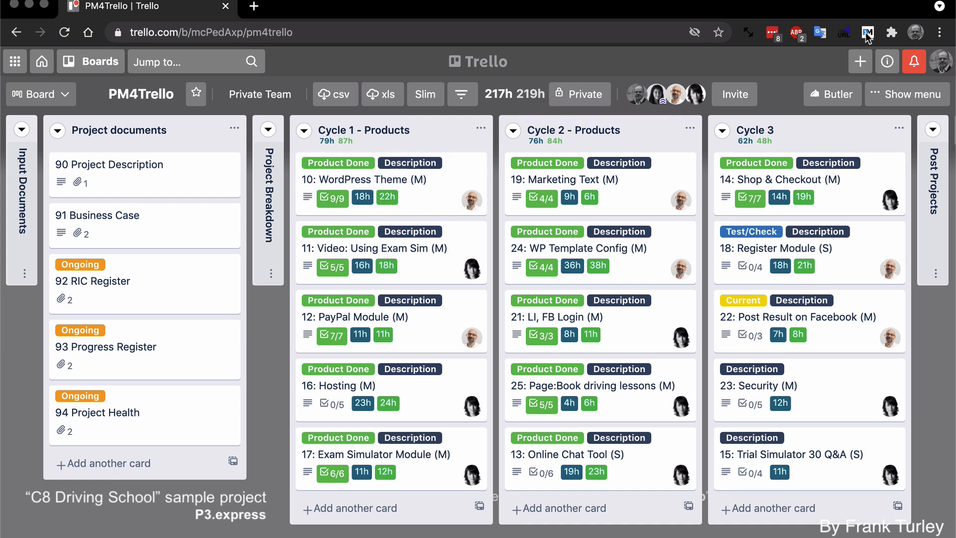
Reopen the PM for Trello colour settings with consumed hours green, then close them.
{"action": "left_click", "coordinate": [867, 33]}
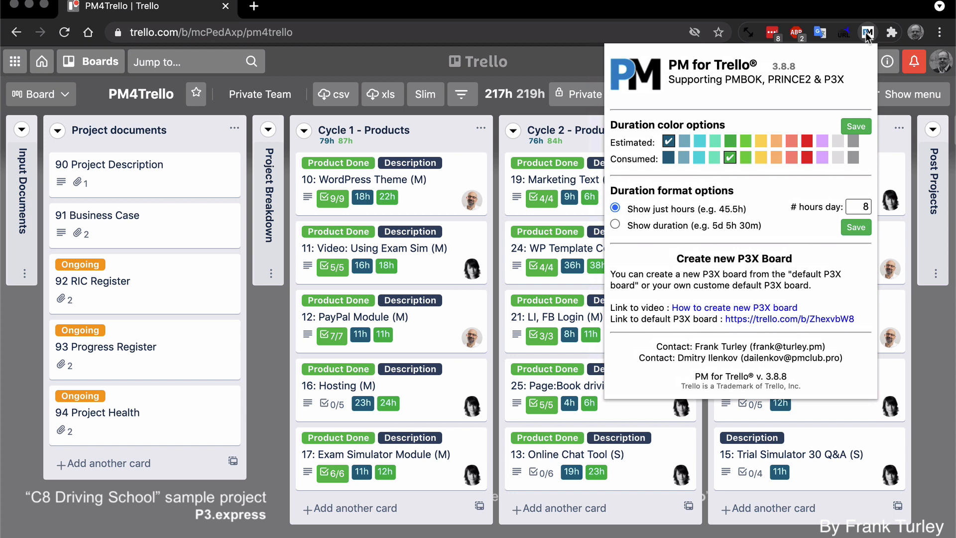
{"action": "mouse_move", "coordinate": [684, 158]}
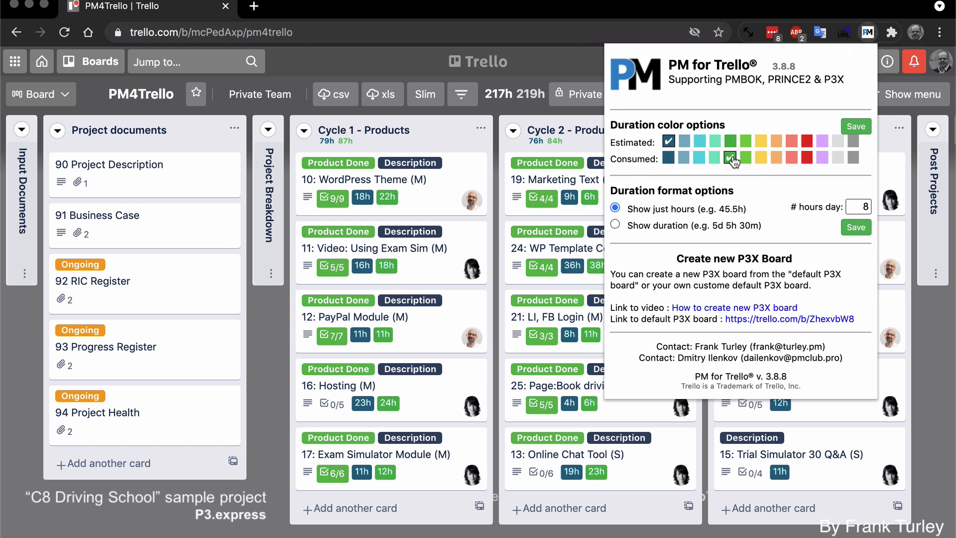
{"action": "left_click", "coordinate": [867, 33]}
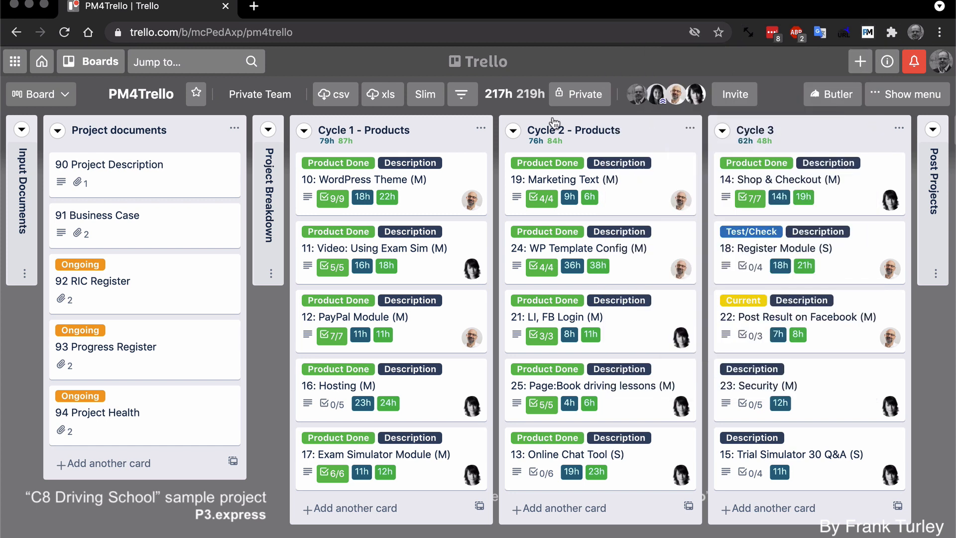
{"action": "mouse_move", "coordinate": [378, 183]}
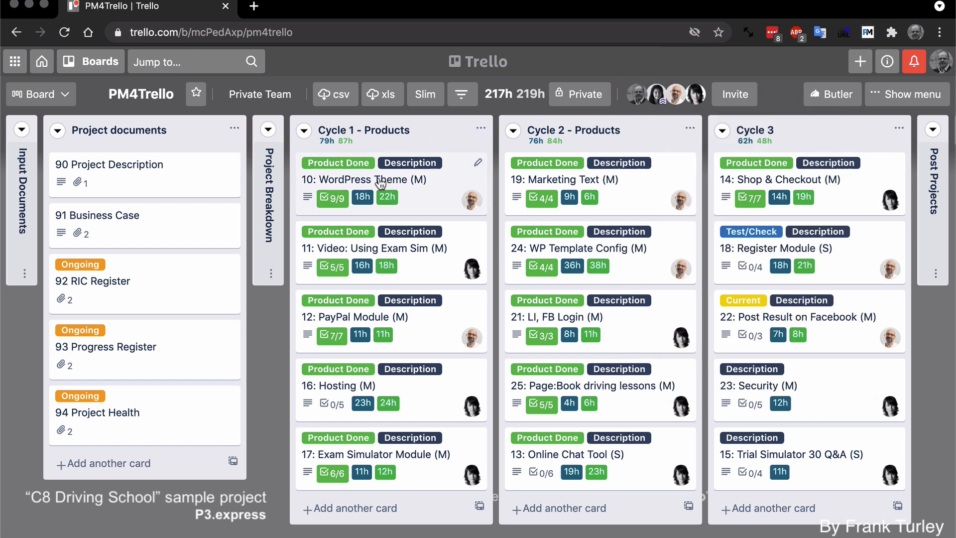
{"action": "mouse_move", "coordinate": [280, 131]}
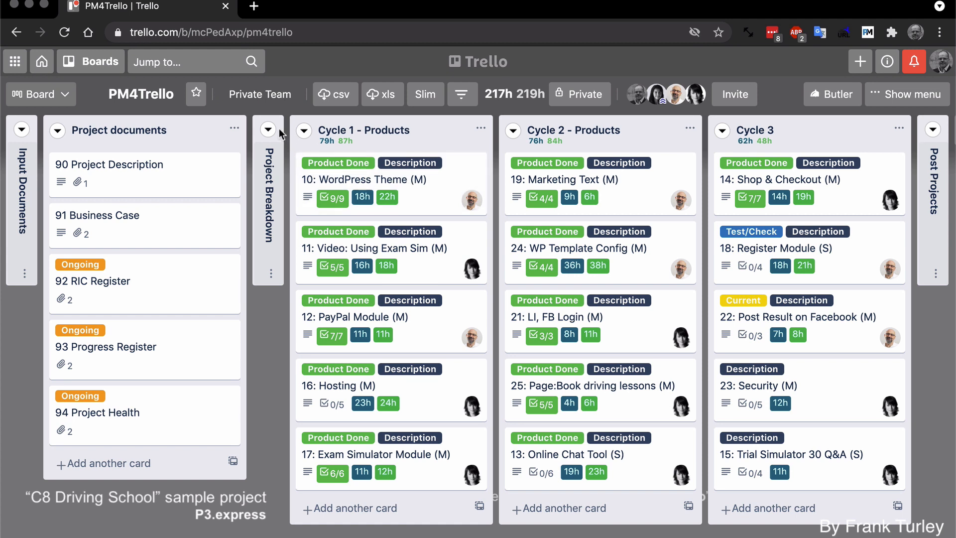
Add a 'New Item' card to Project Breakdown and apply a 12-hour estimate.
{"action": "left_click", "coordinate": [268, 130]}
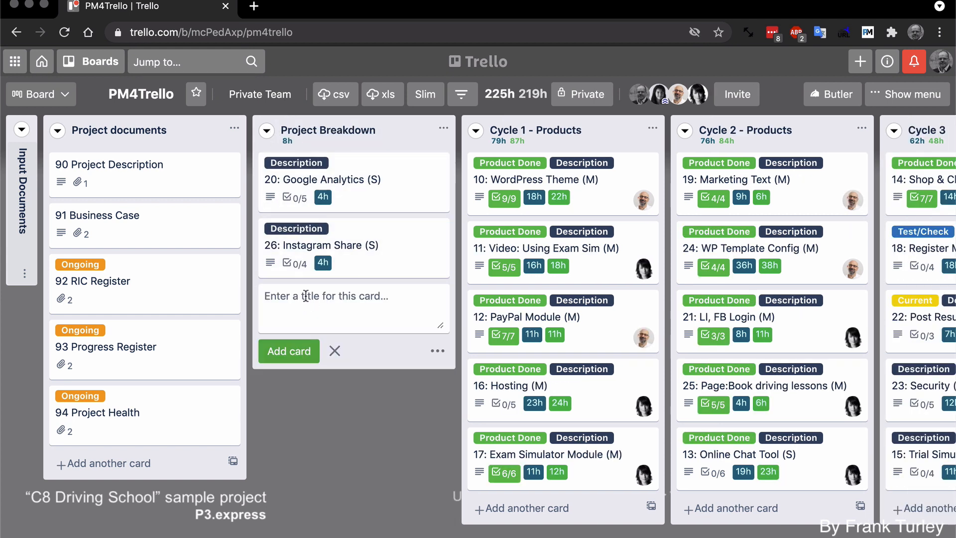
{"action": "type", "text": "Mew"}
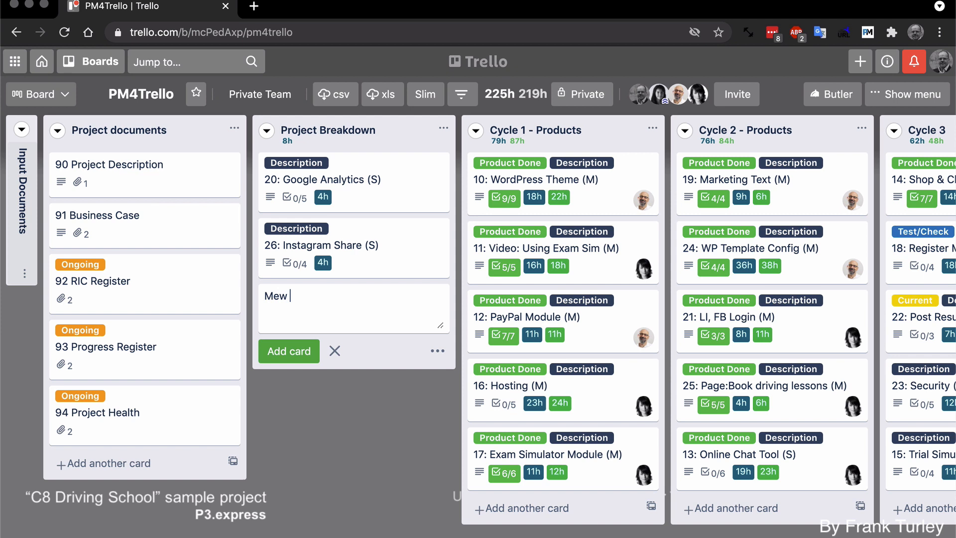
{"action": "type", "text": "Ne"}
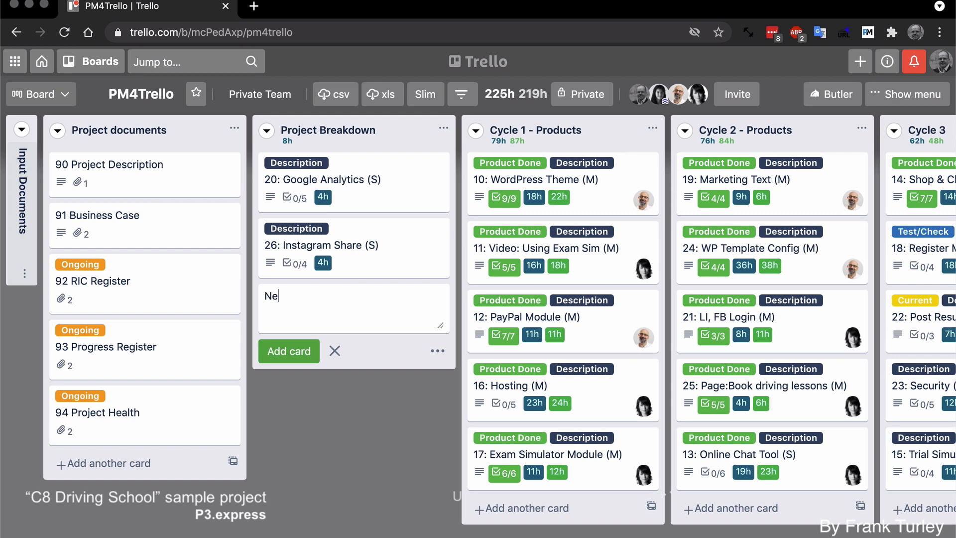
{"action": "type", "text": "w It"}
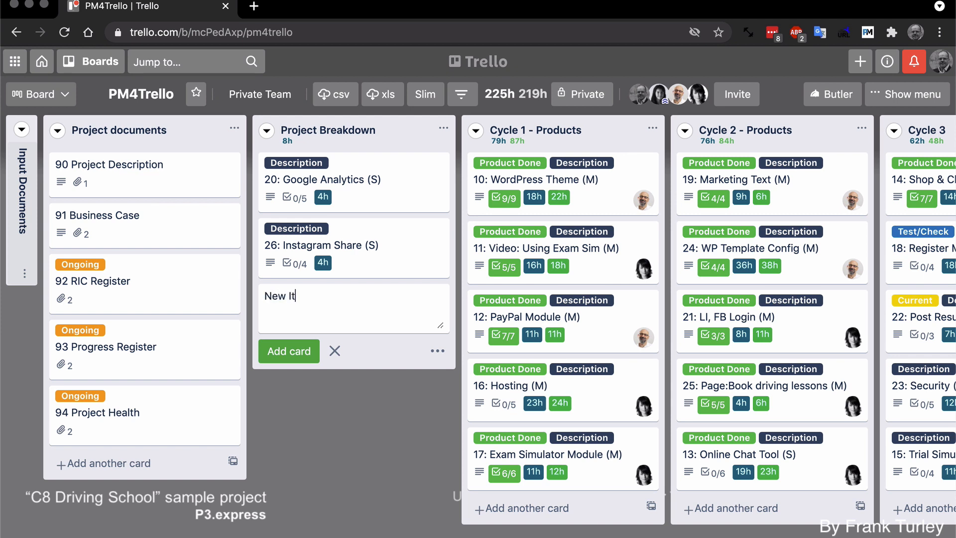
{"action": "left_click", "coordinate": [288, 351]}
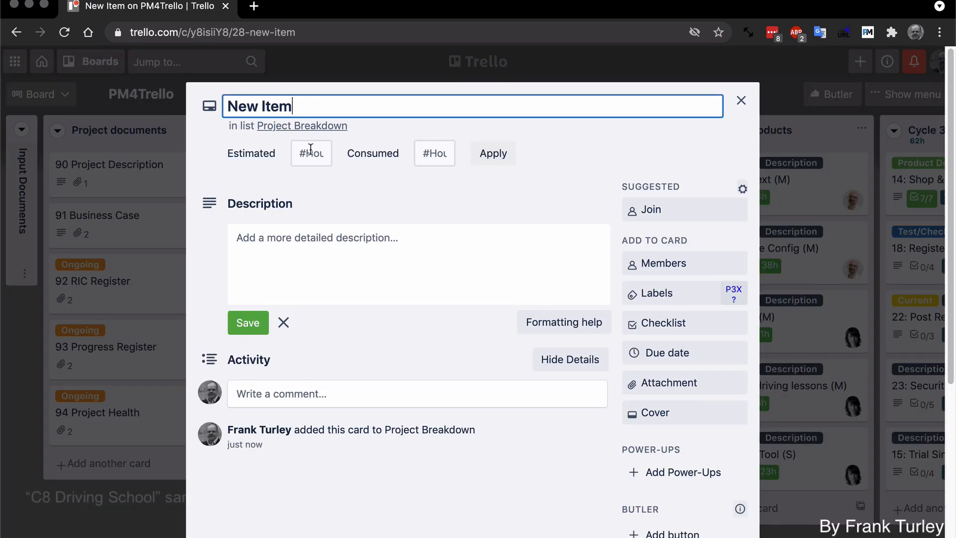
{"action": "mouse_move", "coordinate": [417, 158]}
{"action": "type", "text": "12"}
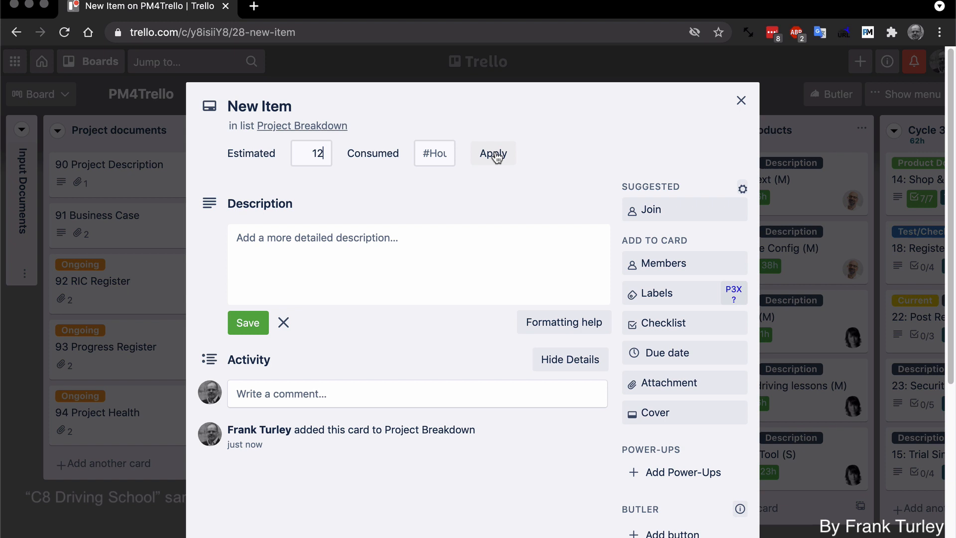
{"action": "left_click", "coordinate": [492, 153]}
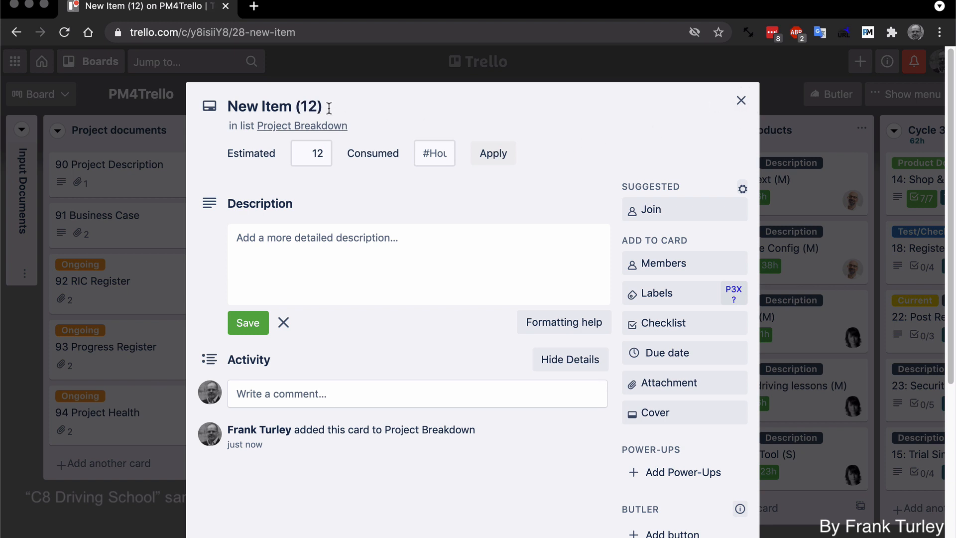
{"action": "mouse_move", "coordinate": [741, 100]}
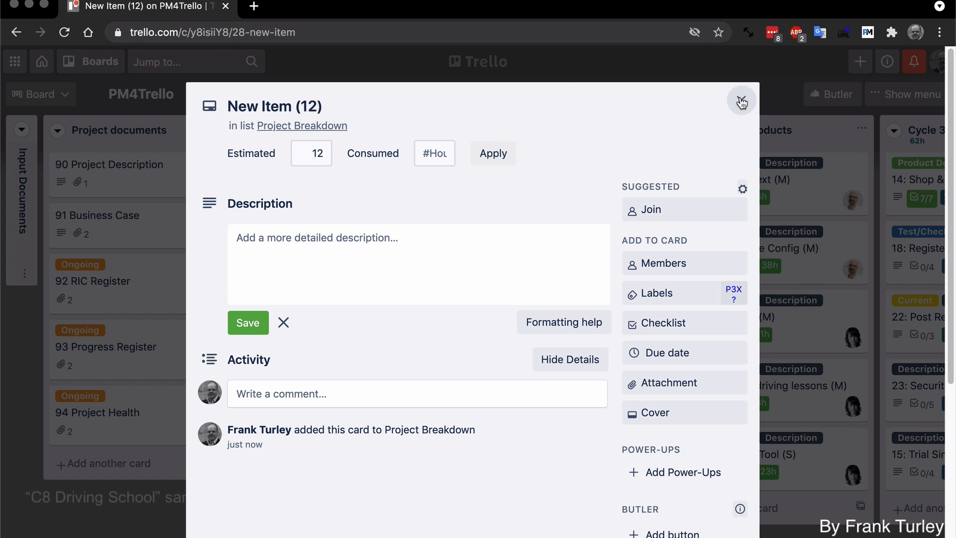
{"action": "left_click", "coordinate": [741, 101]}
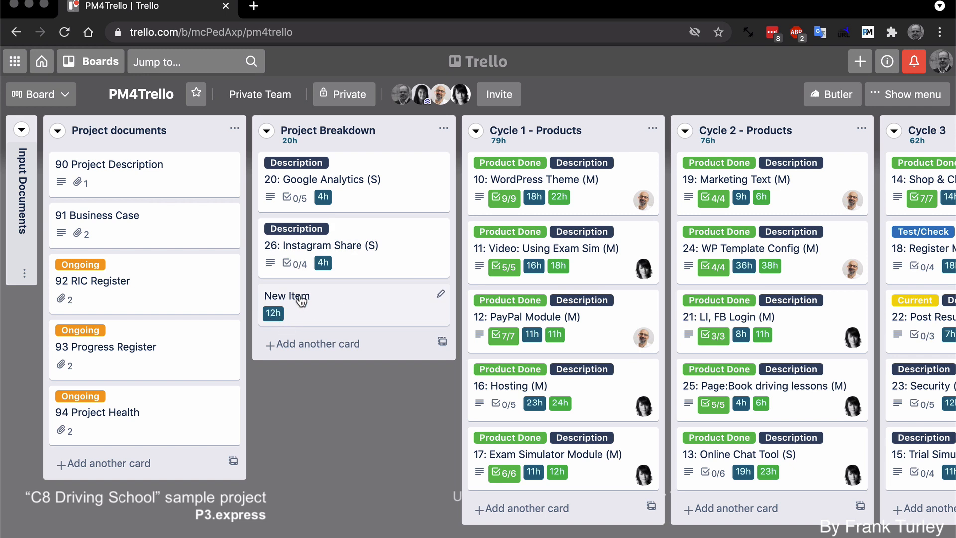
Change the New Item card's estimate to (10) hours via its title.
{"action": "left_click", "coordinate": [287, 295]}
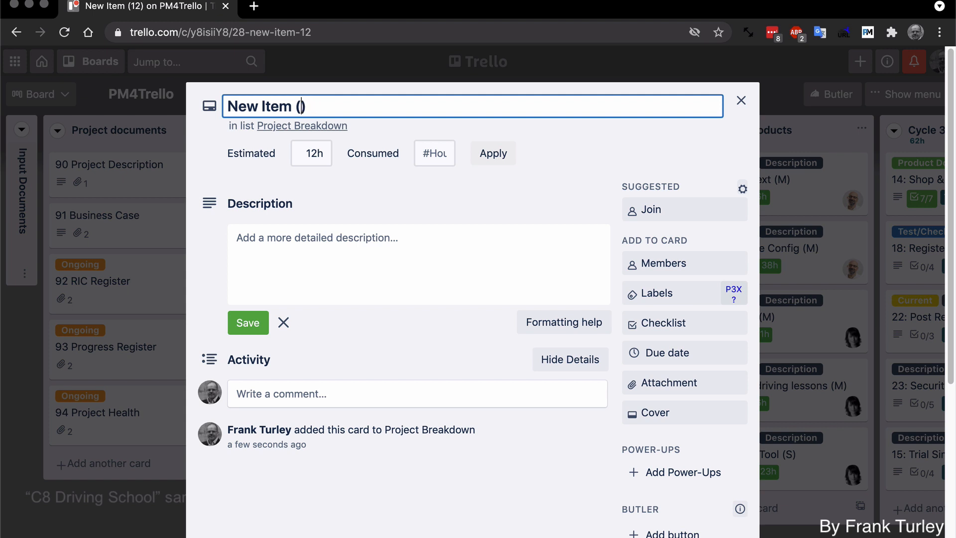
{"action": "type", "text": "10"}
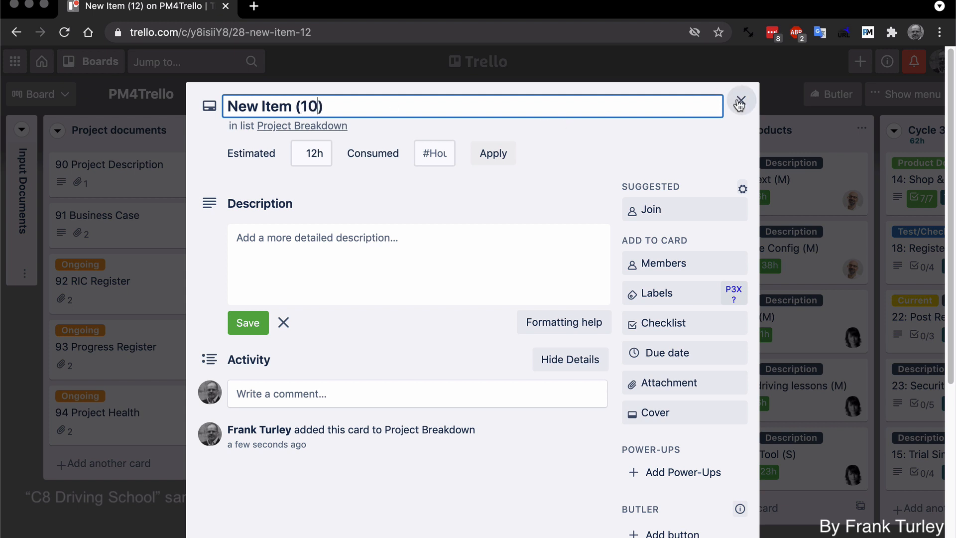
{"action": "left_click", "coordinate": [740, 102]}
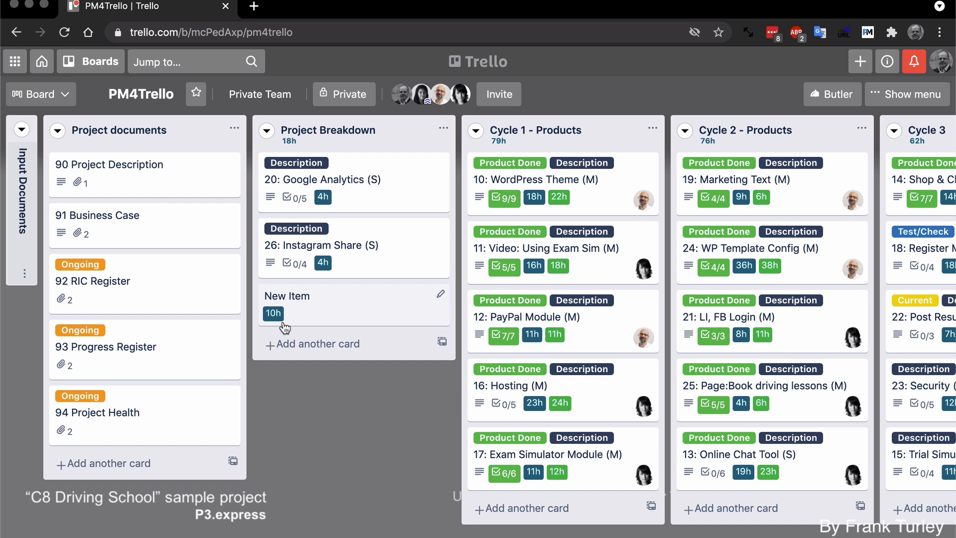
{"action": "mouse_move", "coordinate": [305, 307]}
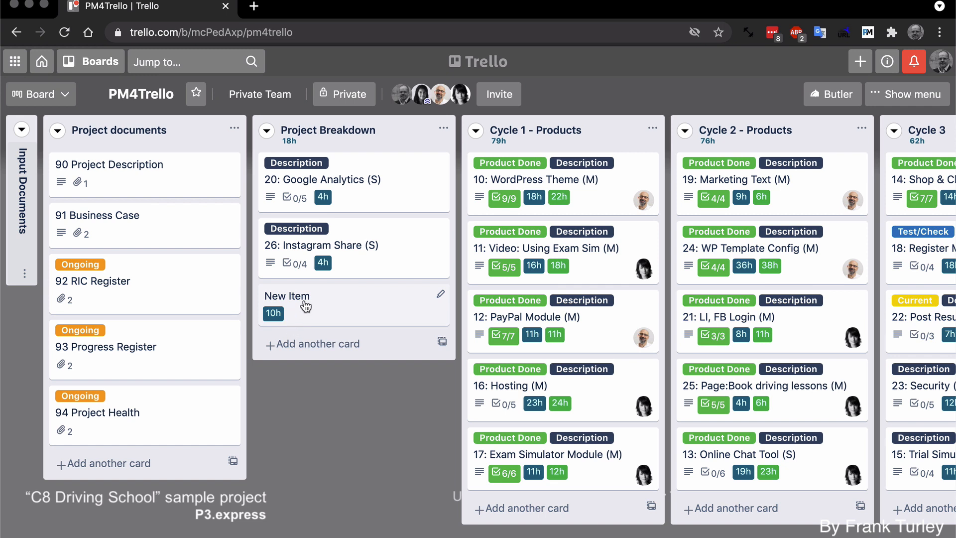
Append [16] consumed hours to the New Item card's title.
{"action": "left_click", "coordinate": [287, 297]}
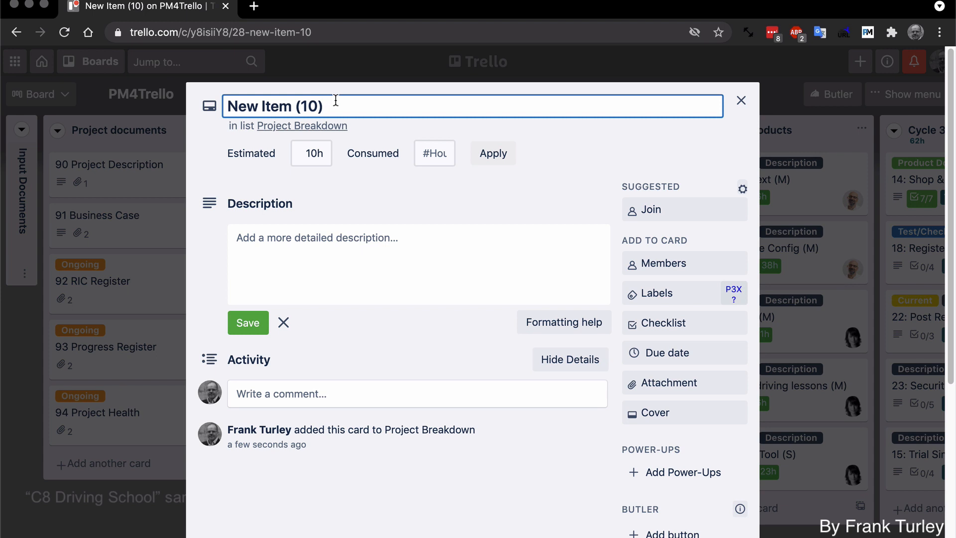
{"action": "type", "text": "["}
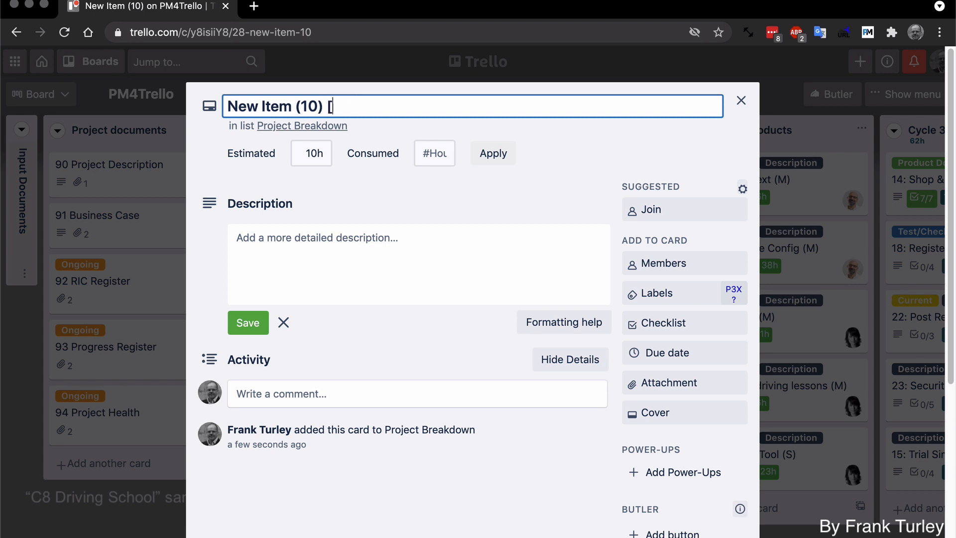
{"action": "type", "text": "1"}
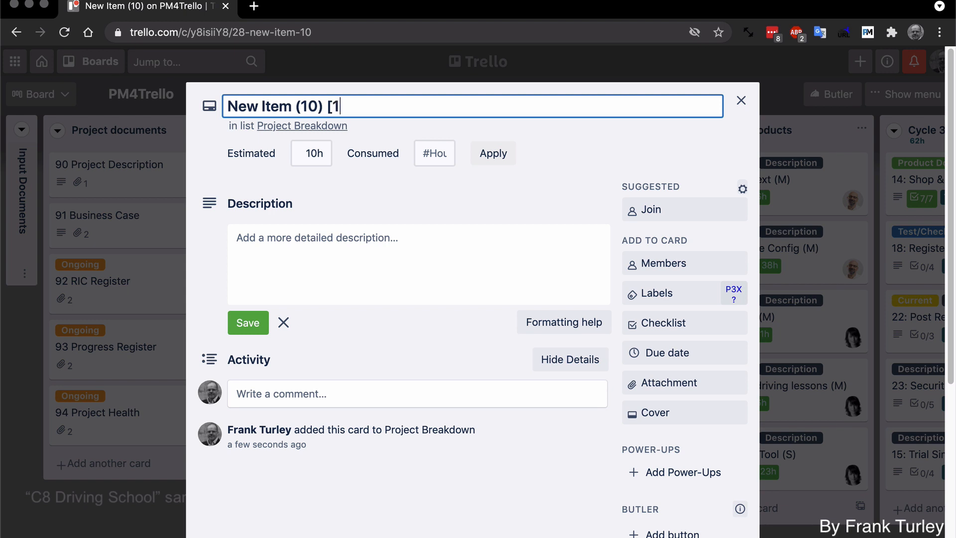
{"action": "type", "text": "6]"}
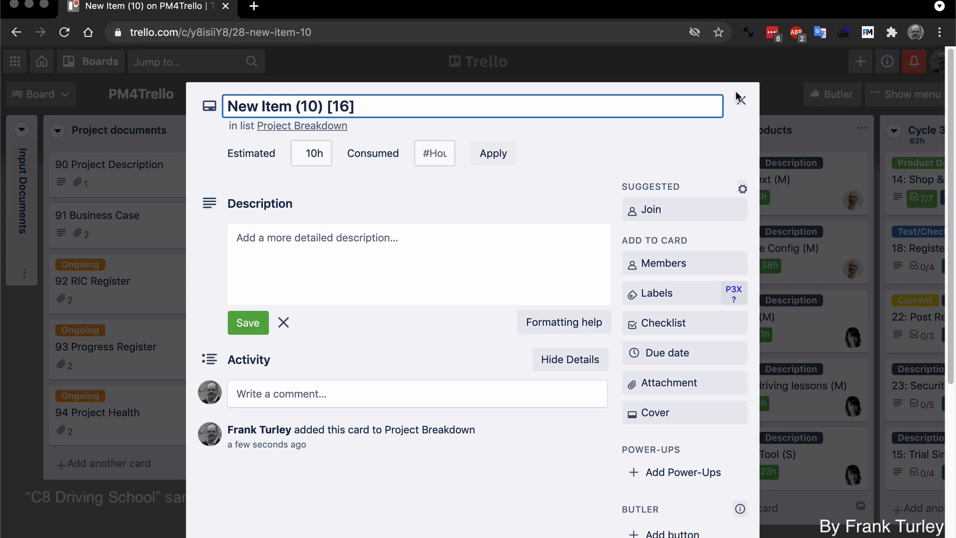
{"action": "left_click", "coordinate": [740, 99]}
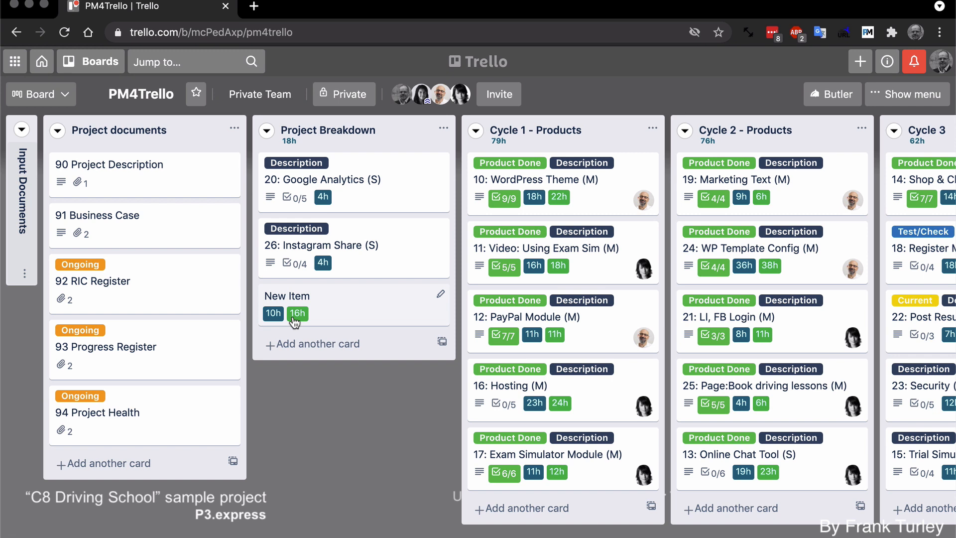
Archive and delete the New Item card from its open detail view.
{"action": "left_click", "coordinate": [287, 296]}
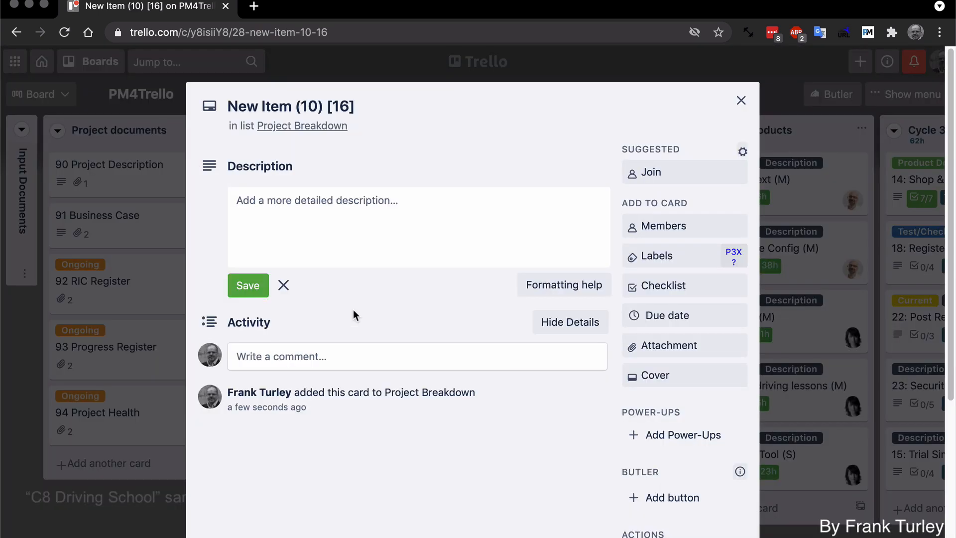
{"action": "left_click", "coordinate": [741, 100]}
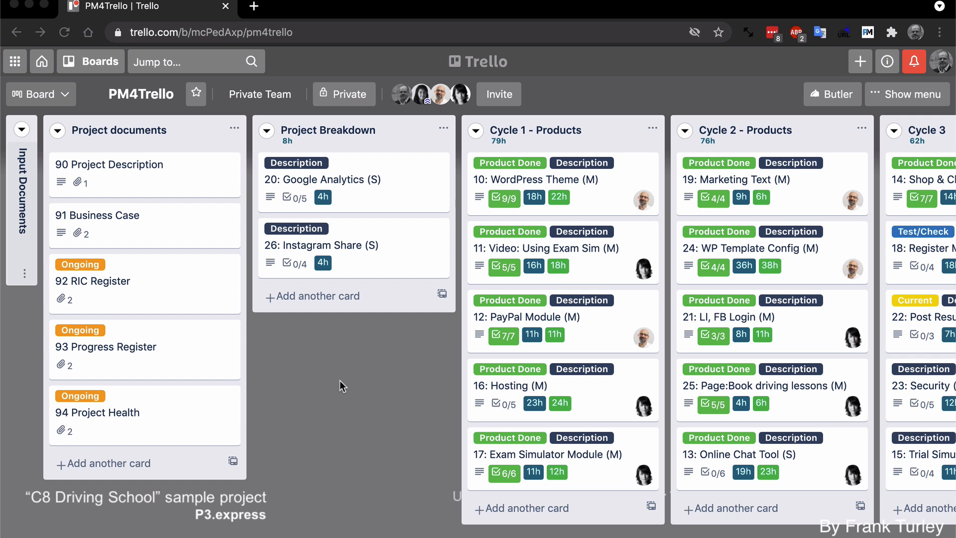
{"action": "mouse_move", "coordinate": [376, 195]}
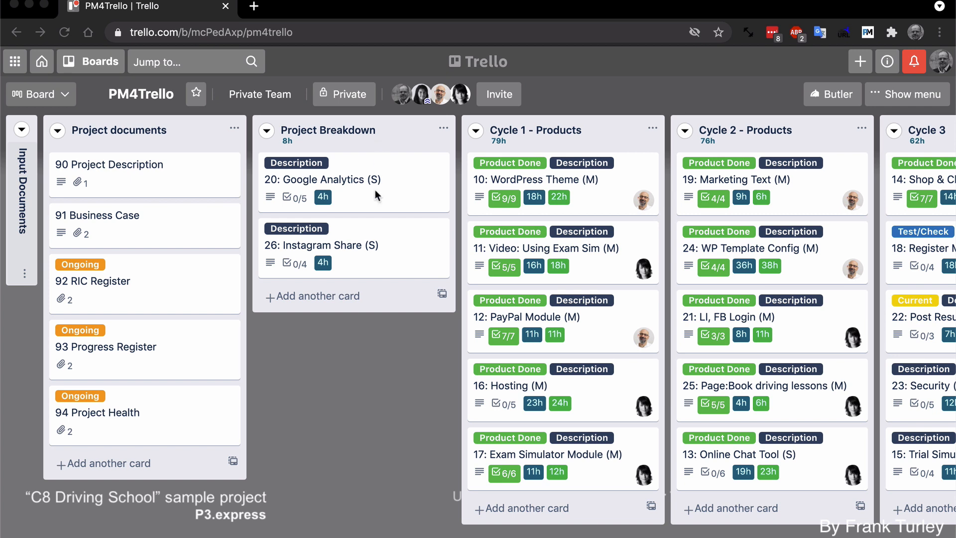
{"action": "mouse_move", "coordinate": [378, 223]}
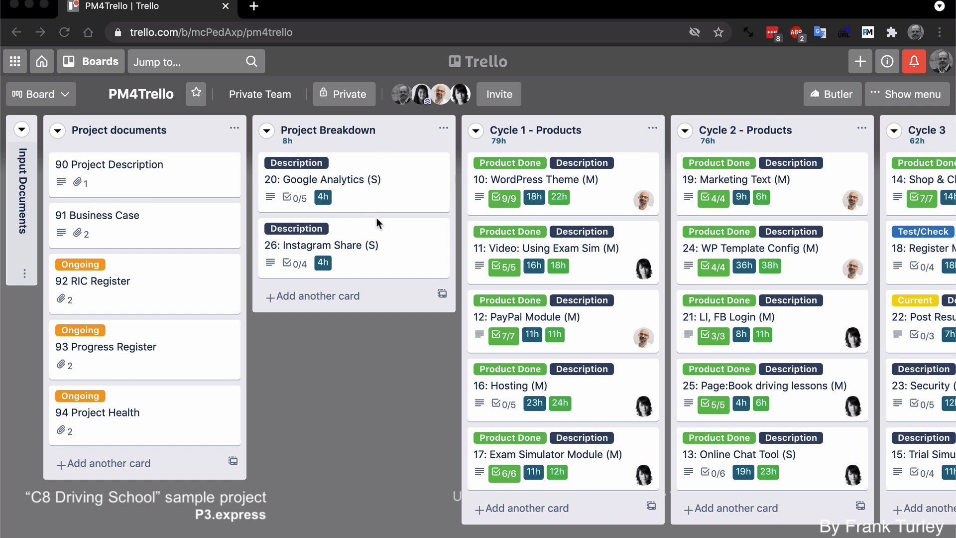
{"action": "mouse_move", "coordinate": [372, 397]}
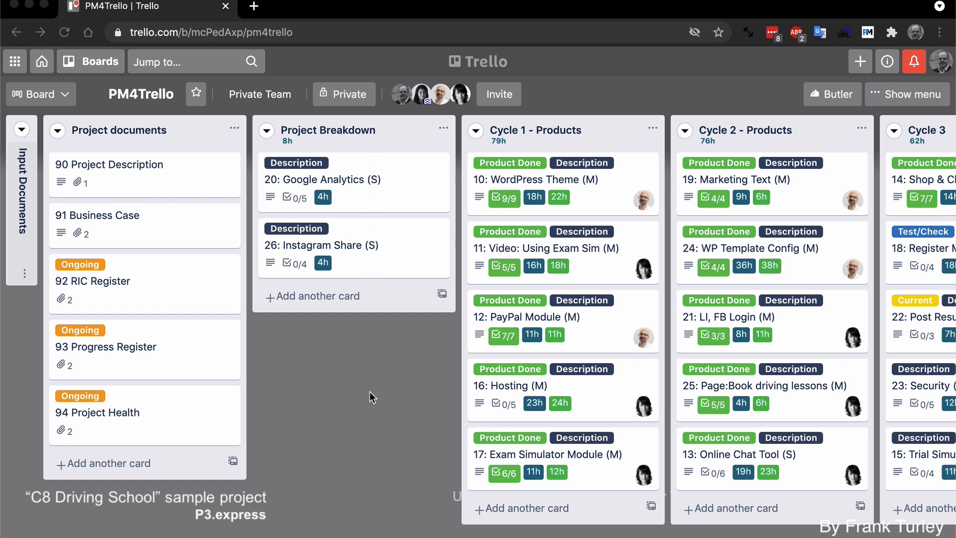
{"action": "mouse_move", "coordinate": [353, 445]}
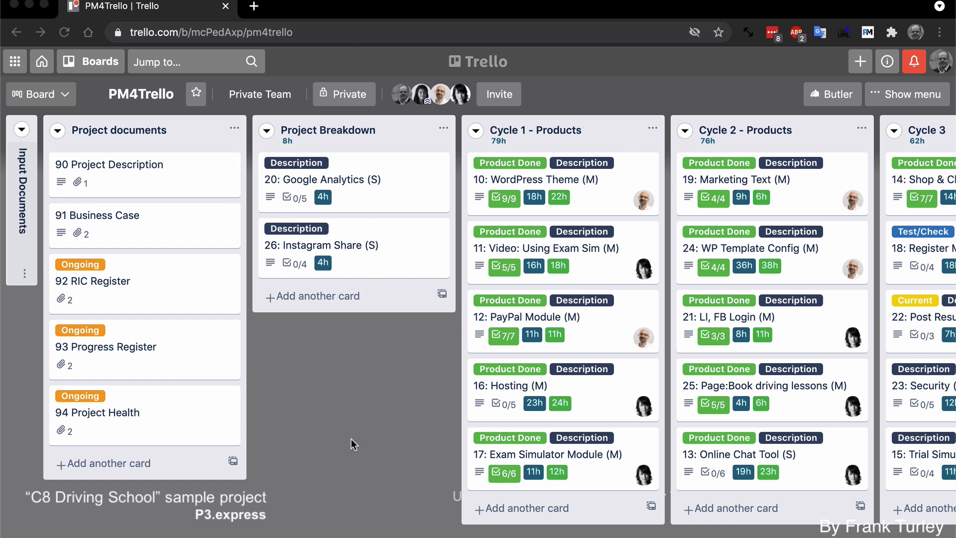
{"action": "mouse_move", "coordinate": [461, 247]}
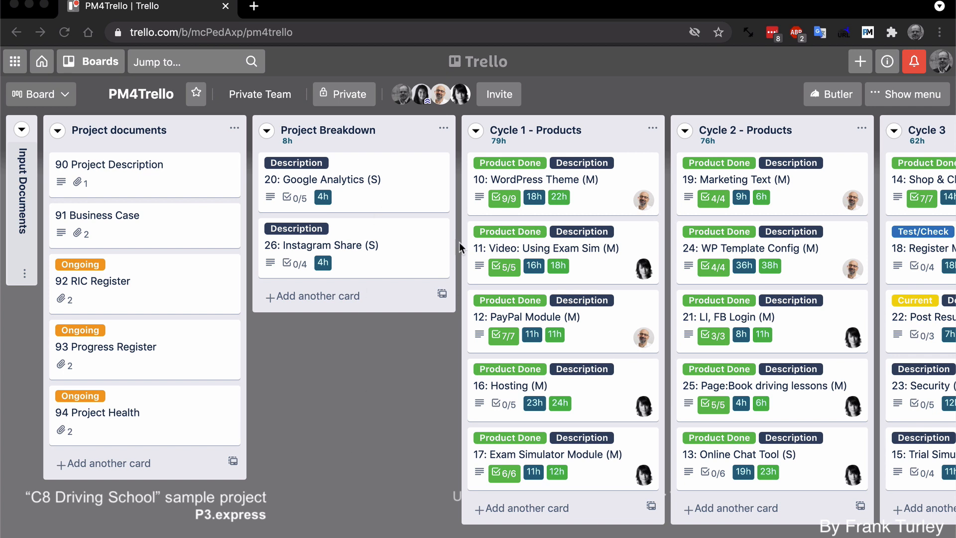
{"action": "mouse_move", "coordinate": [358, 259]}
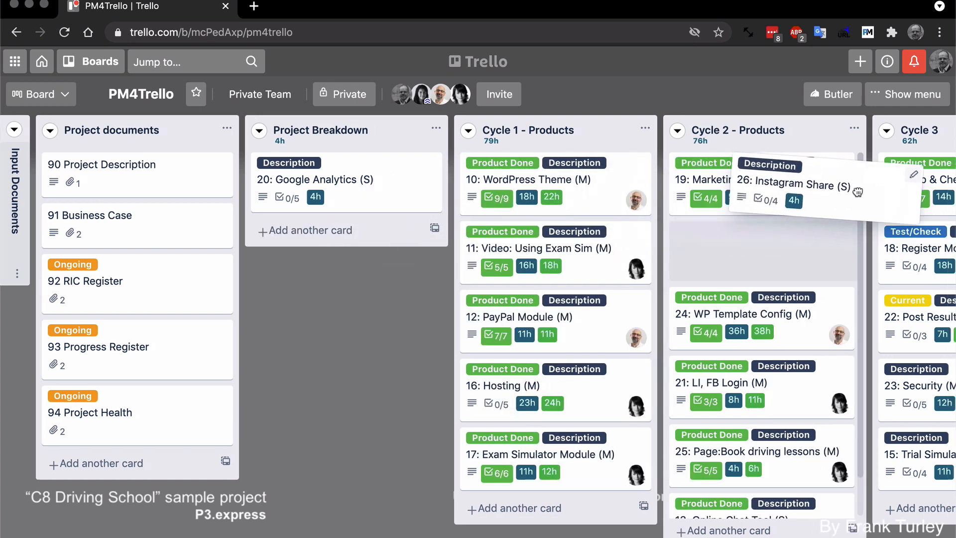
Scroll the board right toward the Instagram Share card in Cycle 2 - Products.
{"action": "scroll", "scroll_direction": "right", "scroll_amount": 3}
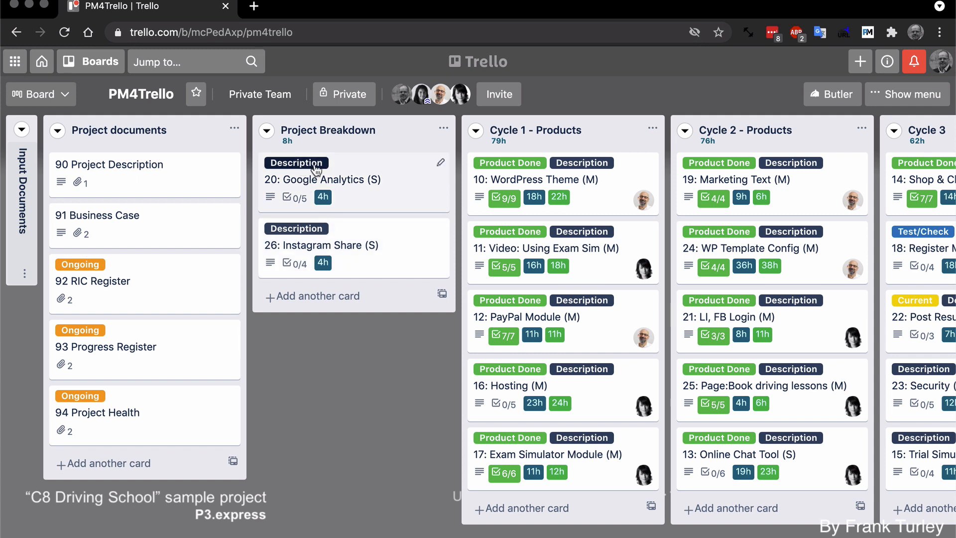
{"action": "mouse_move", "coordinate": [307, 177]}
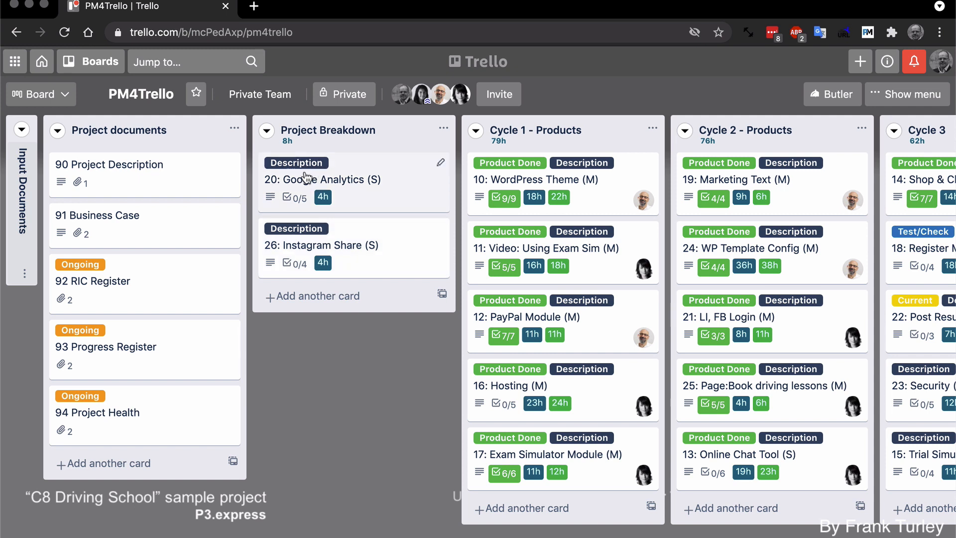
{"action": "mouse_move", "coordinate": [547, 184]}
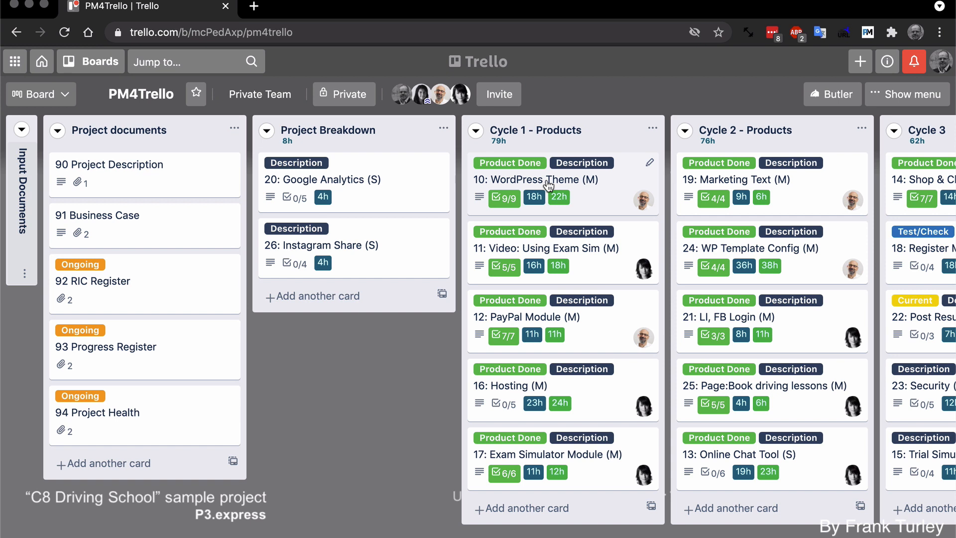
Open card 10: WordPress Theme and scroll through its description and quality checklist.
{"action": "left_click", "coordinate": [529, 179]}
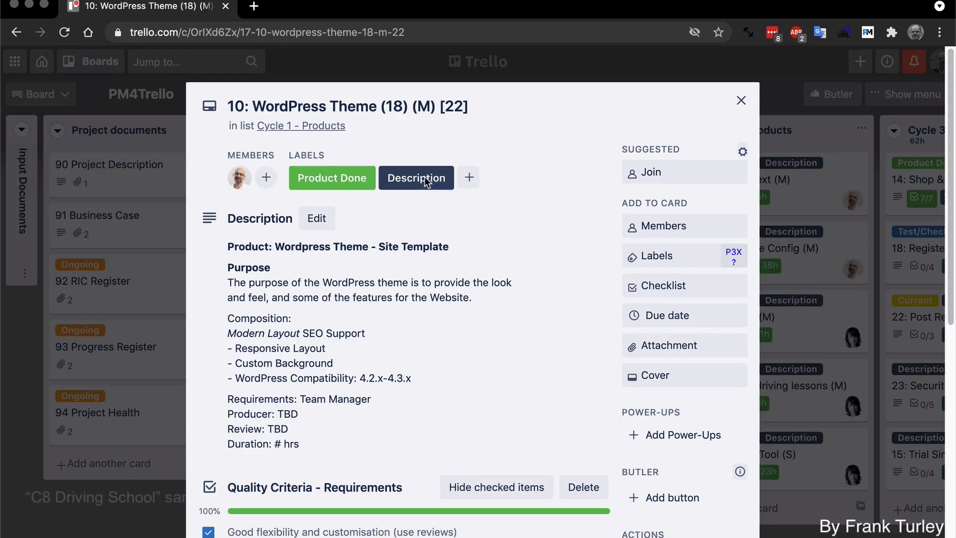
{"action": "mouse_move", "coordinate": [416, 178]}
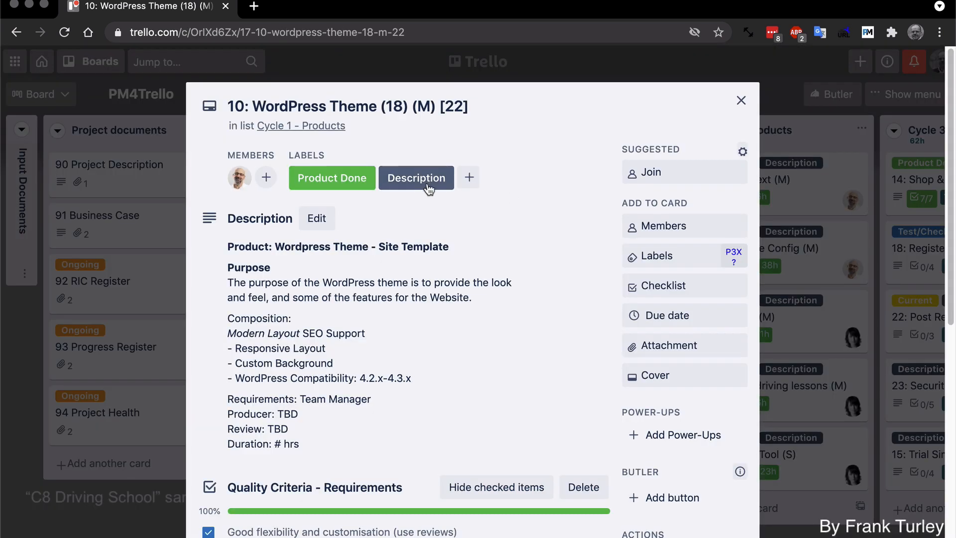
{"action": "scroll", "scroll_direction": "down", "scroll_amount": 3}
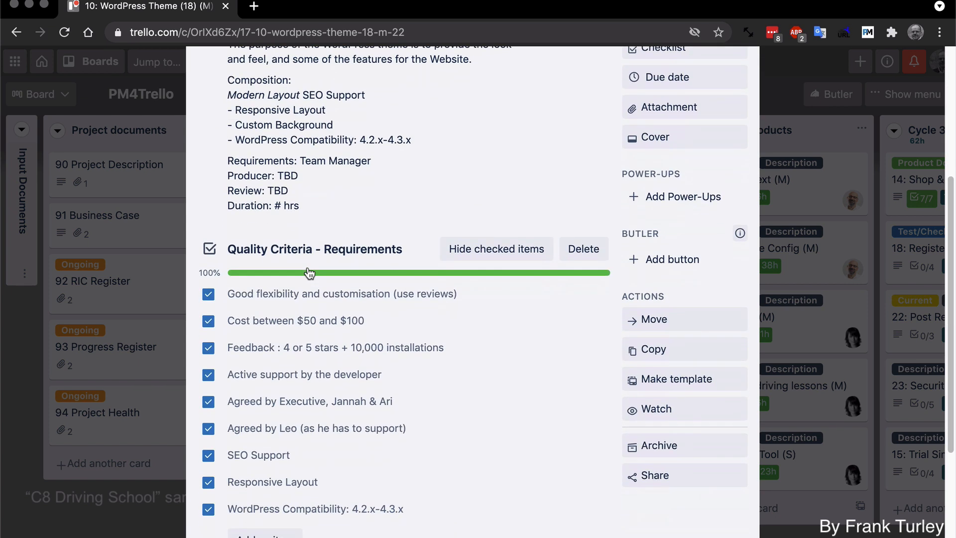
{"action": "scroll", "scroll_direction": "up", "scroll_amount": 3}
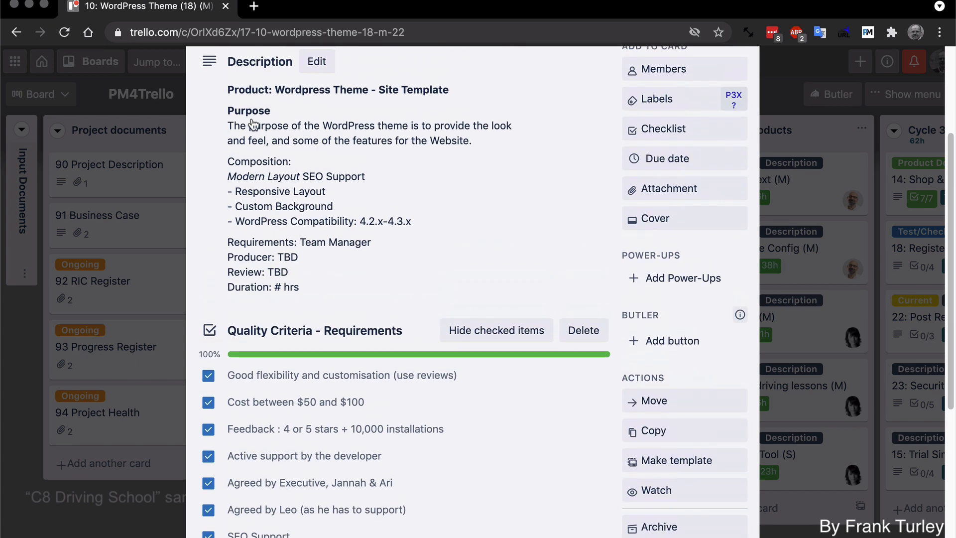
{"action": "scroll", "scroll_direction": "down", "scroll_amount": 3}
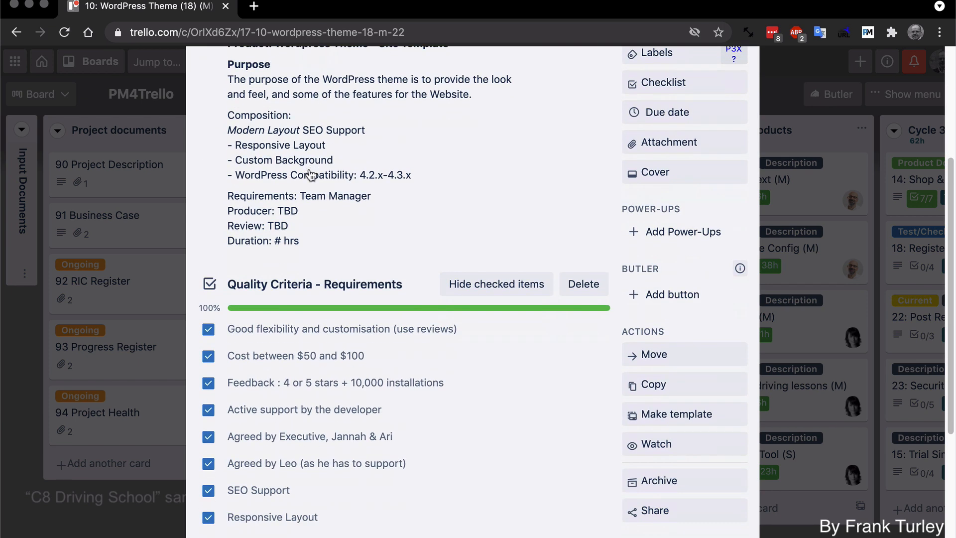
{"action": "scroll", "scroll_direction": "up", "scroll_amount": 3}
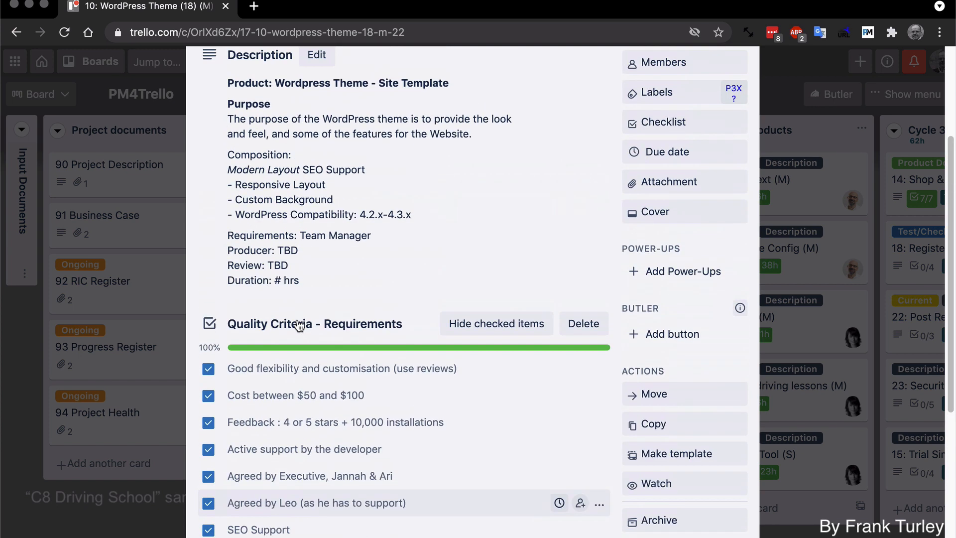
{"action": "scroll", "scroll_direction": "up", "scroll_amount": 3}
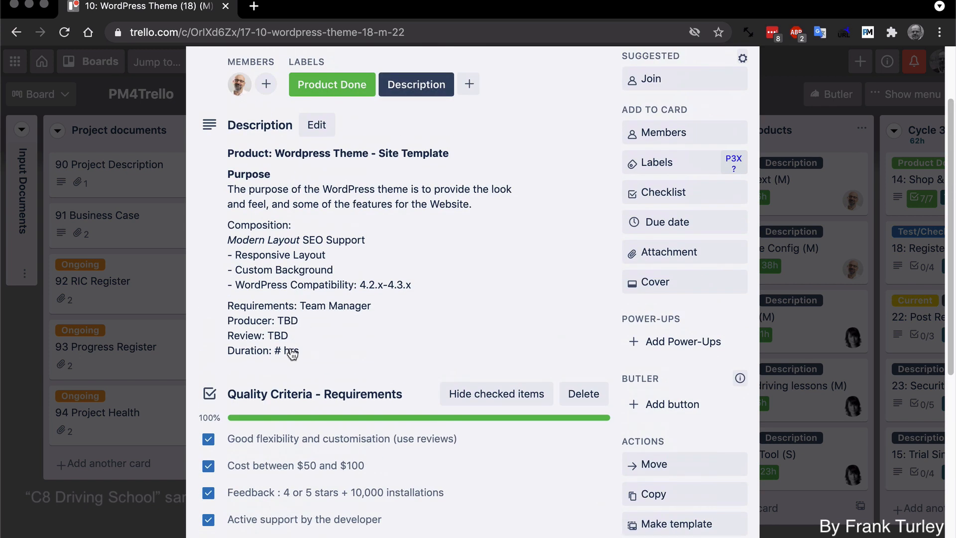
{"action": "mouse_move", "coordinate": [416, 84]}
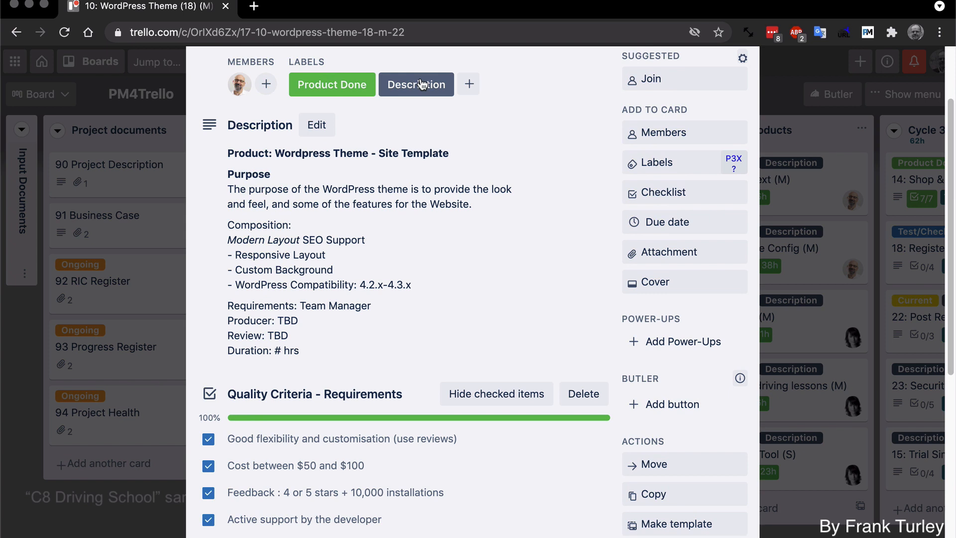
{"action": "left_click", "coordinate": [657, 163]}
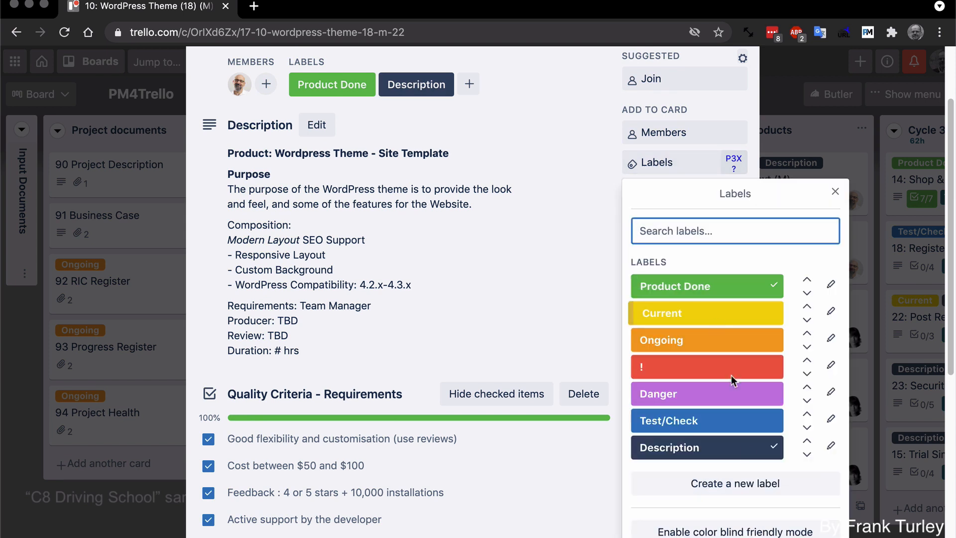
{"action": "mouse_move", "coordinate": [763, 454]}
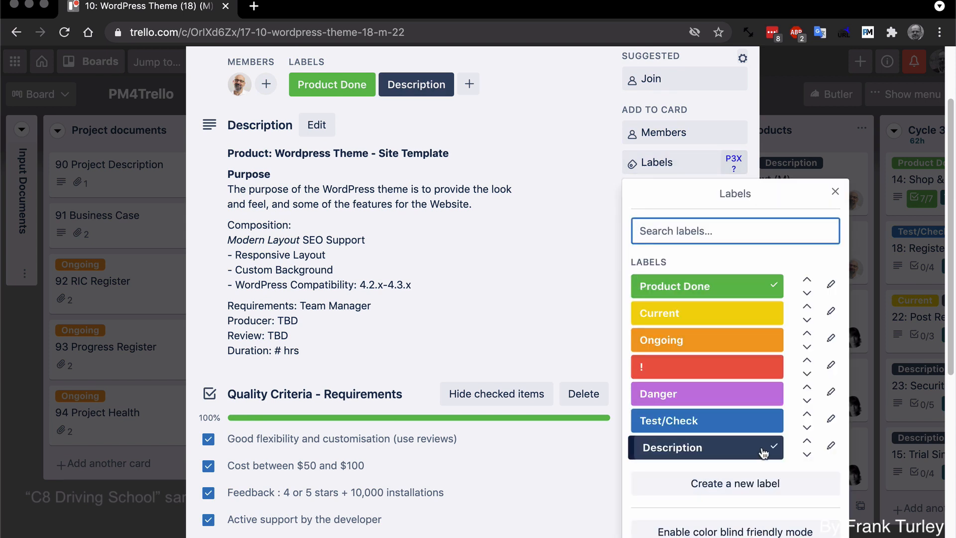
{"action": "mouse_move", "coordinate": [705, 393]}
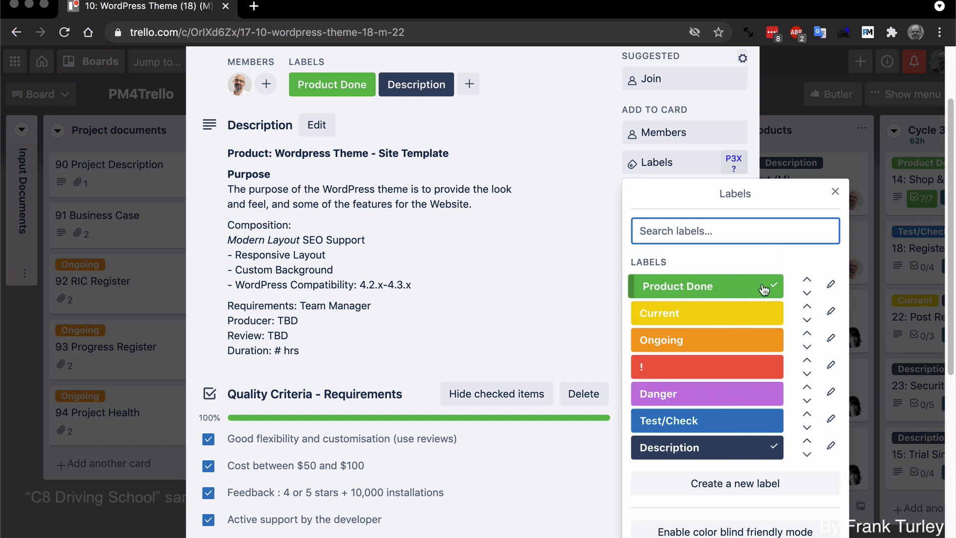
{"action": "mouse_move", "coordinate": [827, 204]}
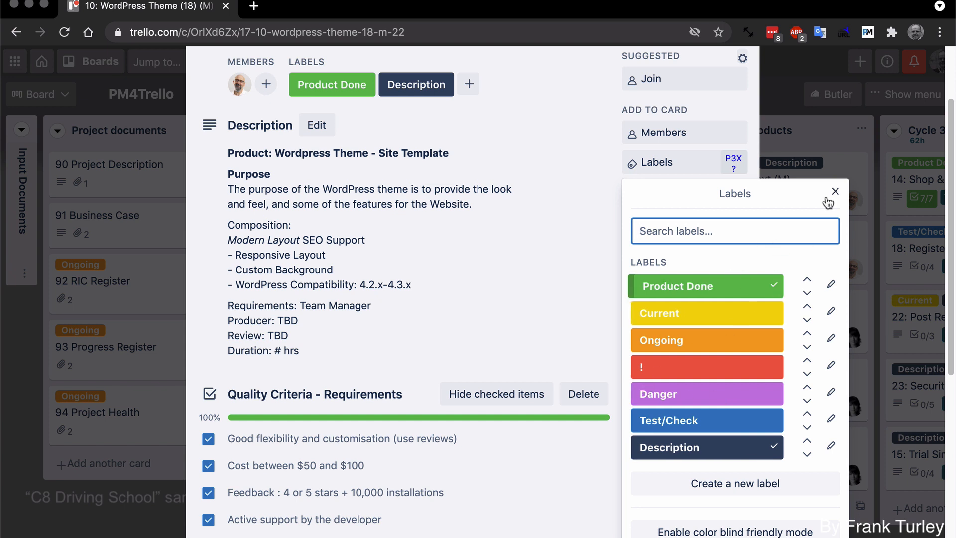
{"action": "left_click", "coordinate": [835, 191]}
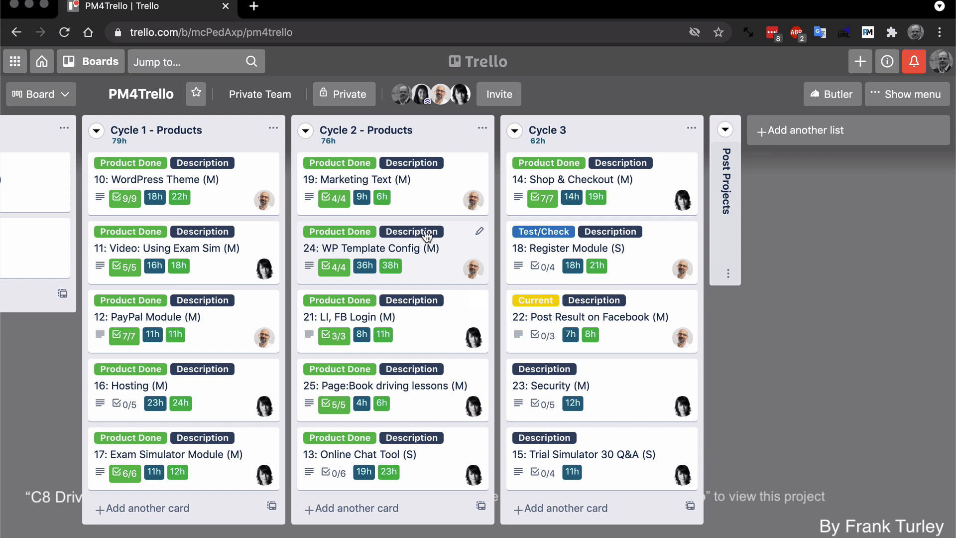
{"action": "mouse_move", "coordinate": [416, 175]}
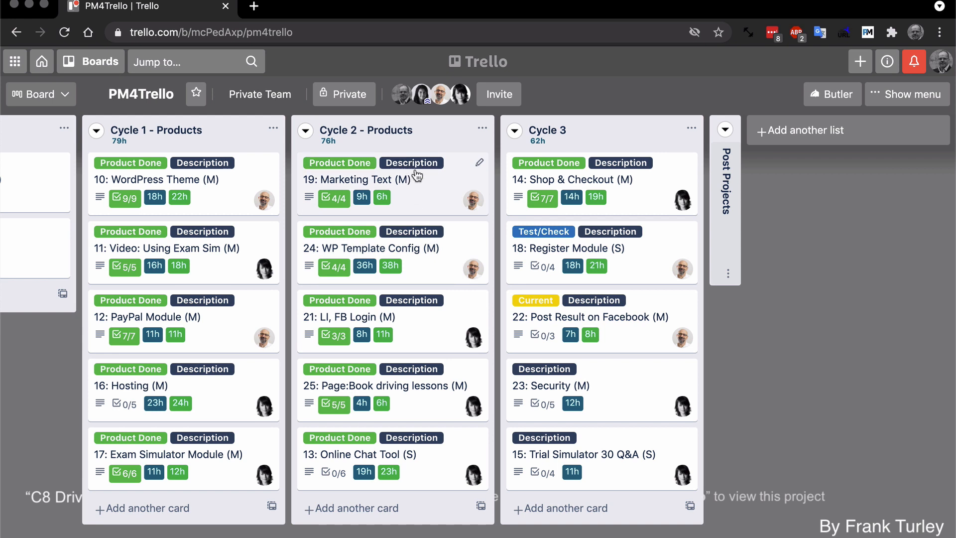
{"action": "mouse_move", "coordinate": [414, 150]}
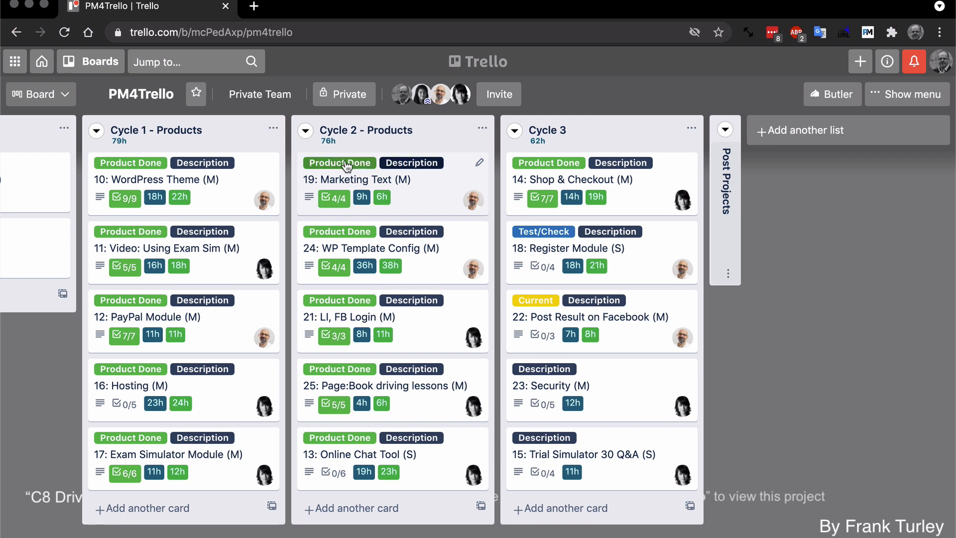
{"action": "mouse_move", "coordinate": [339, 163]}
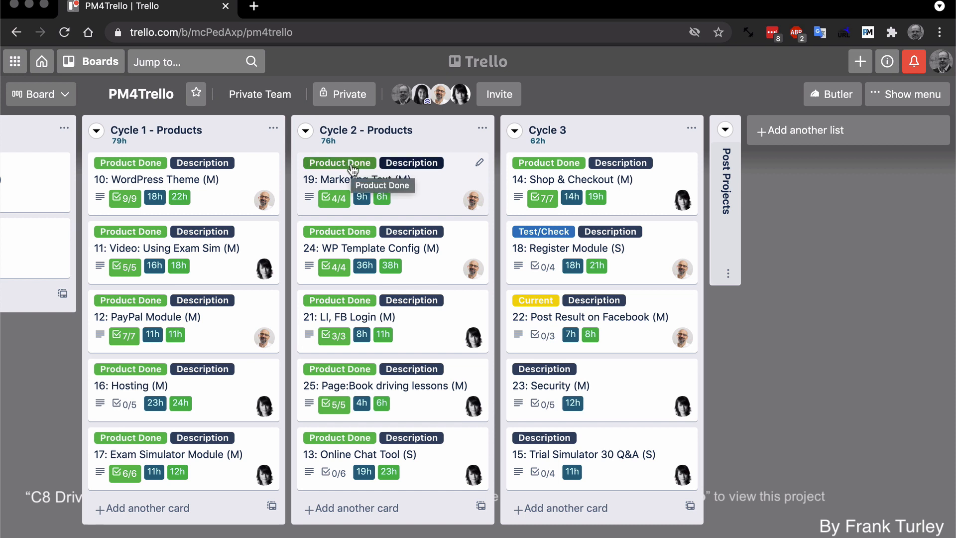
{"action": "mouse_move", "coordinate": [620, 163]}
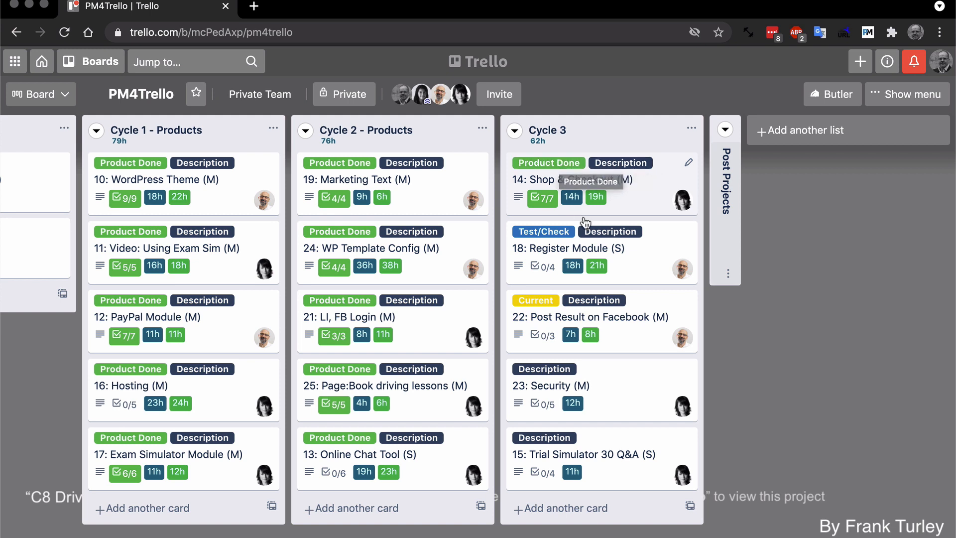
{"action": "mouse_move", "coordinate": [543, 319]}
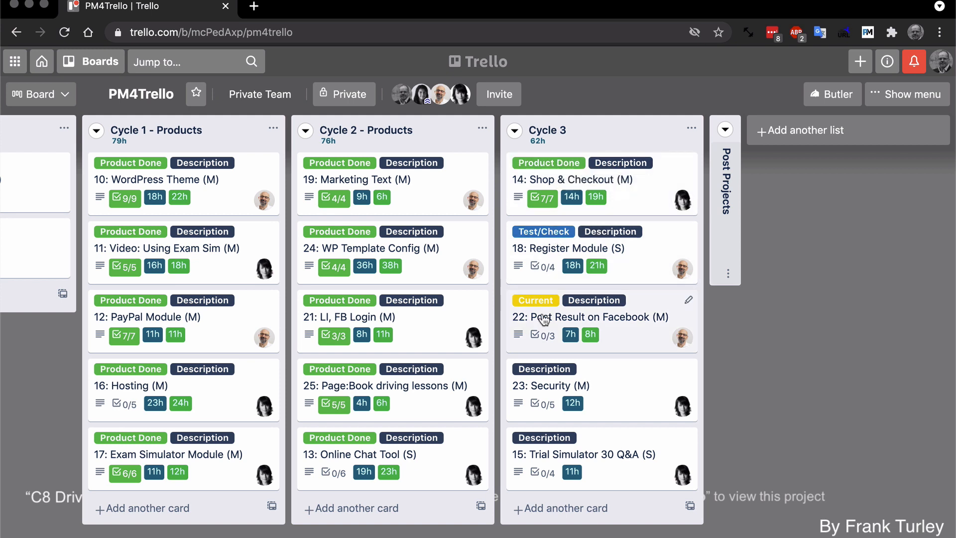
{"action": "mouse_move", "coordinate": [658, 347]}
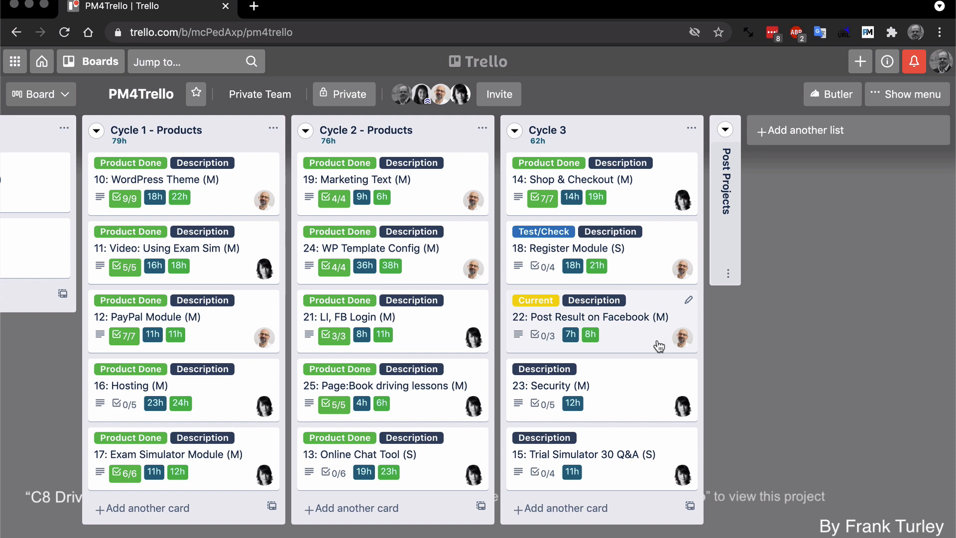
{"action": "mouse_move", "coordinate": [630, 383]}
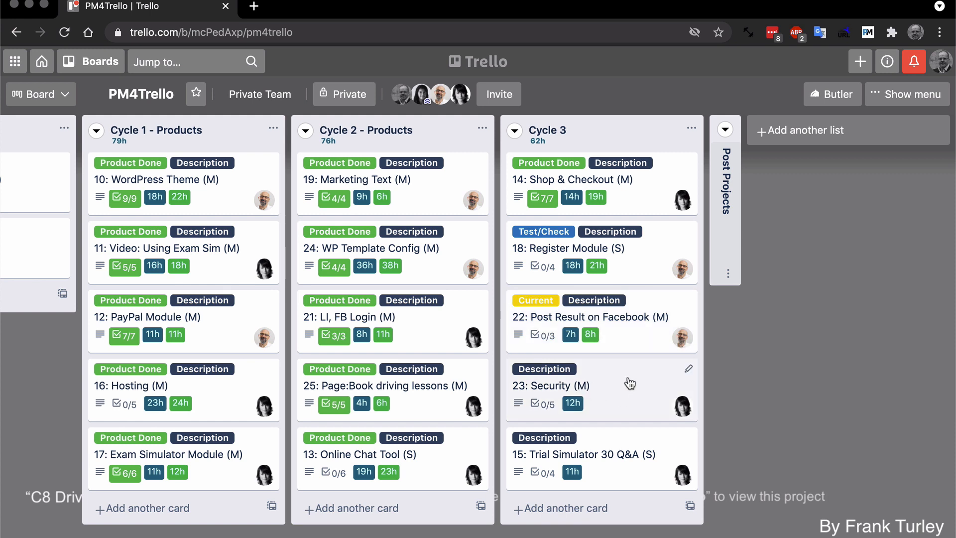
{"action": "mouse_move", "coordinate": [615, 380]}
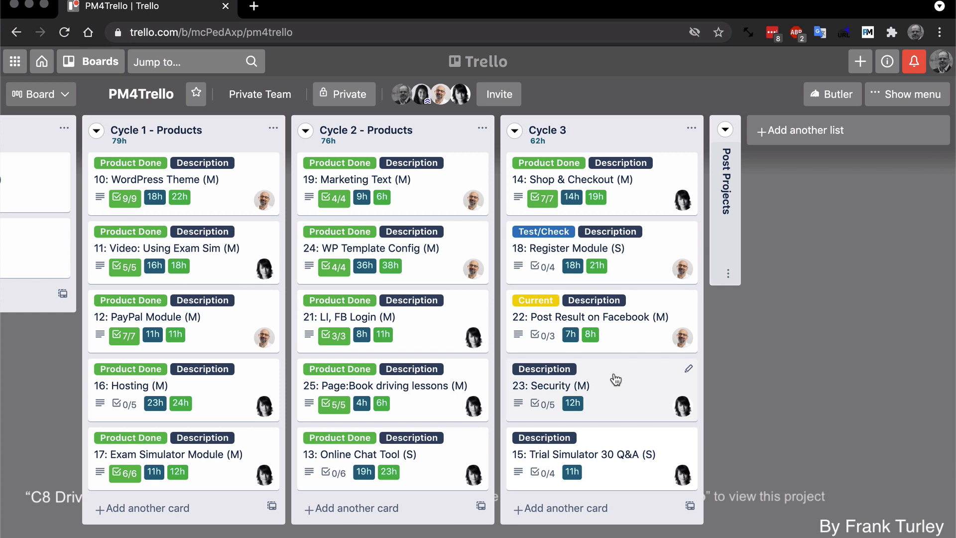
{"action": "mouse_move", "coordinate": [512, 347]}
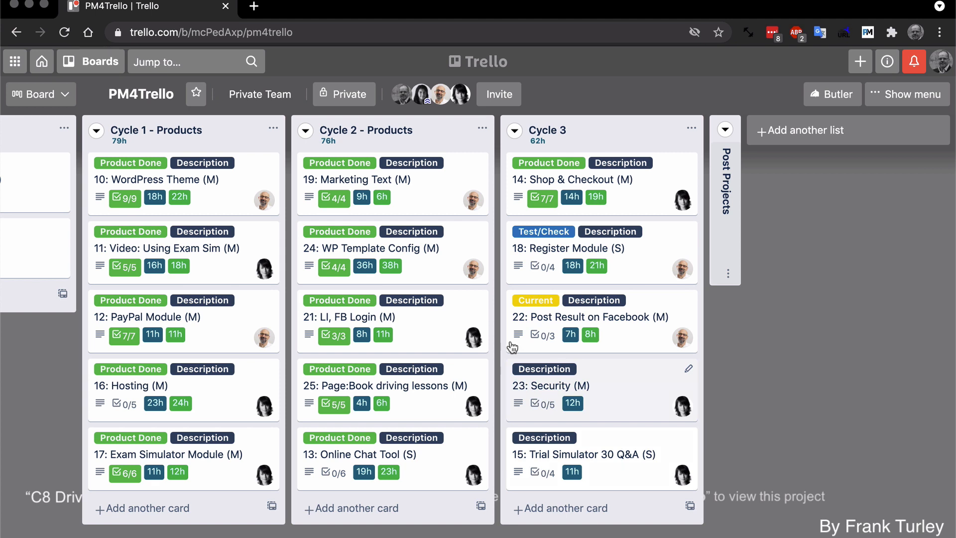
{"action": "mouse_move", "coordinate": [549, 372]}
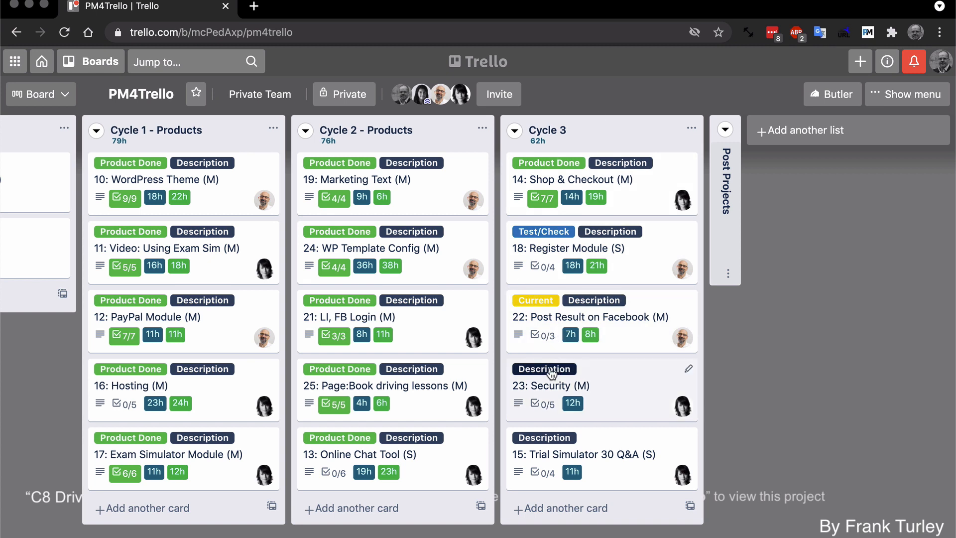
{"action": "mouse_move", "coordinate": [583, 295]}
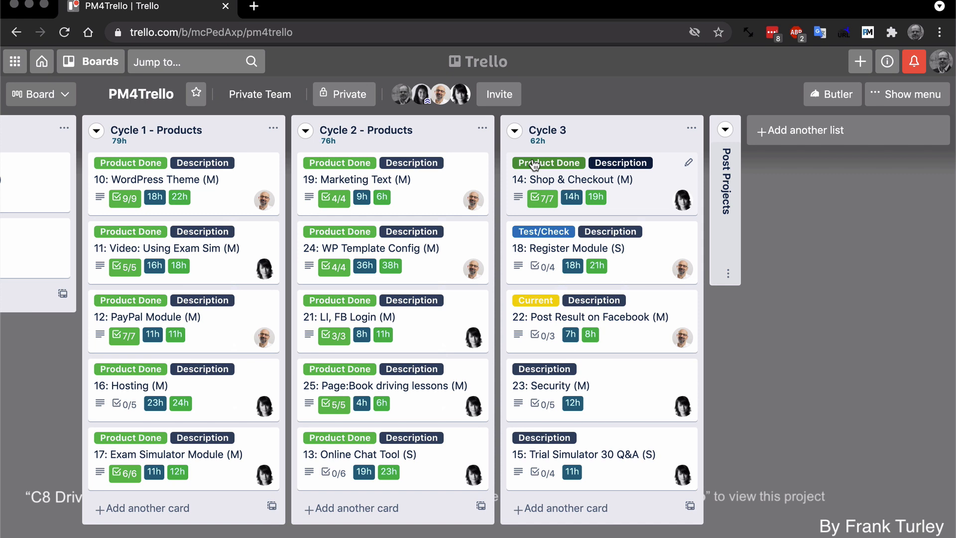
{"action": "mouse_move", "coordinate": [626, 215]}
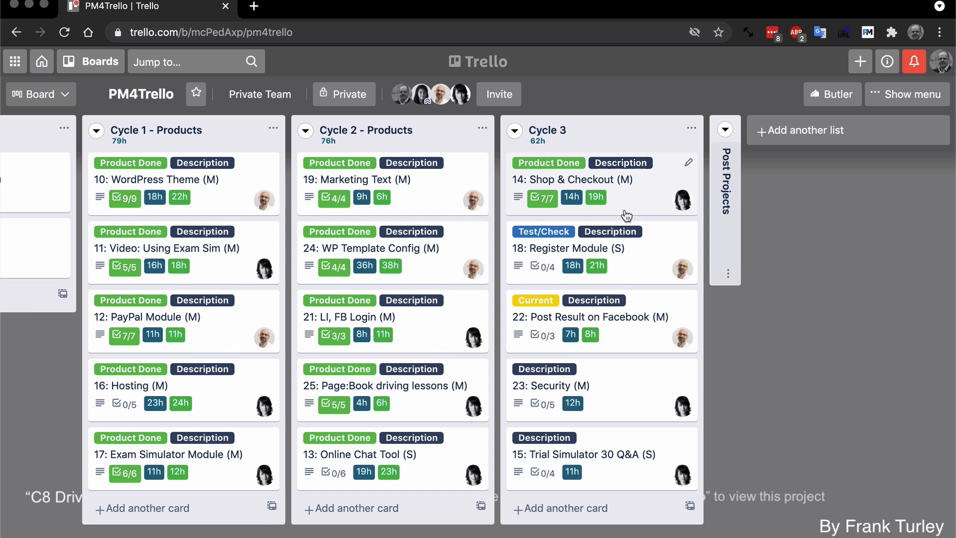
Scroll the board back left to Project documents and Project Breakdown.
{"action": "scroll", "scroll_direction": "left", "scroll_amount": 3}
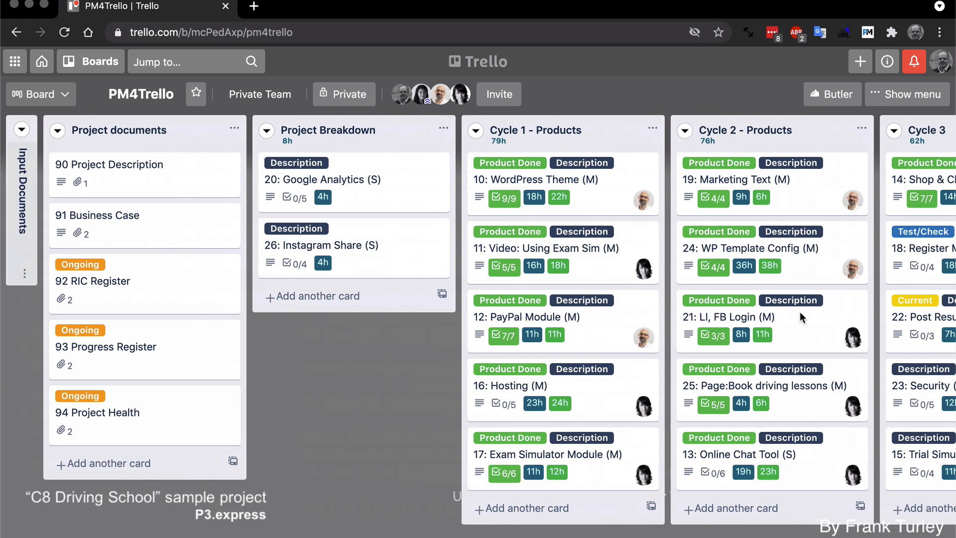
{"action": "left_click", "coordinate": [475, 130]}
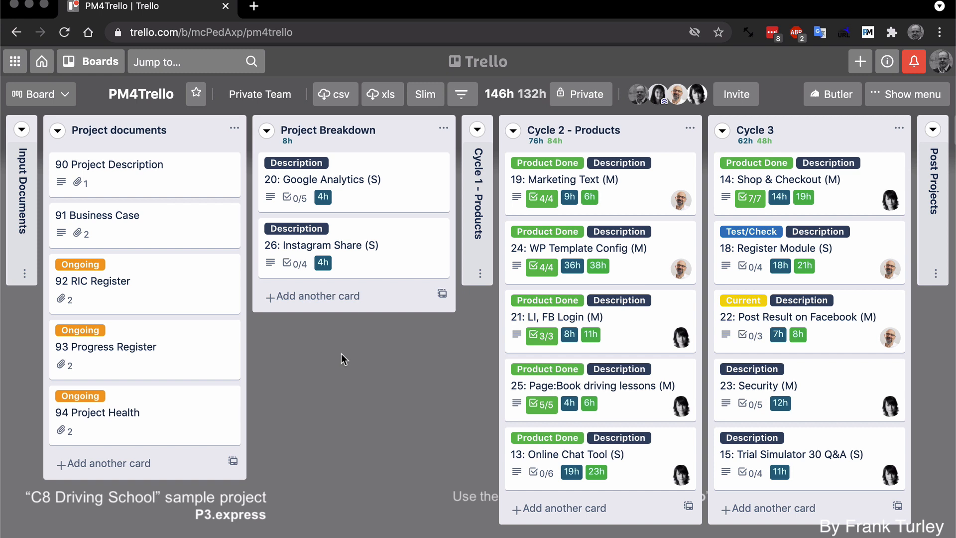
{"action": "mouse_move", "coordinate": [413, 393]}
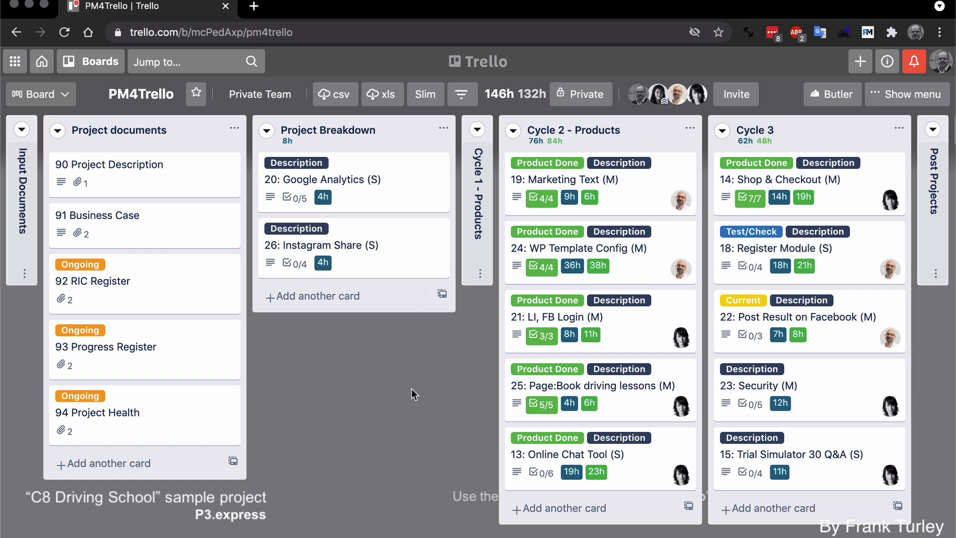
{"action": "mouse_move", "coordinate": [473, 109]}
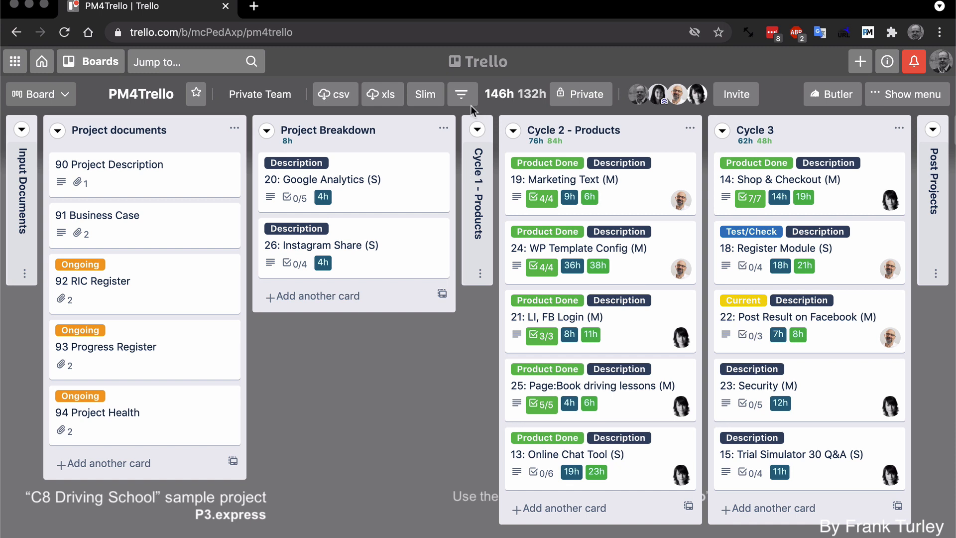
{"action": "left_click", "coordinate": [462, 94]}
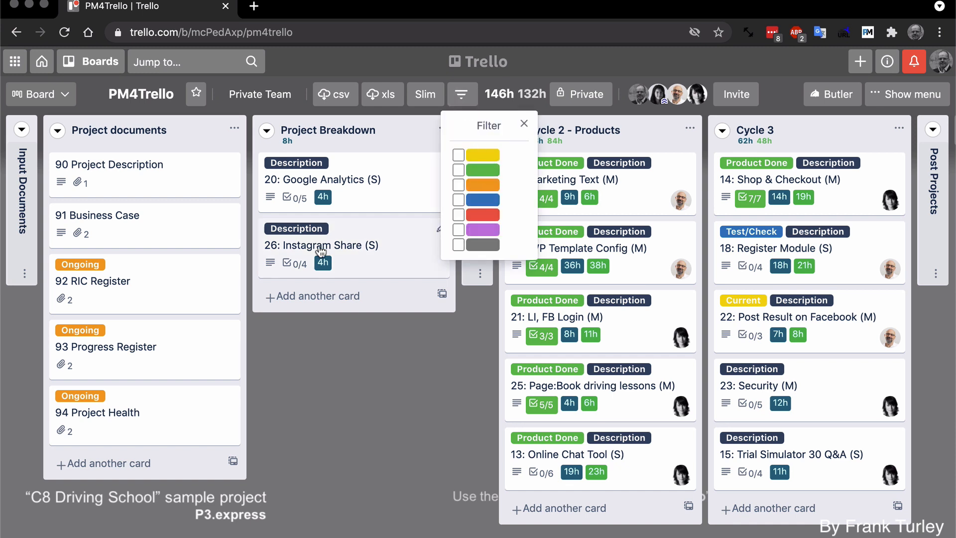
{"action": "mouse_move", "coordinate": [130, 272]}
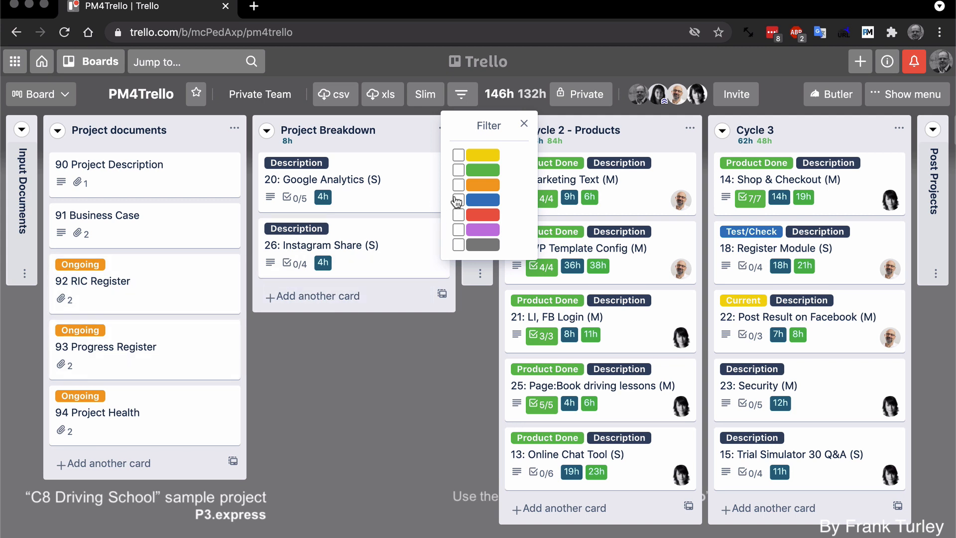
Toggle the orange label filter, collapse Project Breakdown, and expand Cycle 1 - Products.
{"action": "left_click", "coordinate": [458, 184]}
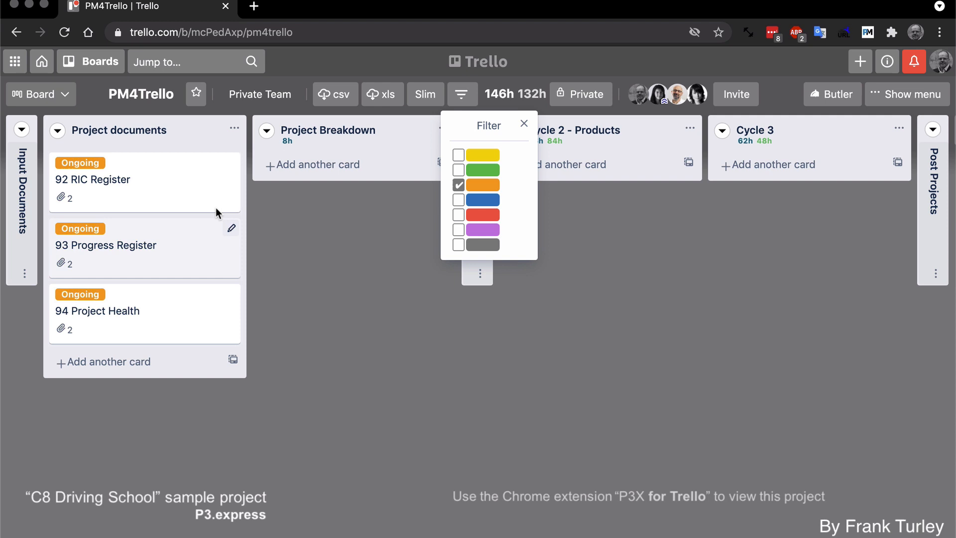
{"action": "left_click", "coordinate": [458, 185]}
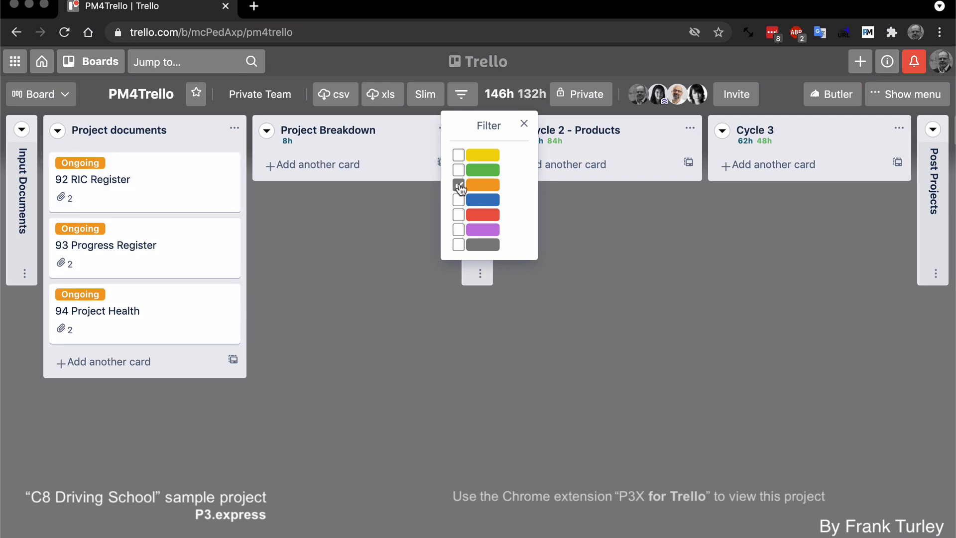
{"action": "left_click", "coordinate": [458, 185]}
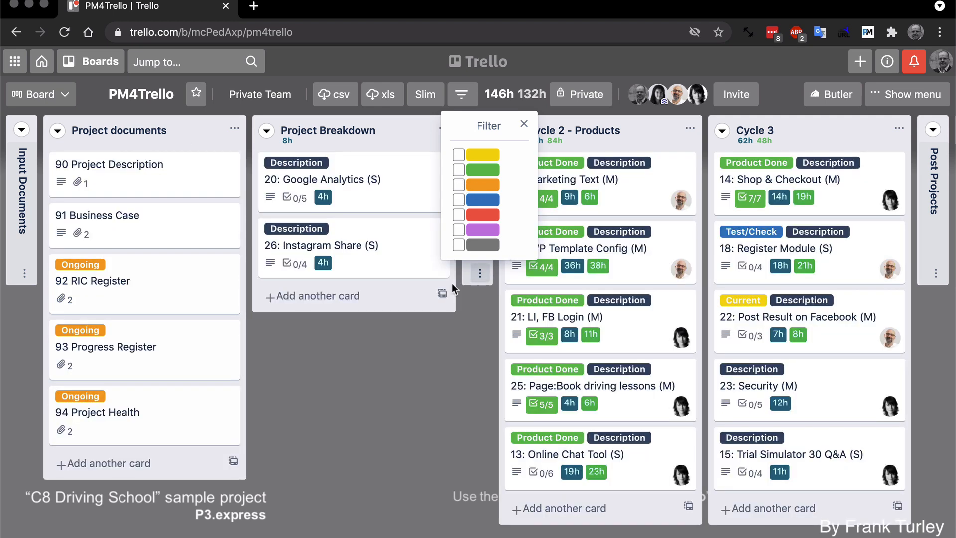
{"action": "mouse_move", "coordinate": [523, 126]}
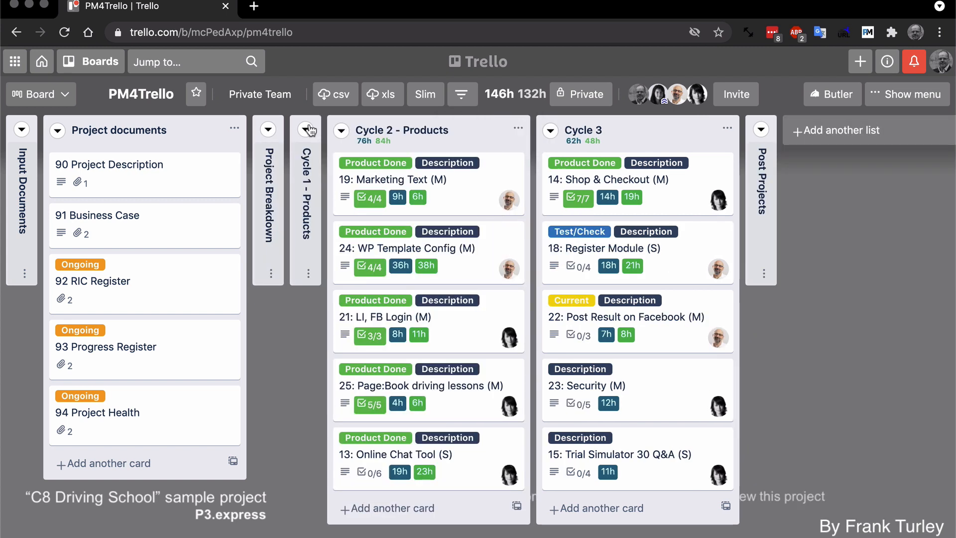
{"action": "left_click", "coordinate": [462, 94]}
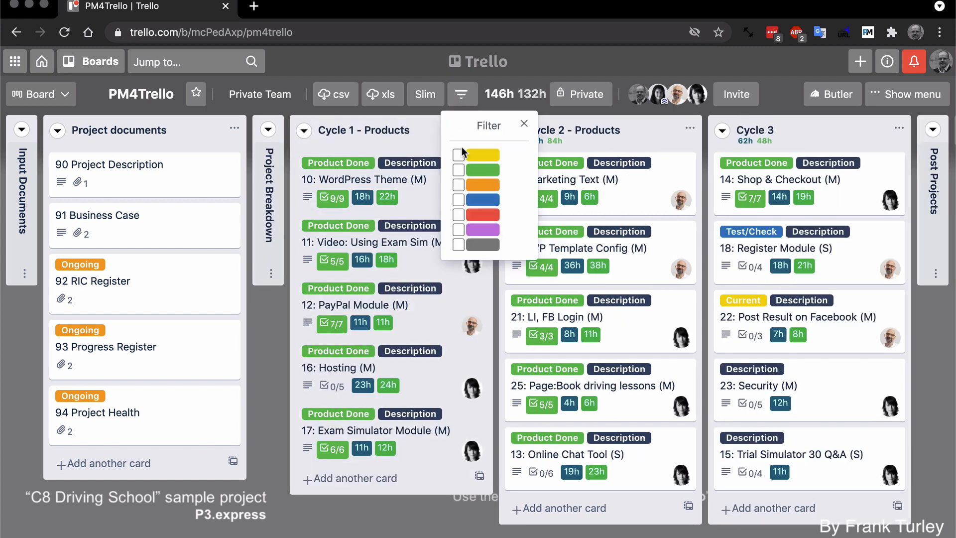
Filter by the green label, add orange, then remove orange again.
{"action": "left_click", "coordinate": [458, 170]}
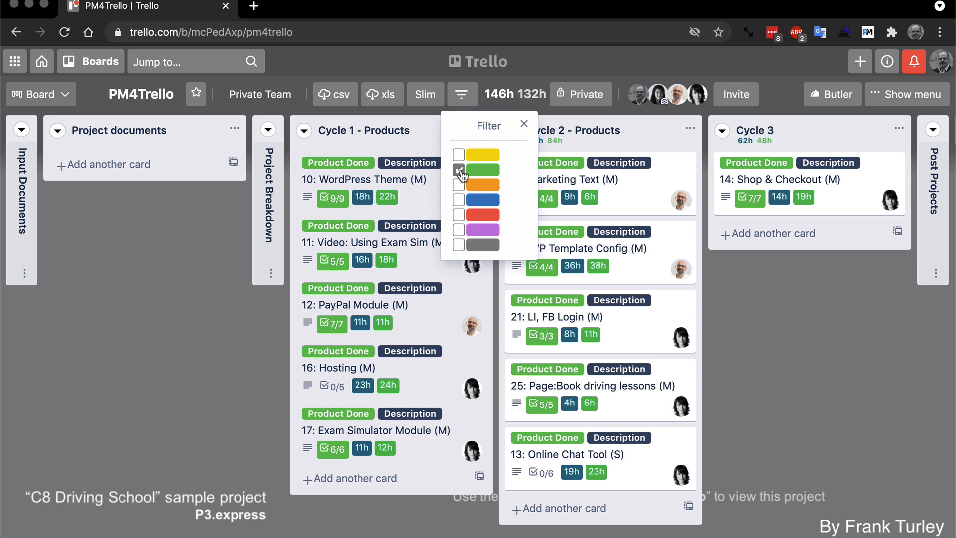
{"action": "left_click", "coordinate": [458, 185]}
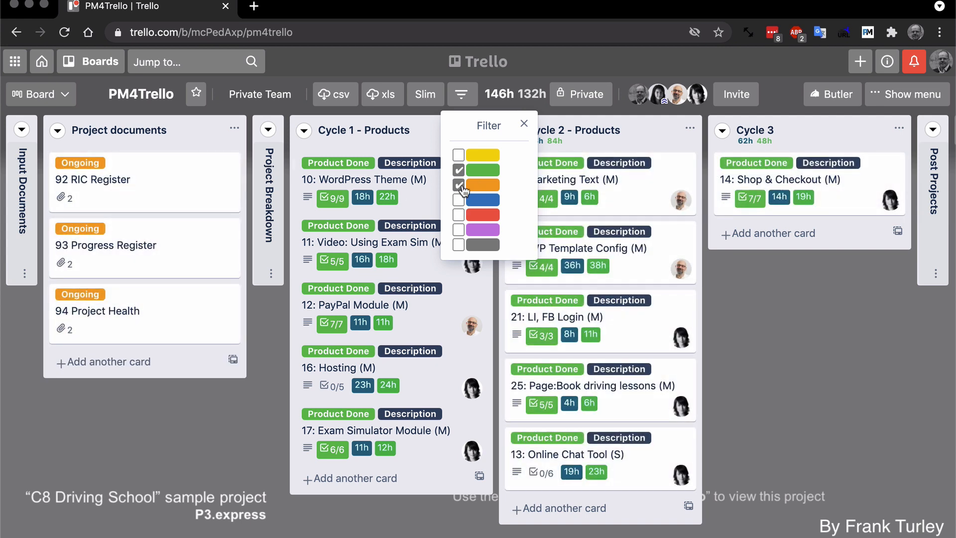
{"action": "left_click", "coordinate": [459, 185]}
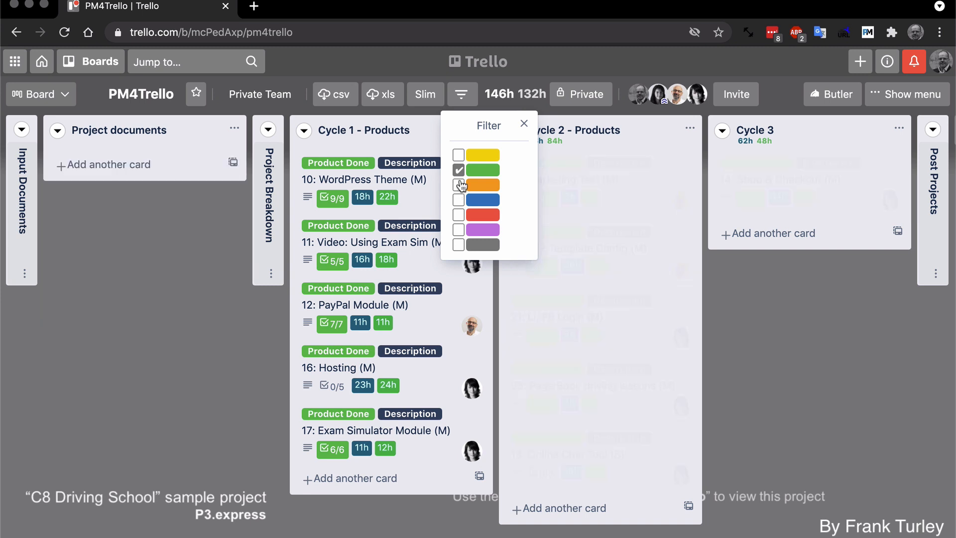
{"action": "left_click", "coordinate": [523, 124]}
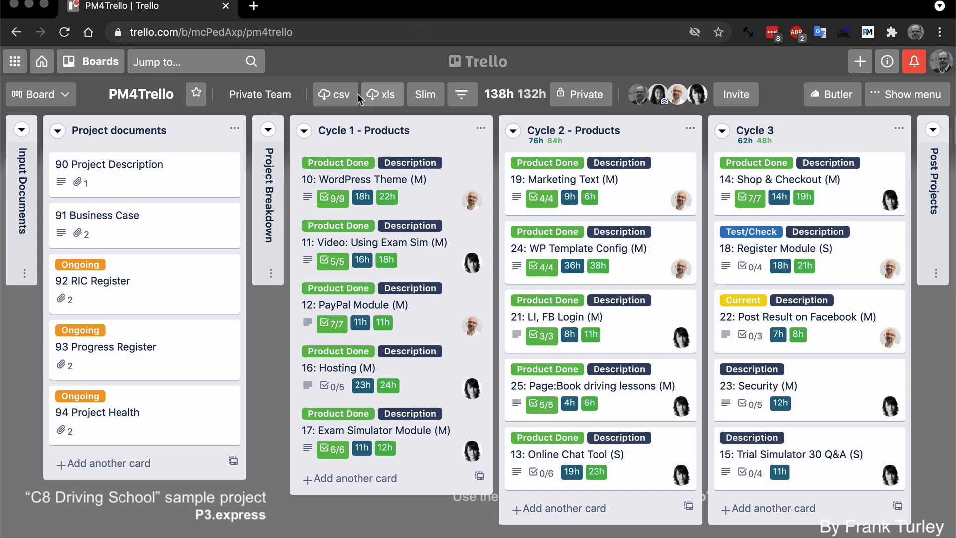
{"action": "mouse_move", "coordinate": [380, 98]}
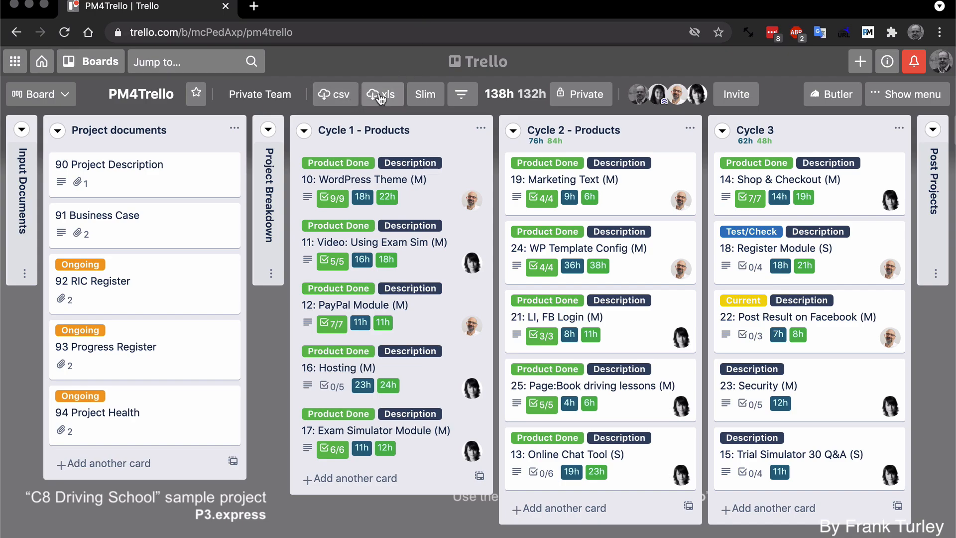
{"action": "mouse_move", "coordinate": [321, 94]}
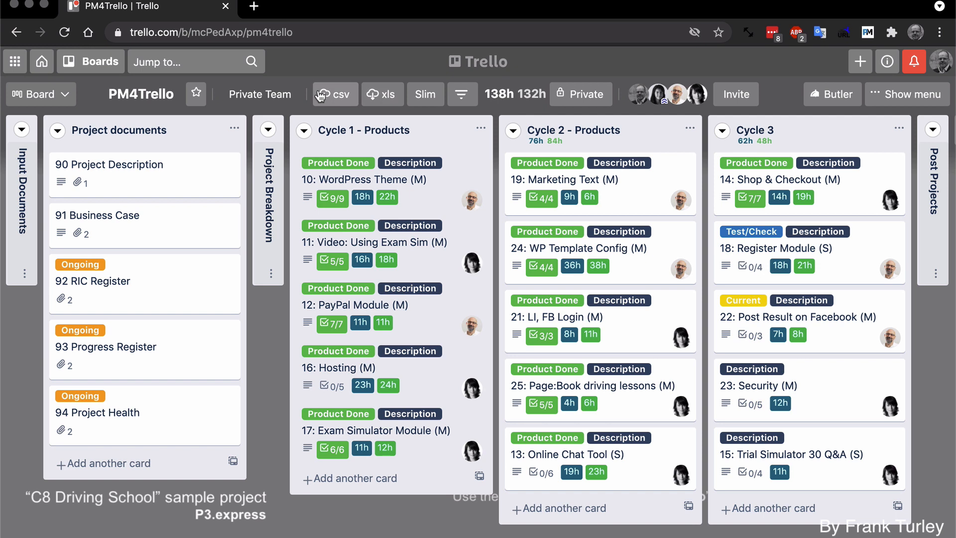
{"action": "mouse_move", "coordinate": [334, 94]}
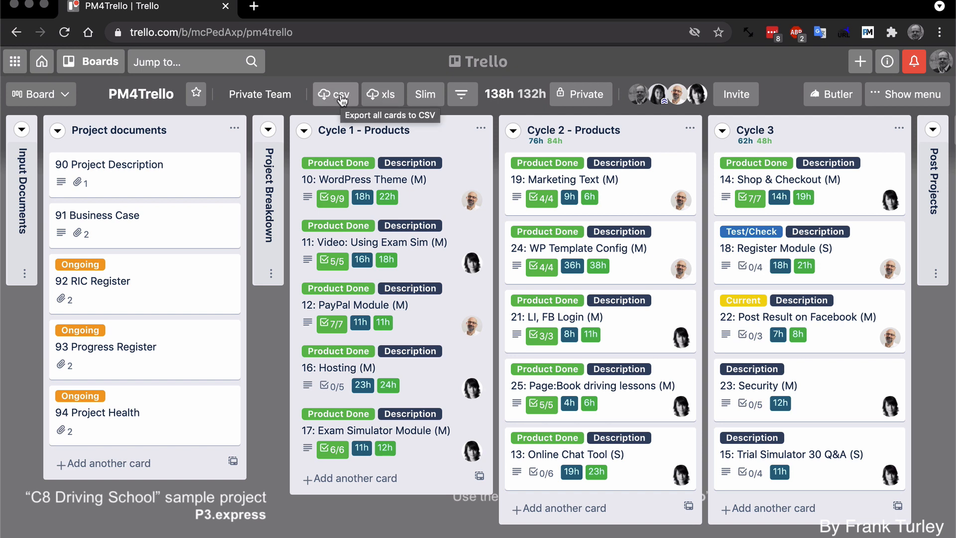
{"action": "mouse_move", "coordinate": [363, 98]}
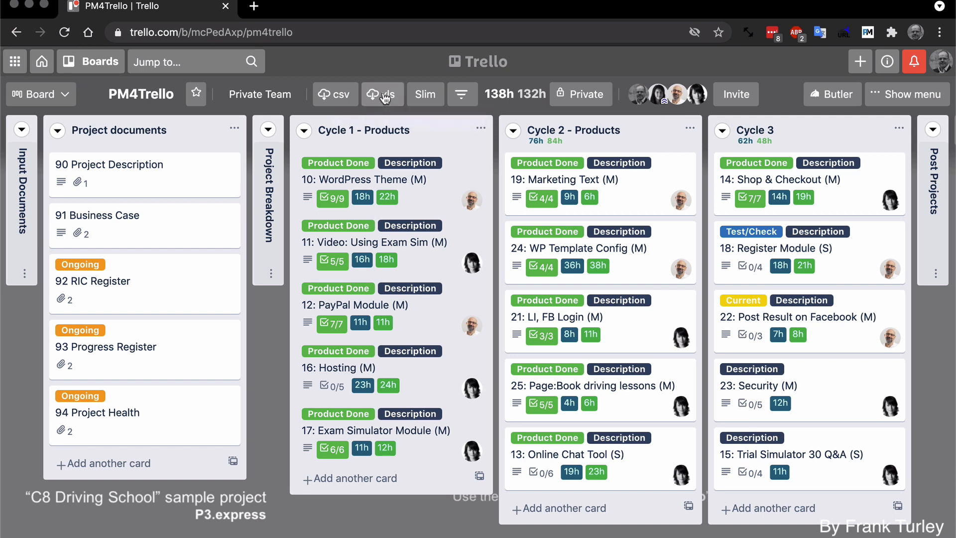
Export all cards with the xls button and open the downloaded spreadsheet.
{"action": "left_click", "coordinate": [382, 94]}
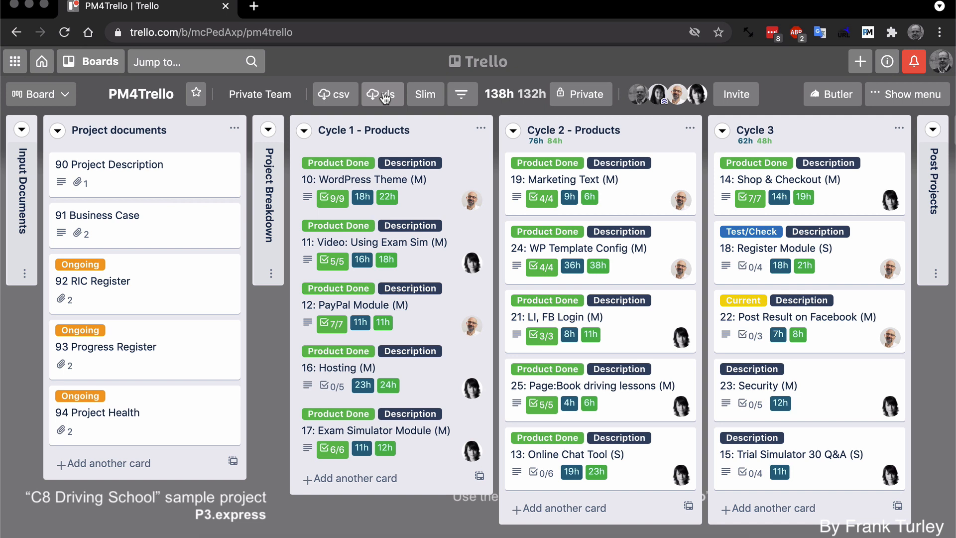
{"action": "left_click", "coordinate": [382, 94]}
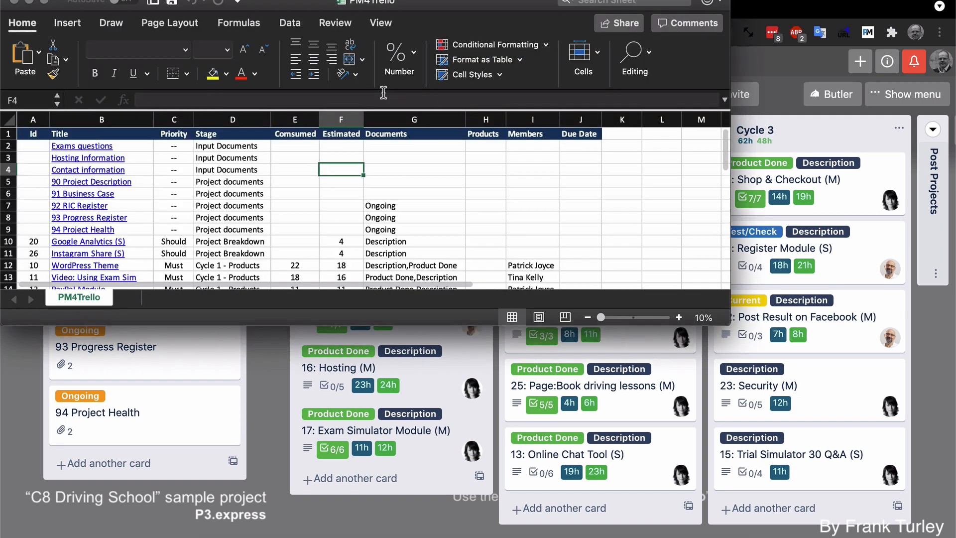
Maximise the Excel window to show all 27 exported cards and the 219/225 hour totals.
{"action": "left_click", "coordinate": [674, 317]}
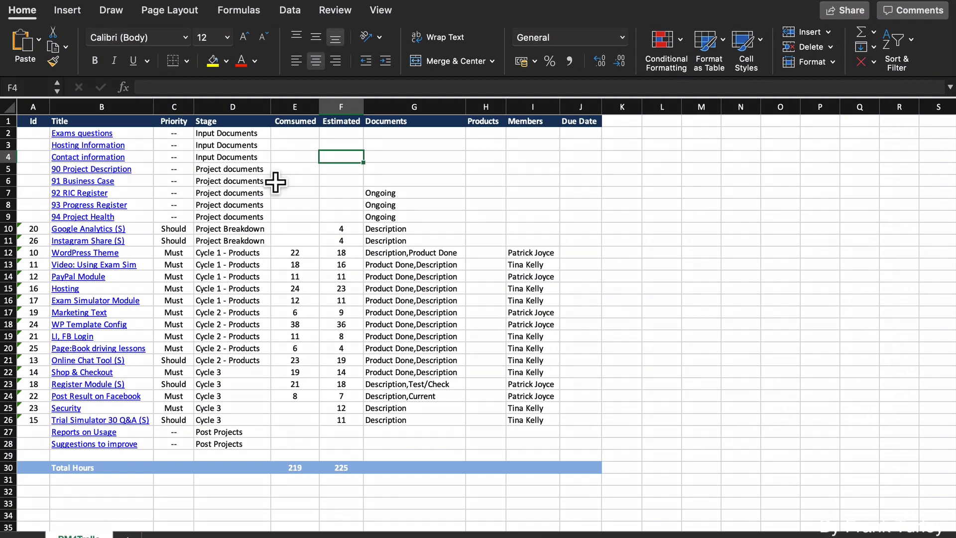
{"action": "mouse_move", "coordinate": [109, 219]}
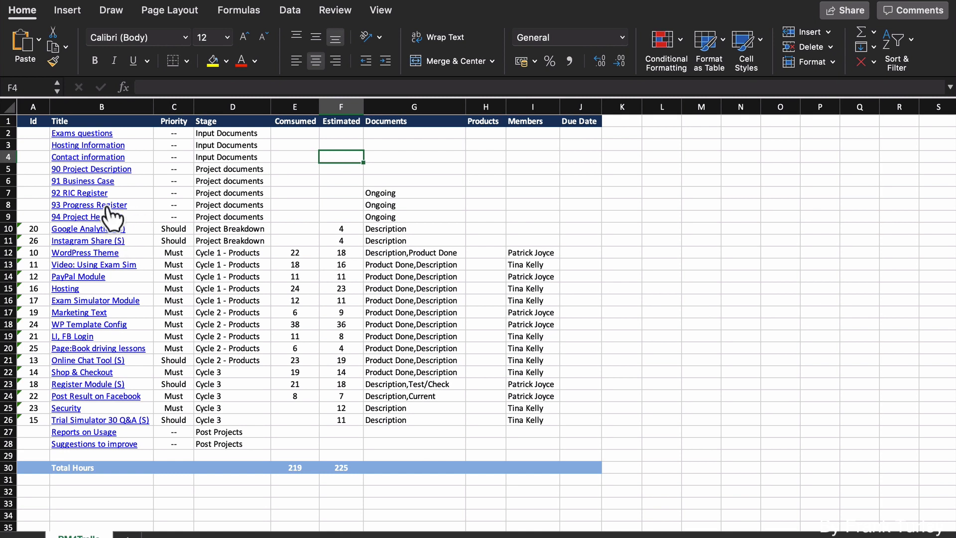
{"action": "mouse_move", "coordinate": [43, 228]}
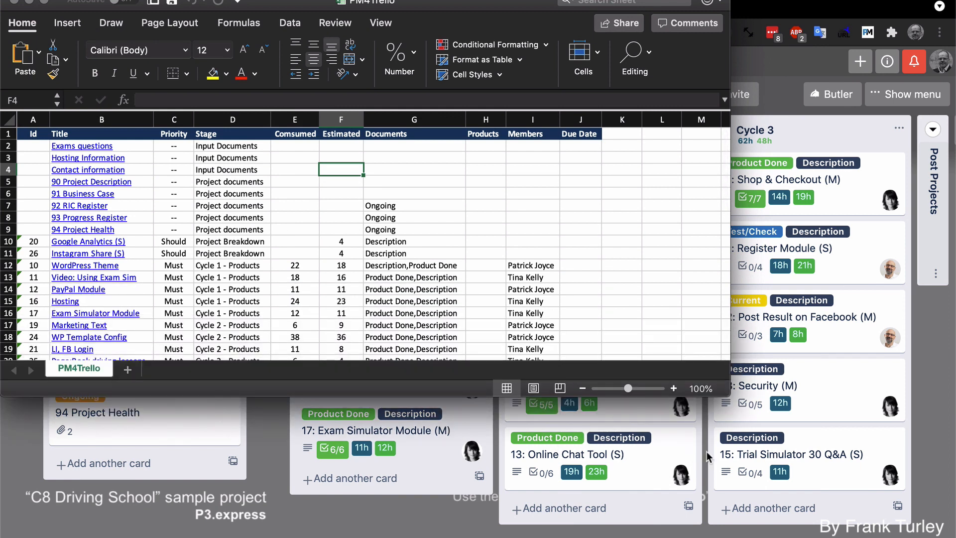
{"action": "mouse_move", "coordinate": [732, 463]}
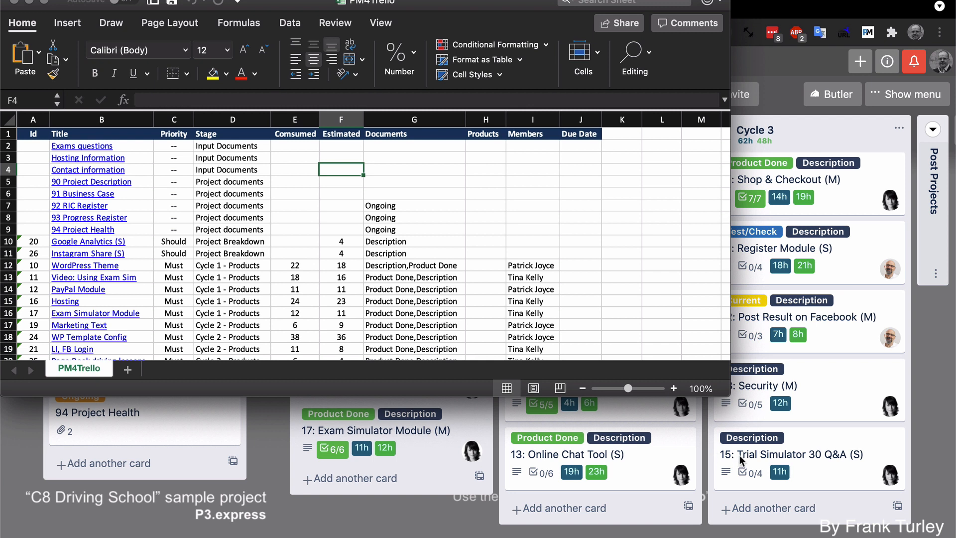
{"action": "mouse_move", "coordinate": [701, 445]}
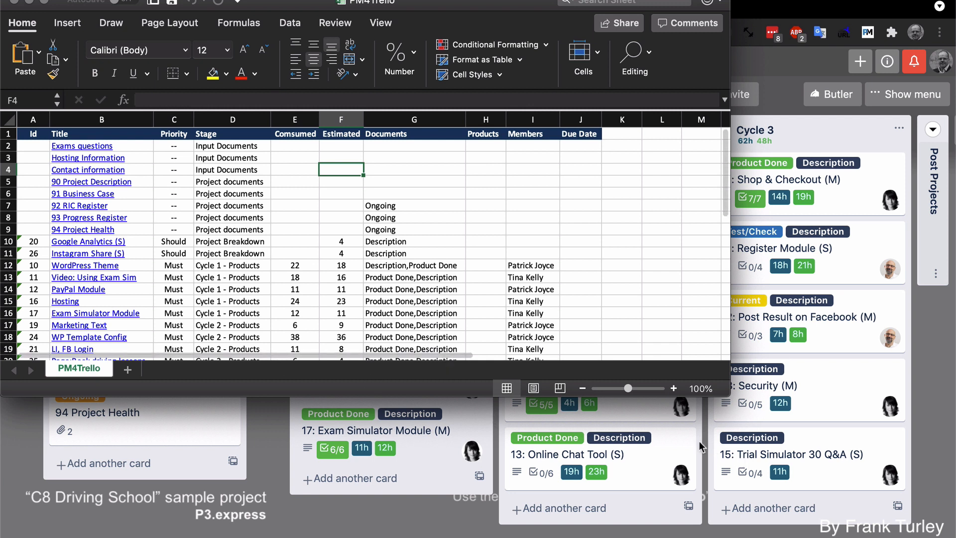
{"action": "mouse_move", "coordinate": [98, 265]}
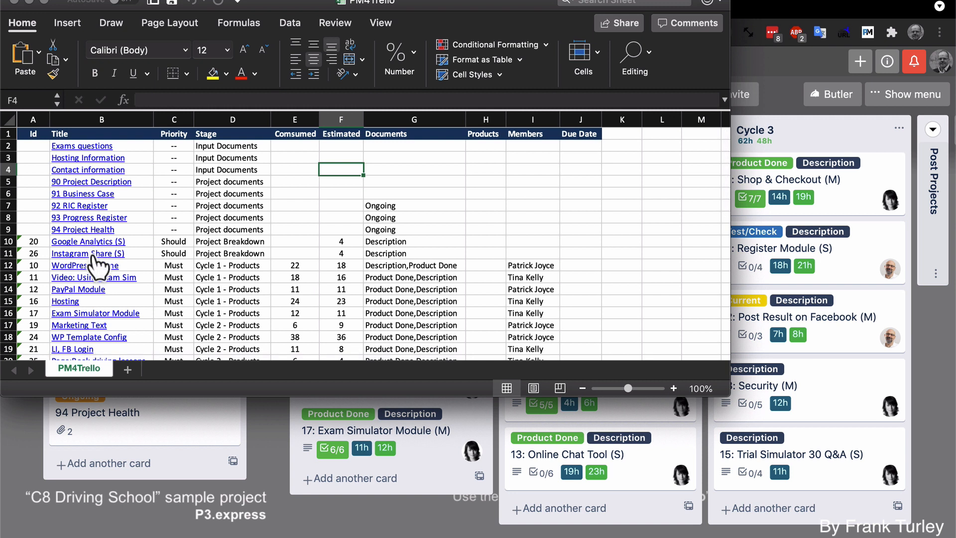
{"action": "mouse_move", "coordinate": [107, 283]}
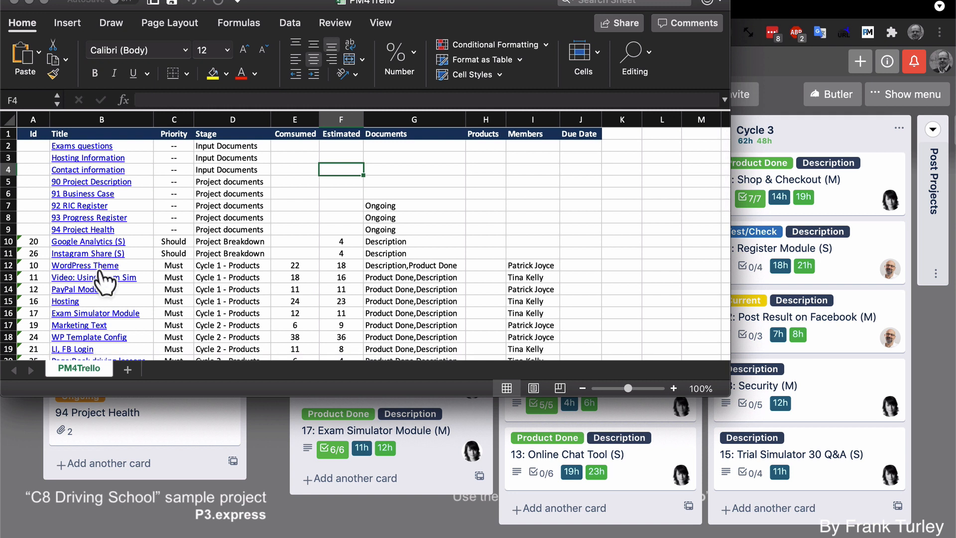
{"action": "mouse_move", "coordinate": [95, 292]}
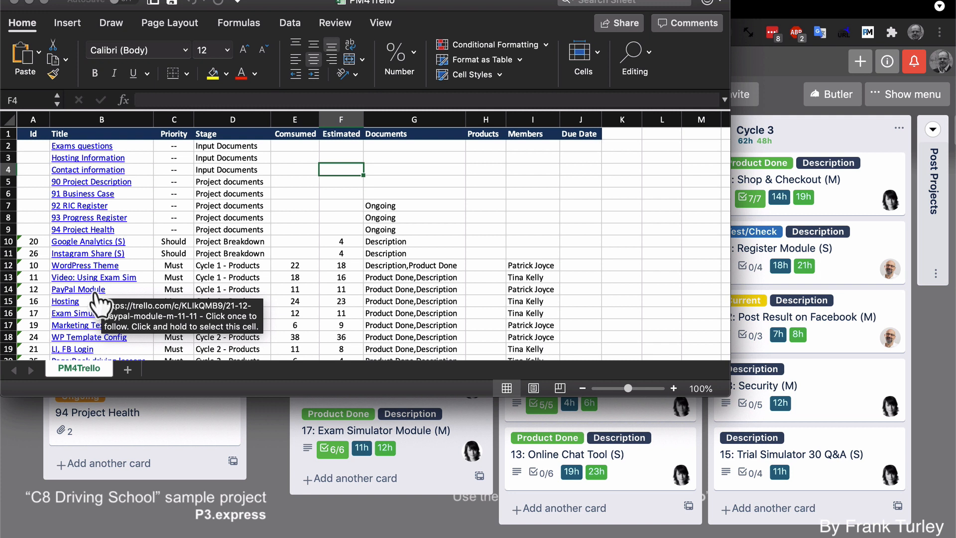
Open the PayPal Module card link from its title cell, then return to the spreadsheet.
{"action": "left_click", "coordinate": [78, 288]}
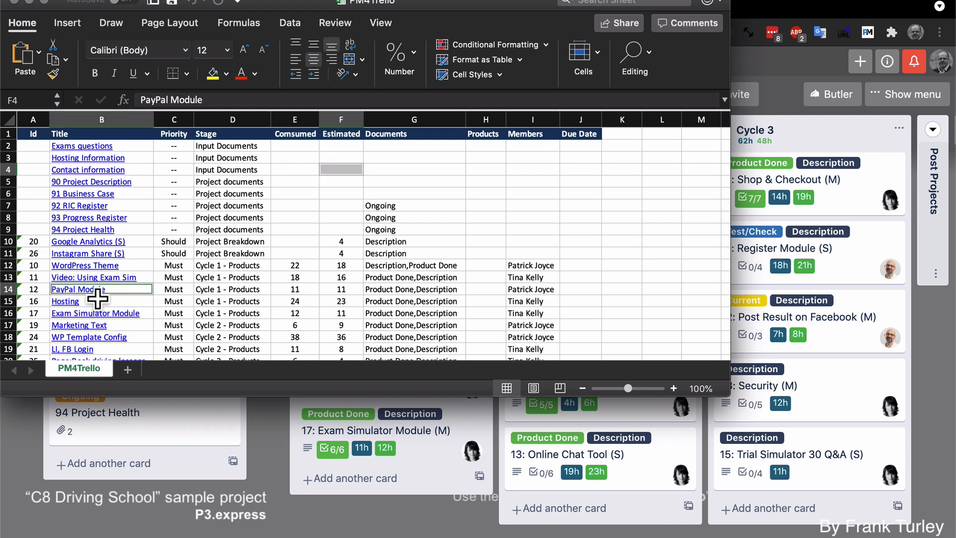
{"action": "left_click", "coordinate": [78, 289]}
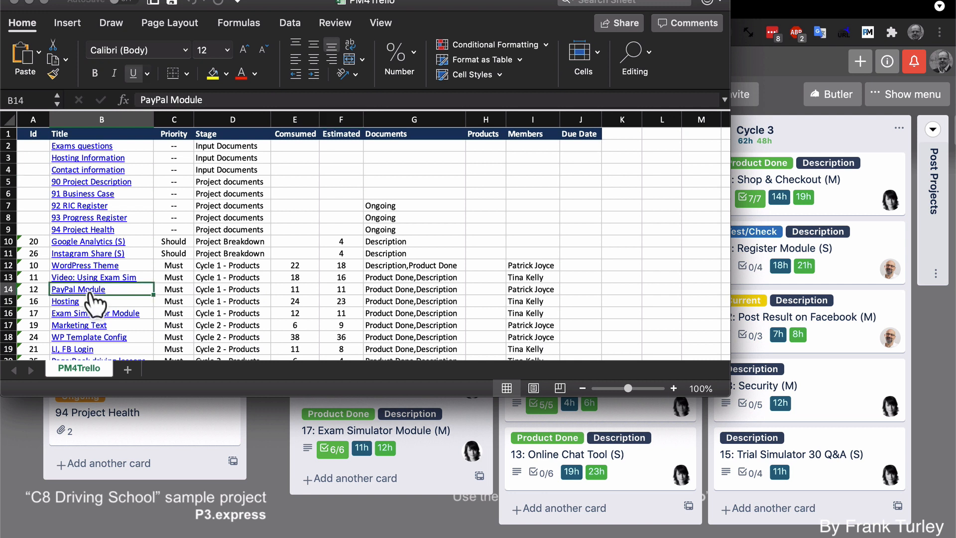
{"action": "left_click", "coordinate": [79, 288]}
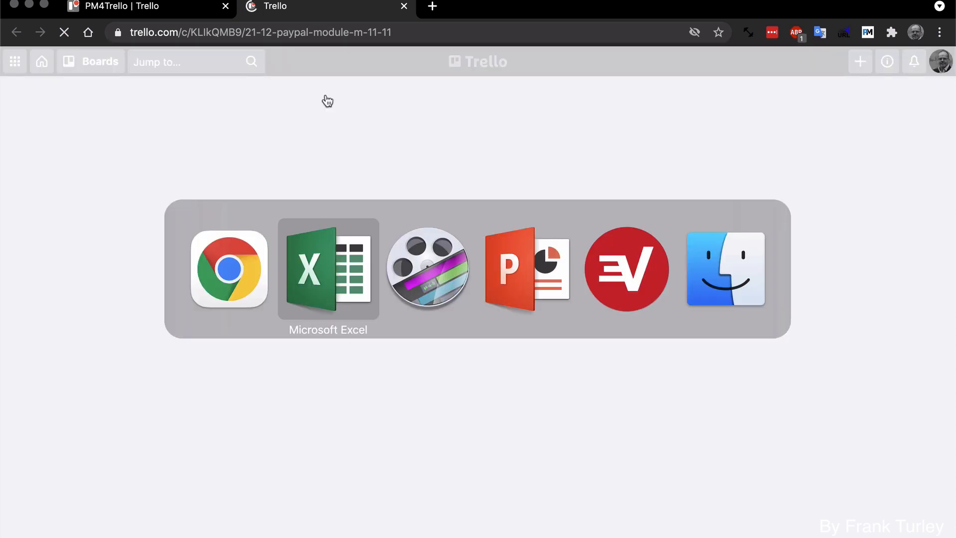
{"action": "left_click", "coordinate": [328, 269]}
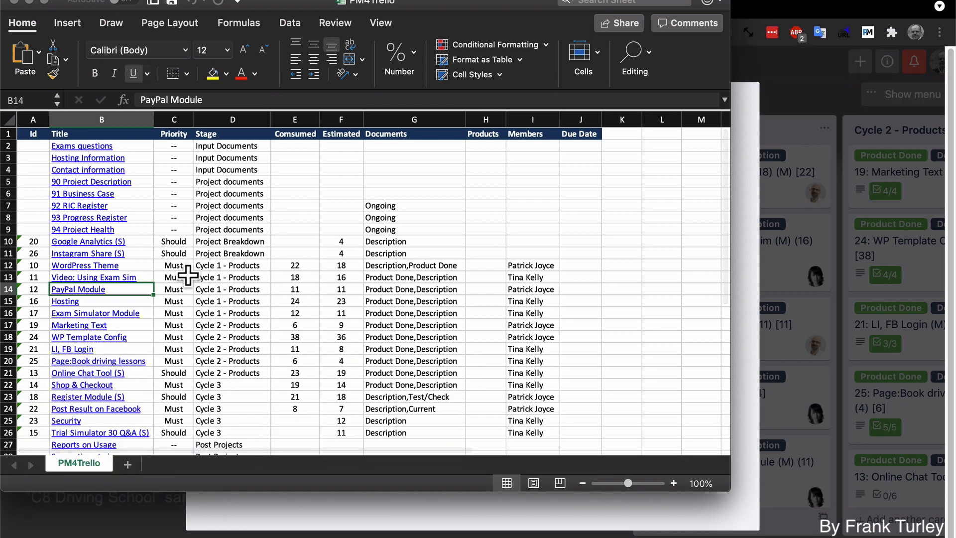
{"action": "mouse_move", "coordinate": [188, 420]}
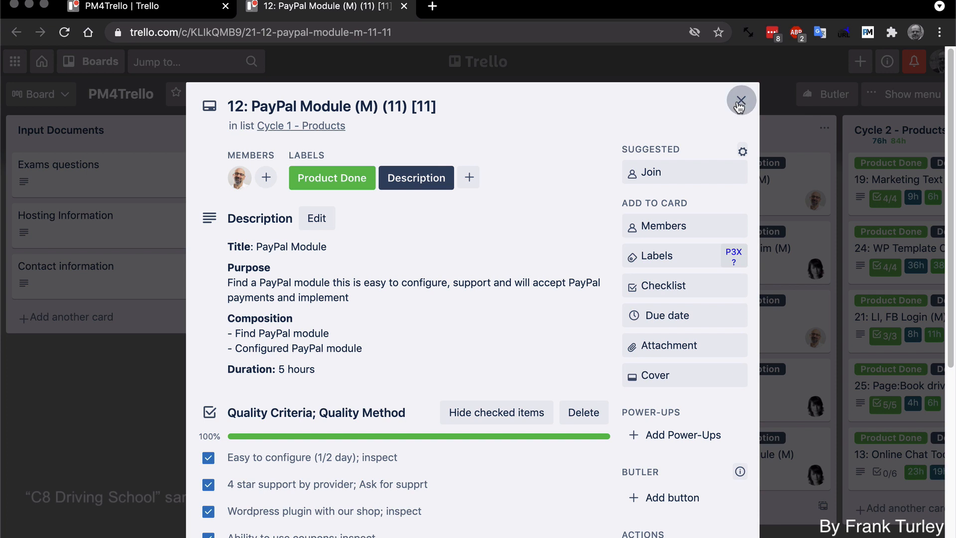
Close the opened PayPal Module card to return to the PM4Trello board.
{"action": "left_click", "coordinate": [741, 100]}
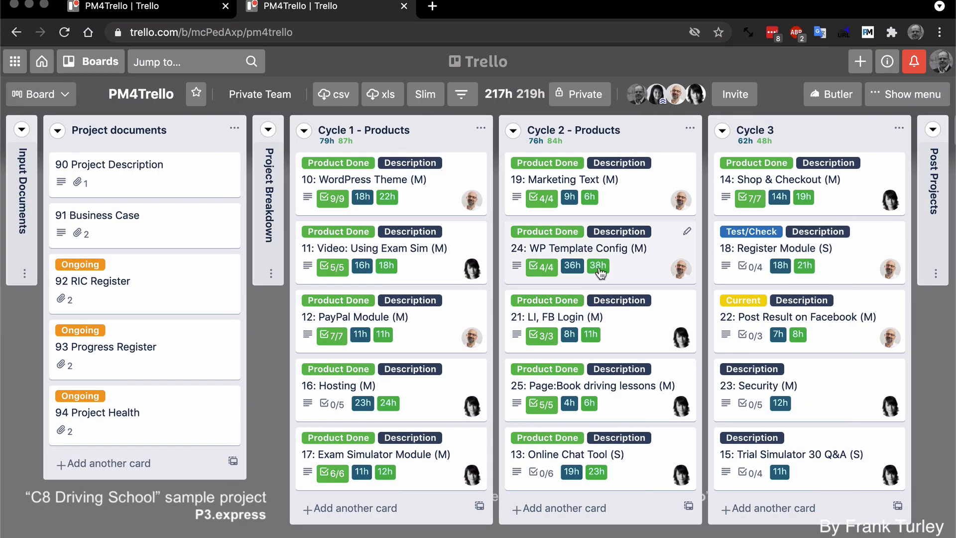
{"action": "mouse_move", "coordinate": [419, 183]}
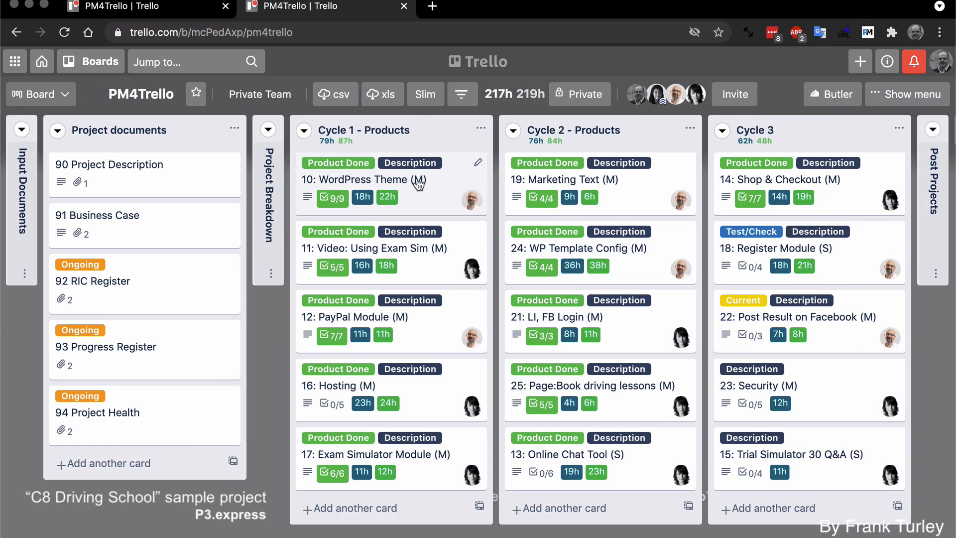
{"action": "mouse_move", "coordinate": [792, 394]}
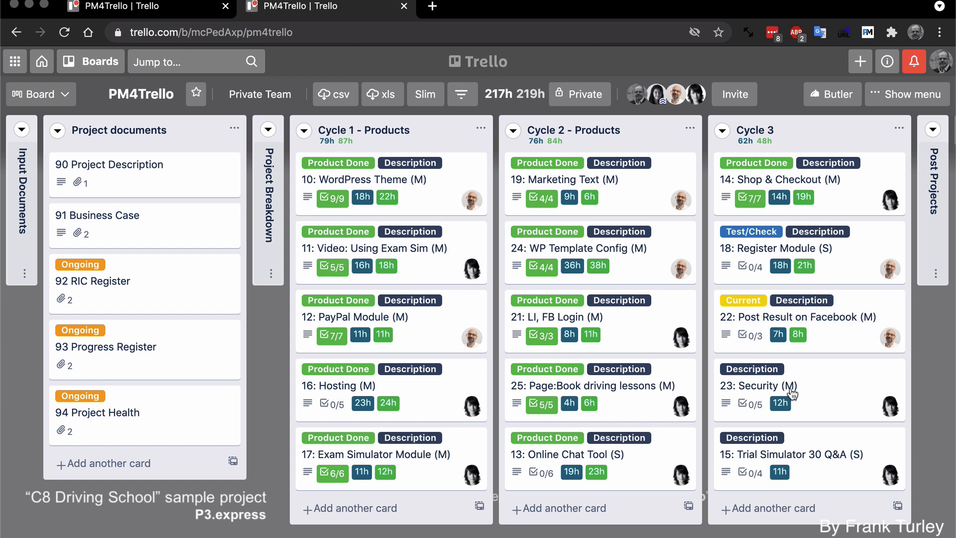
{"action": "mouse_move", "coordinate": [633, 357]}
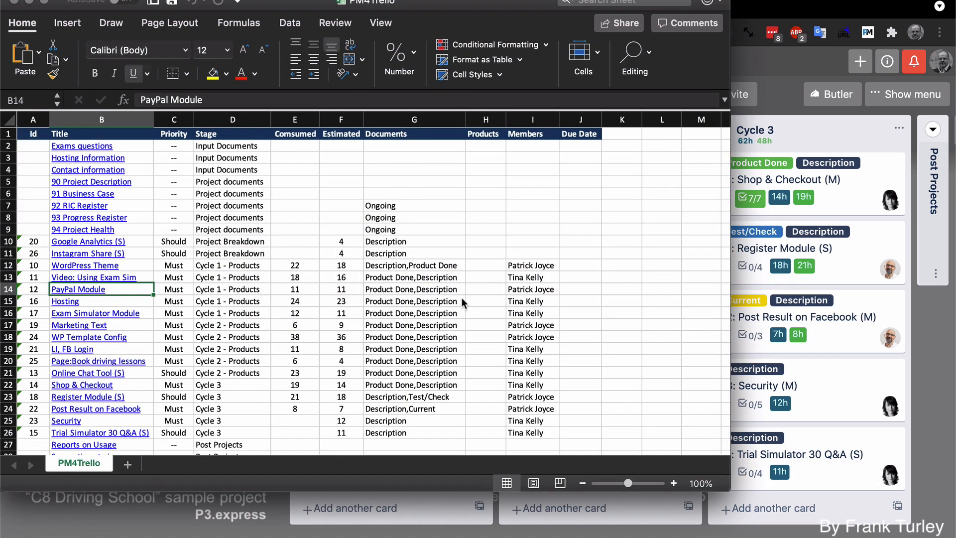
{"action": "mouse_move", "coordinate": [247, 266]}
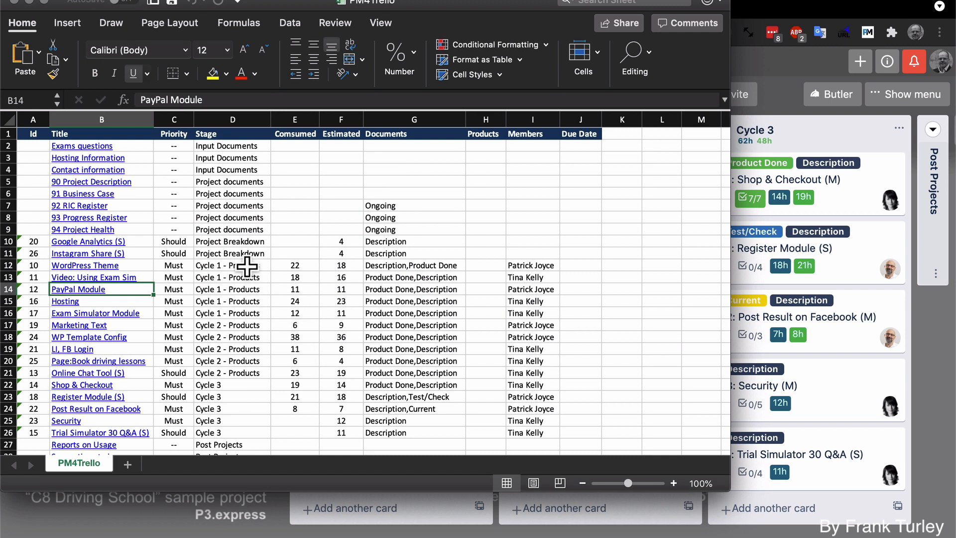
{"action": "mouse_move", "coordinate": [252, 300]}
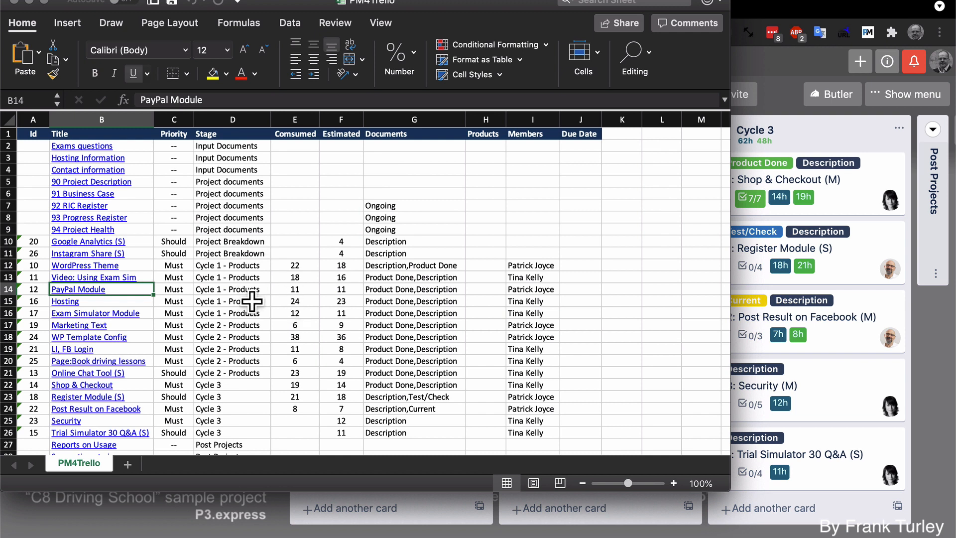
{"action": "mouse_move", "coordinate": [247, 280]}
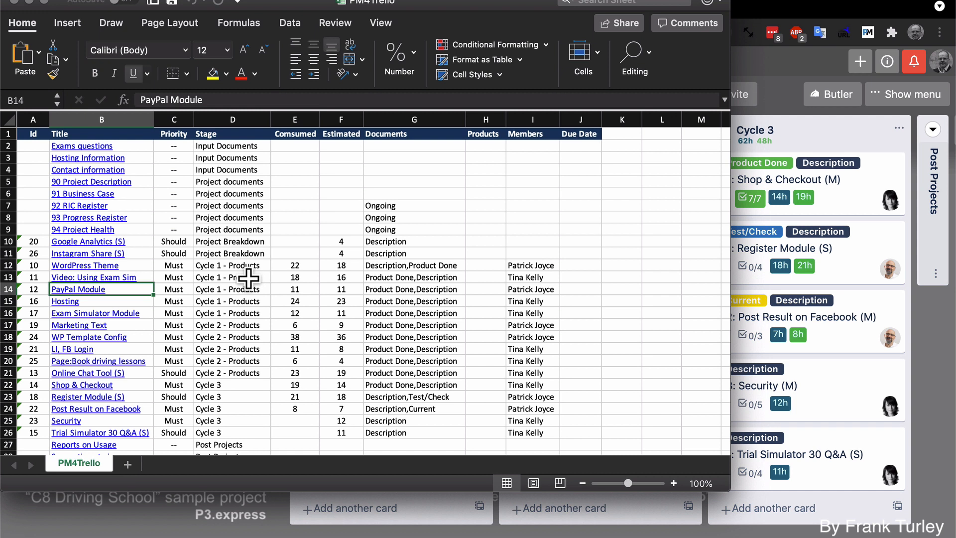
{"action": "mouse_move", "coordinate": [250, 402]}
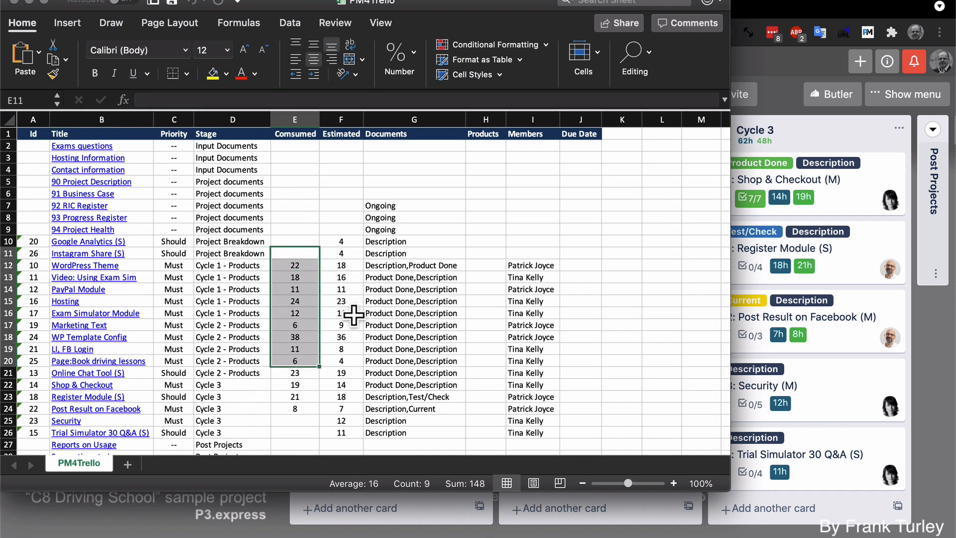
Inspect the Video card's exported labels and member cells in the sheet.
{"action": "left_click", "coordinate": [413, 277]}
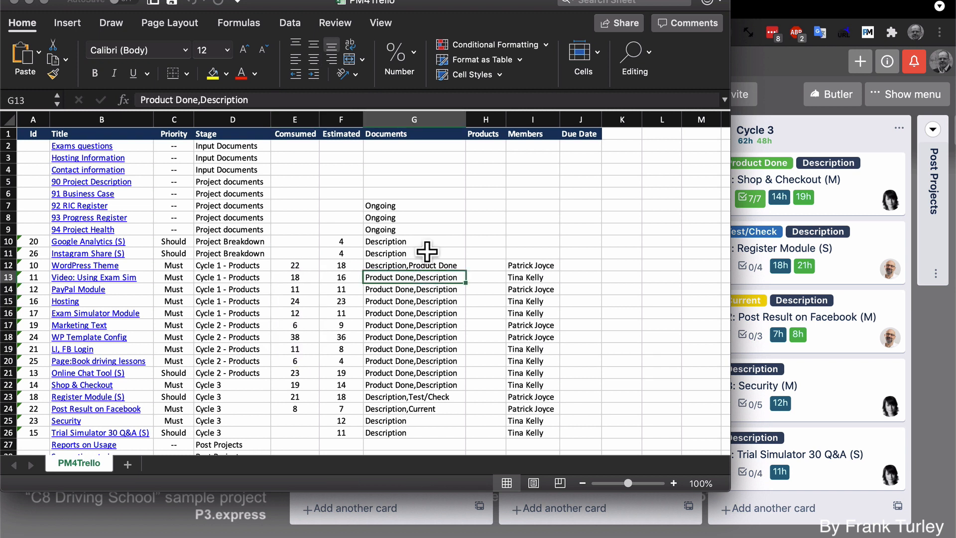
{"action": "mouse_move", "coordinate": [397, 314]}
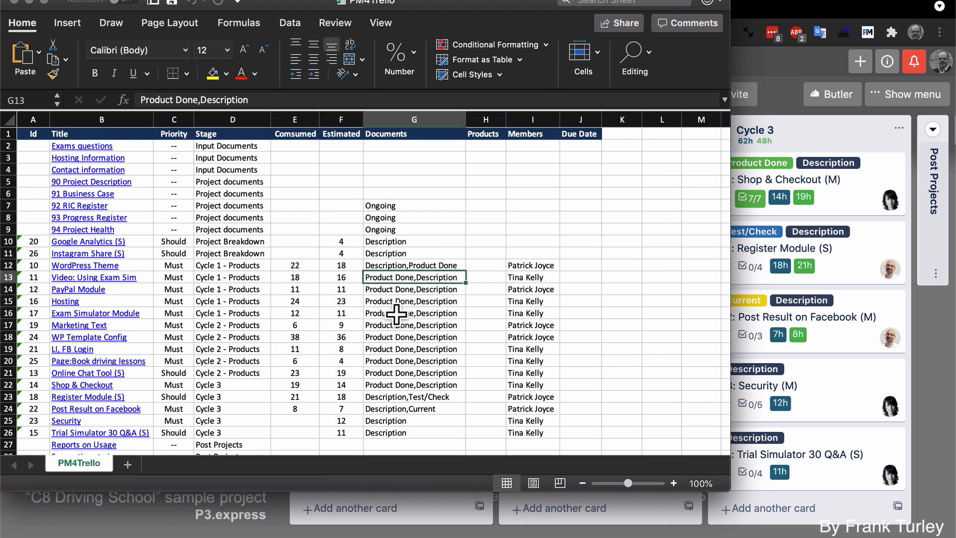
{"action": "mouse_move", "coordinate": [541, 267]}
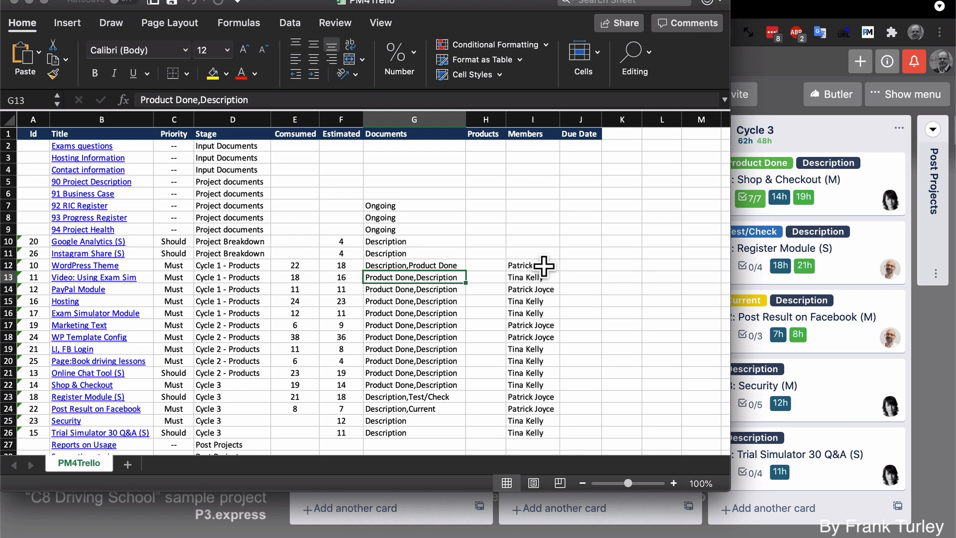
{"action": "left_click", "coordinate": [532, 276]}
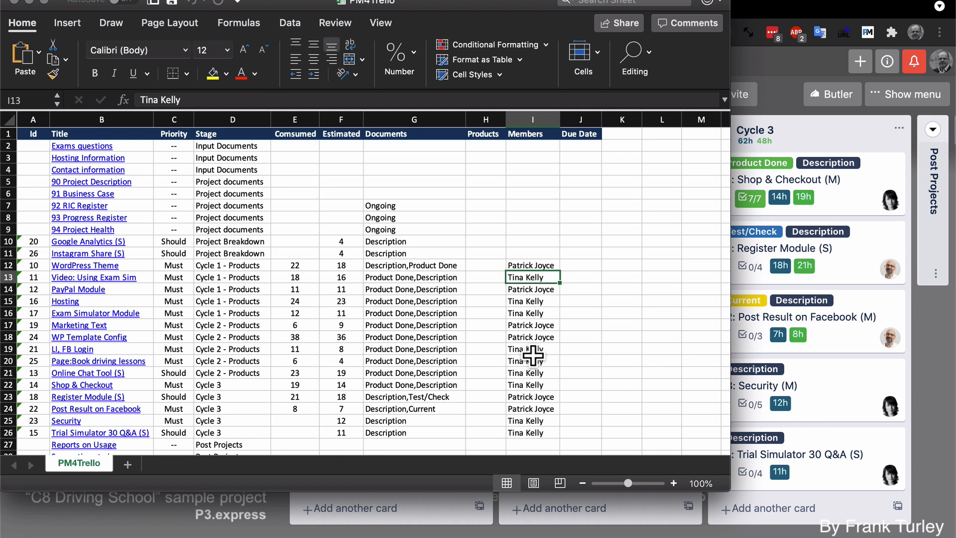
{"action": "mouse_move", "coordinate": [452, 231]}
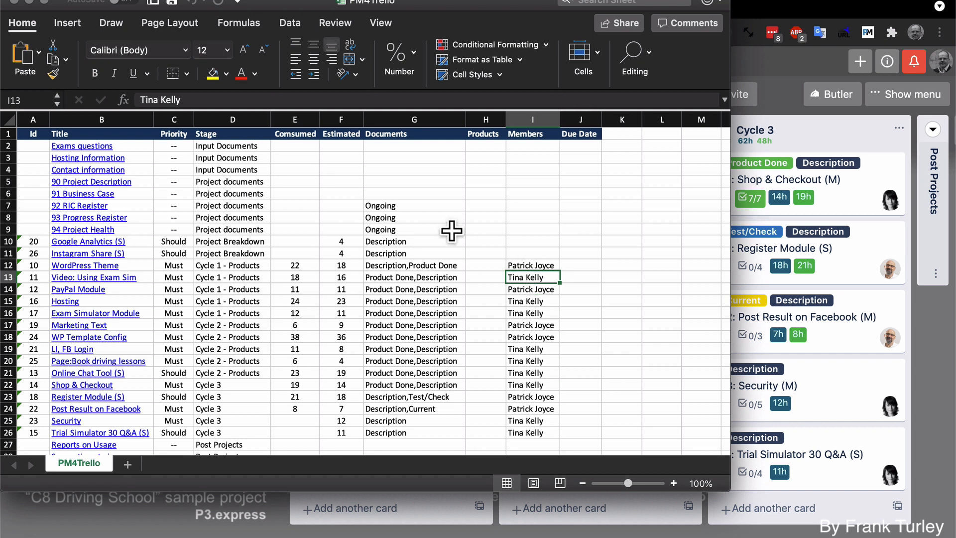
{"action": "mouse_move", "coordinate": [15, 7]}
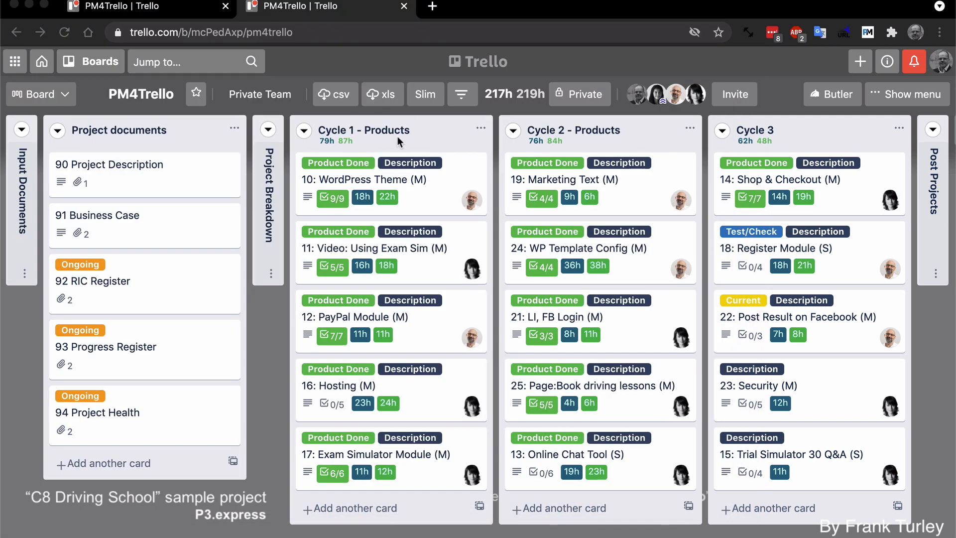
{"action": "mouse_move", "coordinate": [344, 210]}
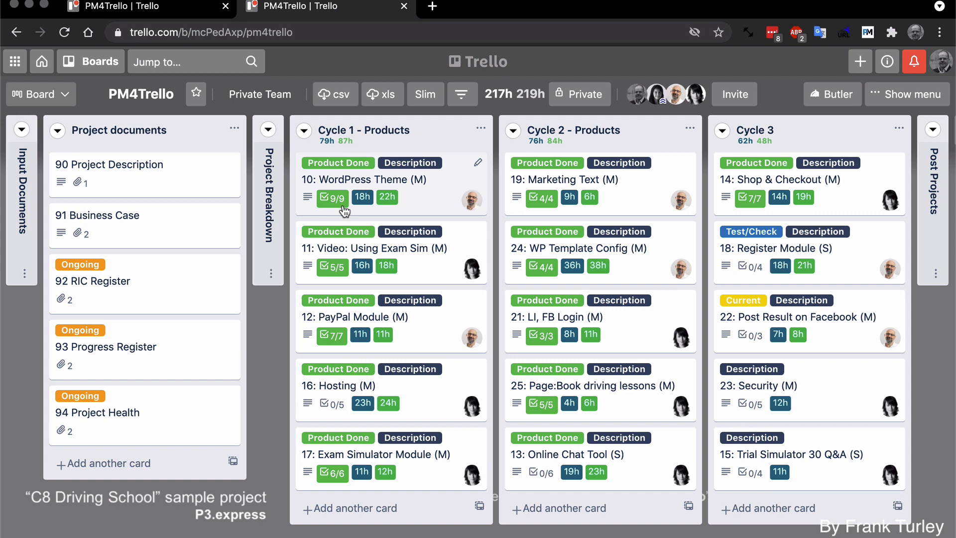
{"action": "mouse_move", "coordinate": [437, 220]}
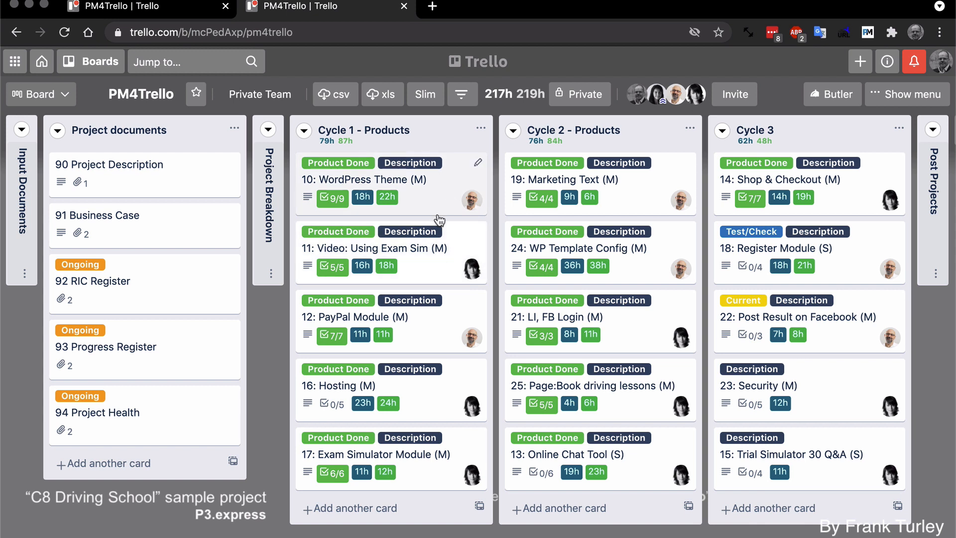
{"action": "mouse_move", "coordinate": [394, 189]}
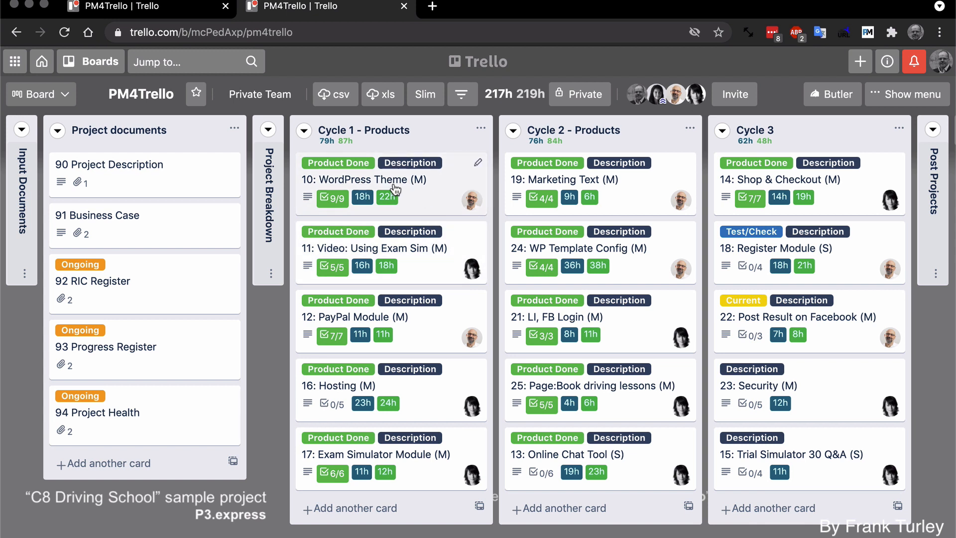
{"action": "mouse_move", "coordinate": [400, 186]}
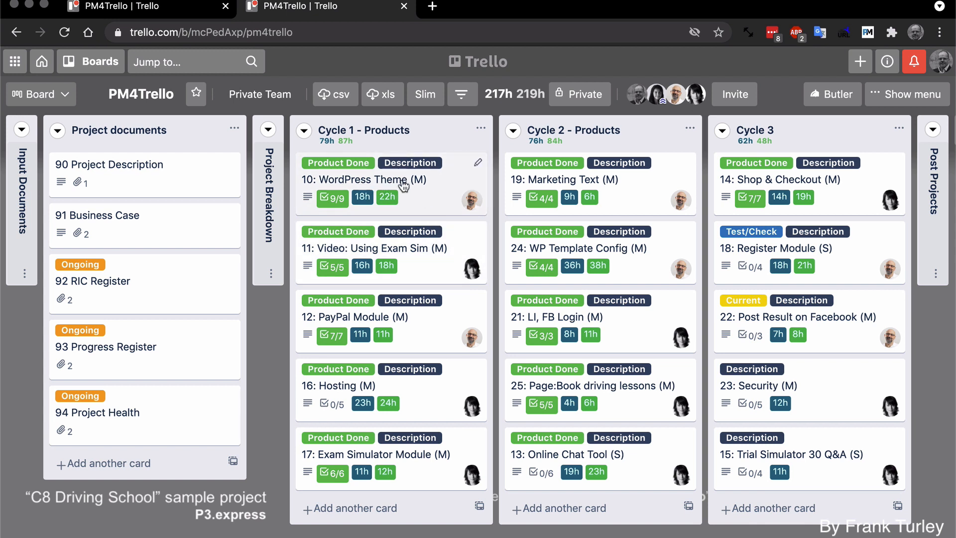
{"action": "mouse_move", "coordinate": [462, 94]}
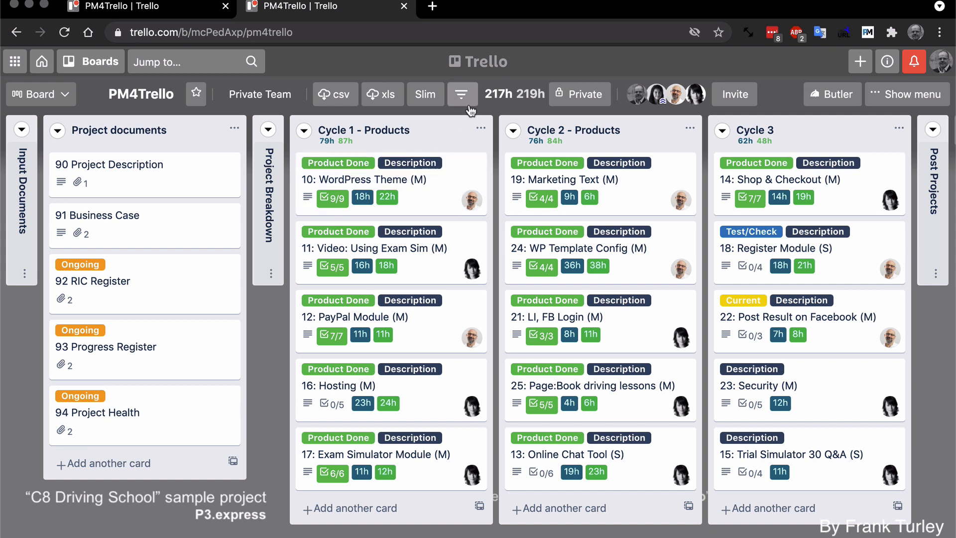
{"action": "left_click", "coordinate": [425, 94]}
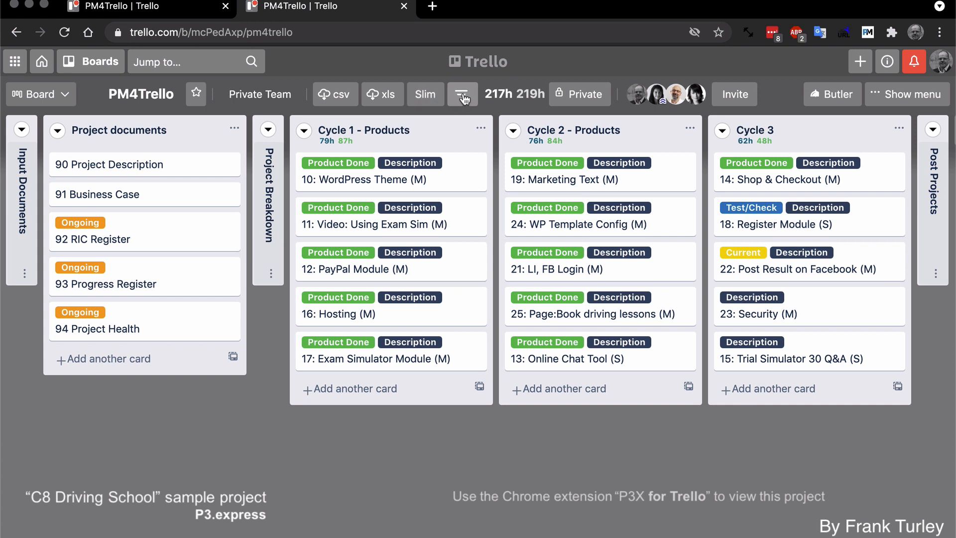
{"action": "mouse_move", "coordinate": [464, 104]}
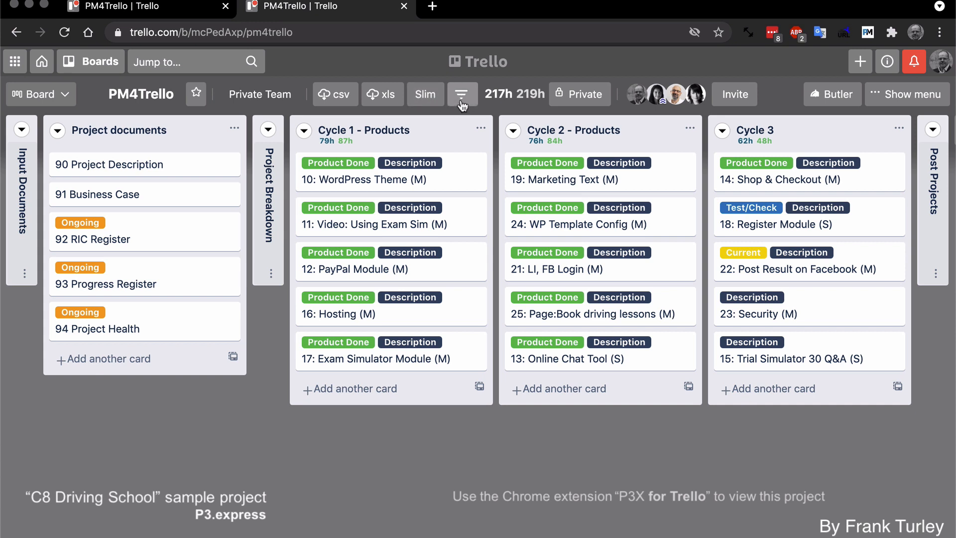
{"action": "mouse_move", "coordinate": [462, 95]}
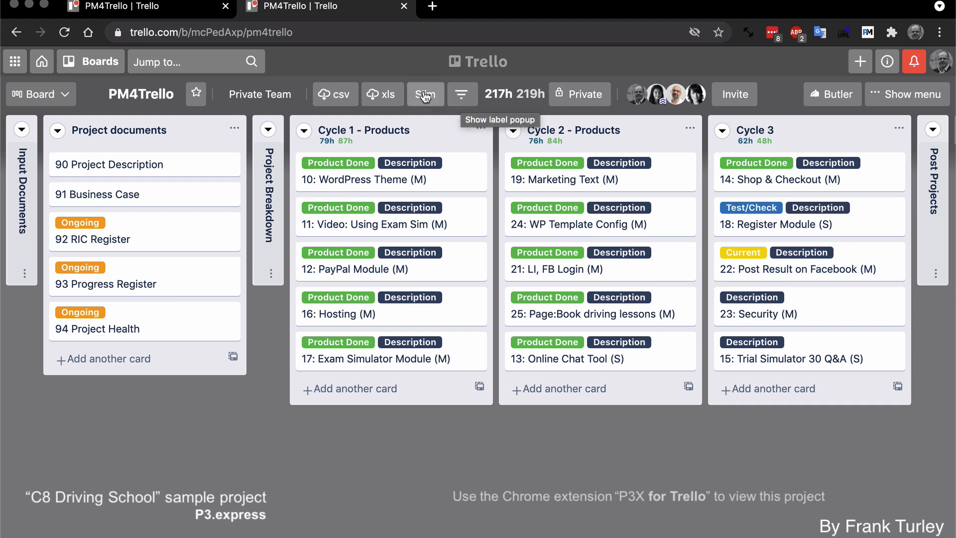
{"action": "left_click", "coordinate": [425, 94]}
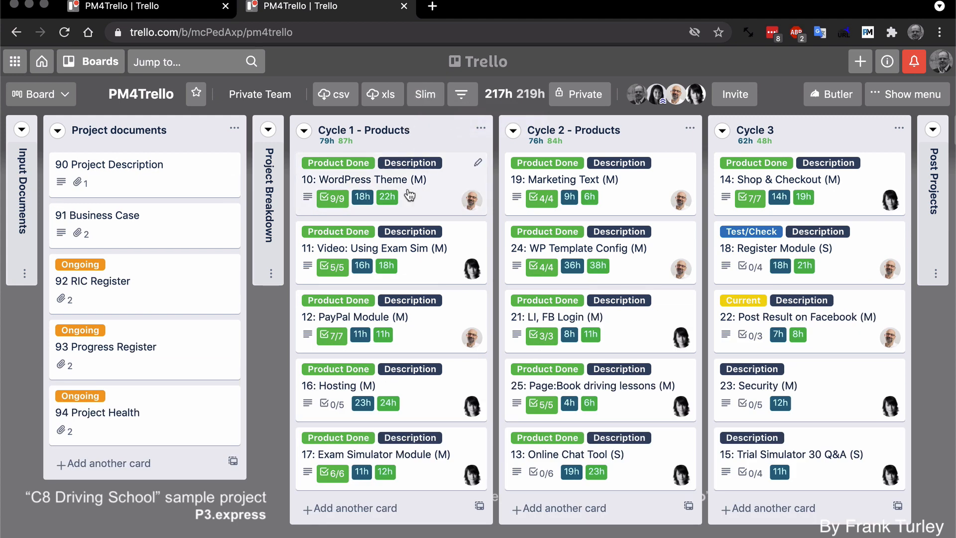